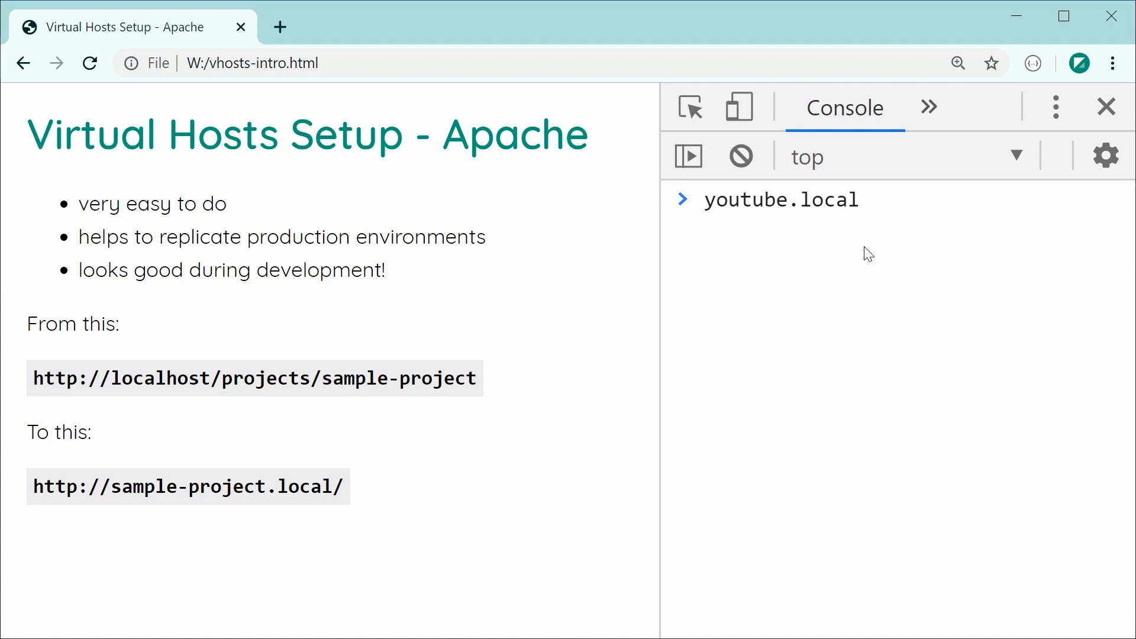
pyautogui.moveTo(293, 590)
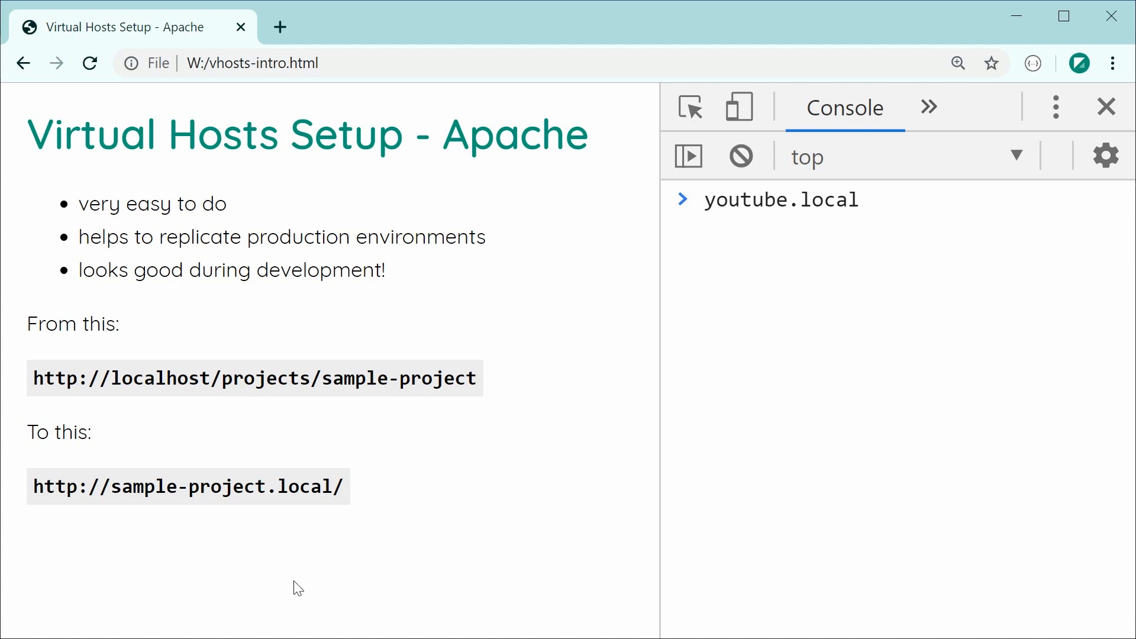
pyautogui.moveTo(225, 550)
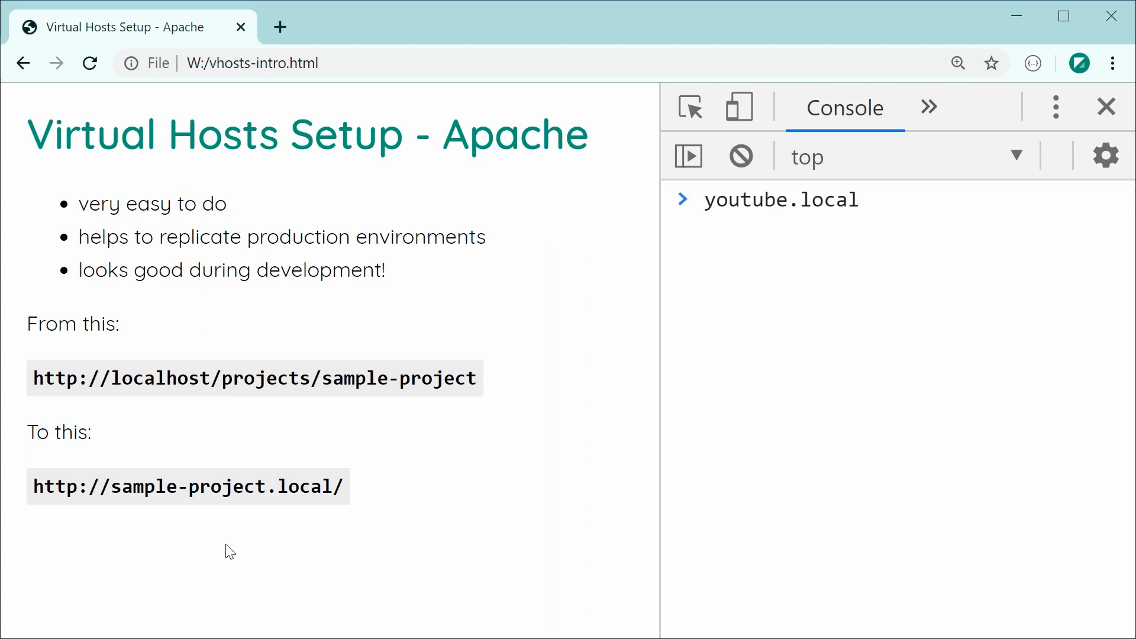
pyautogui.moveTo(152, 518)
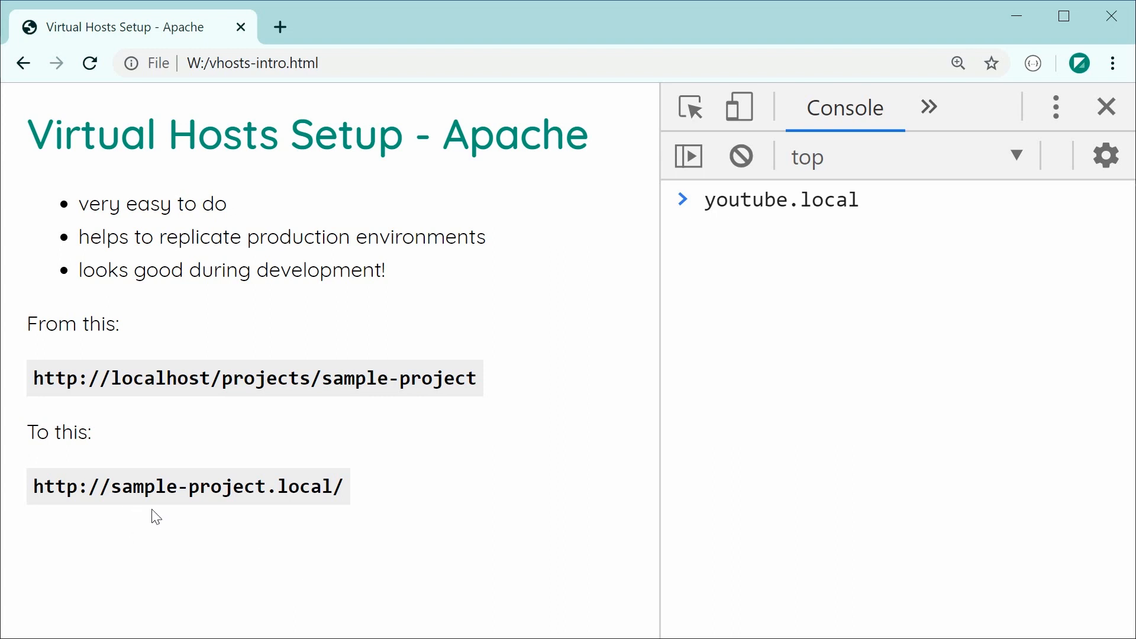
pyautogui.moveTo(325, 533)
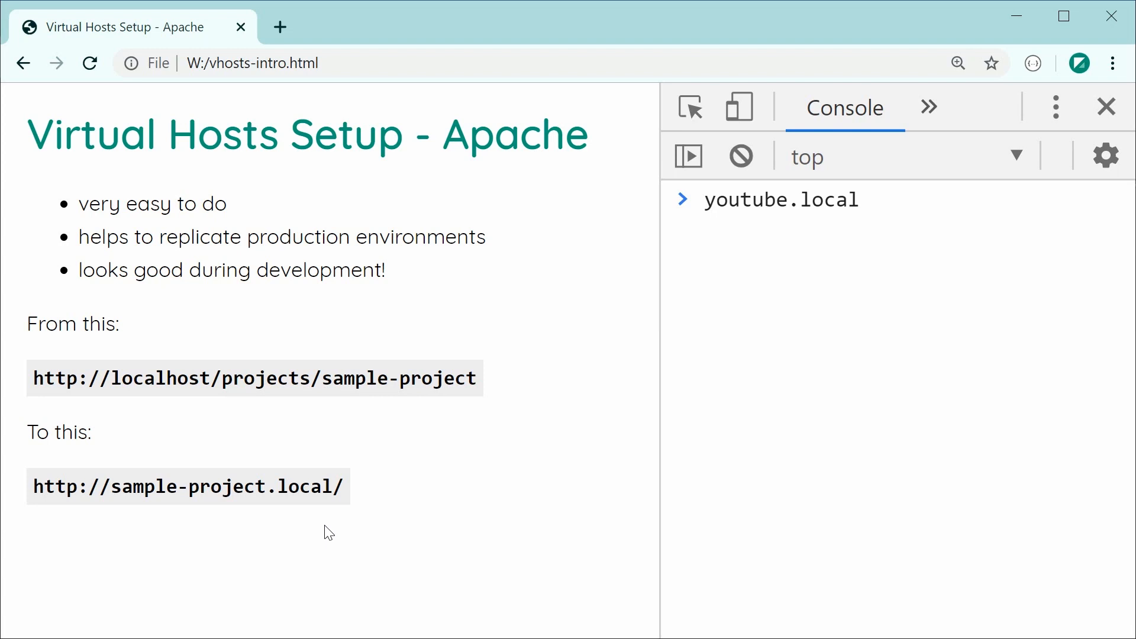
pyautogui.moveTo(270, 492)
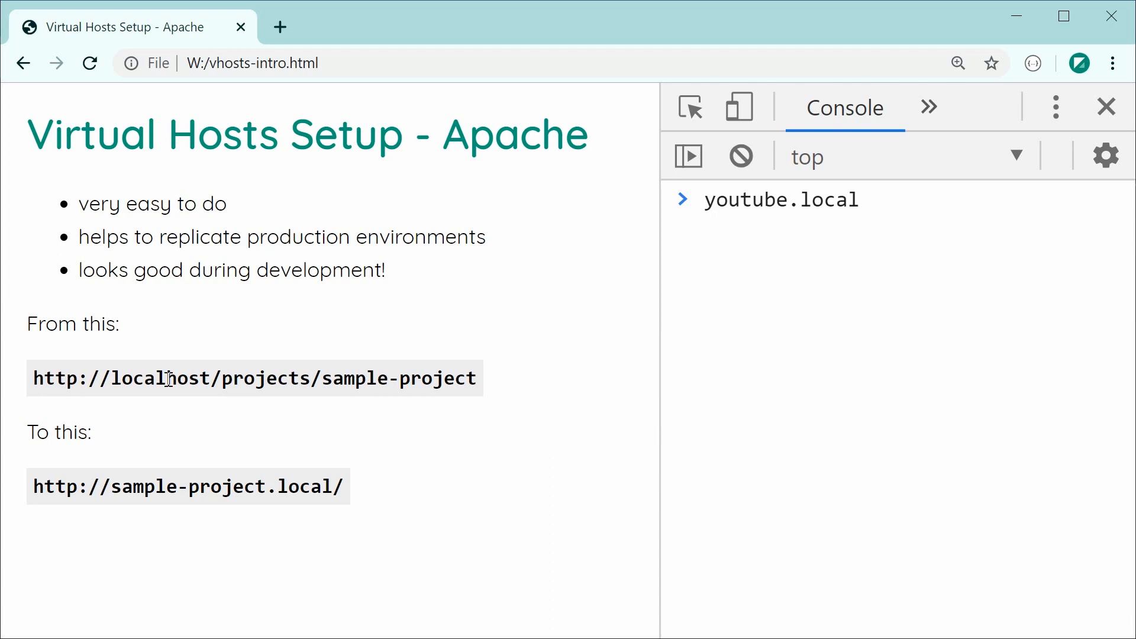
pyautogui.moveTo(329, 402)
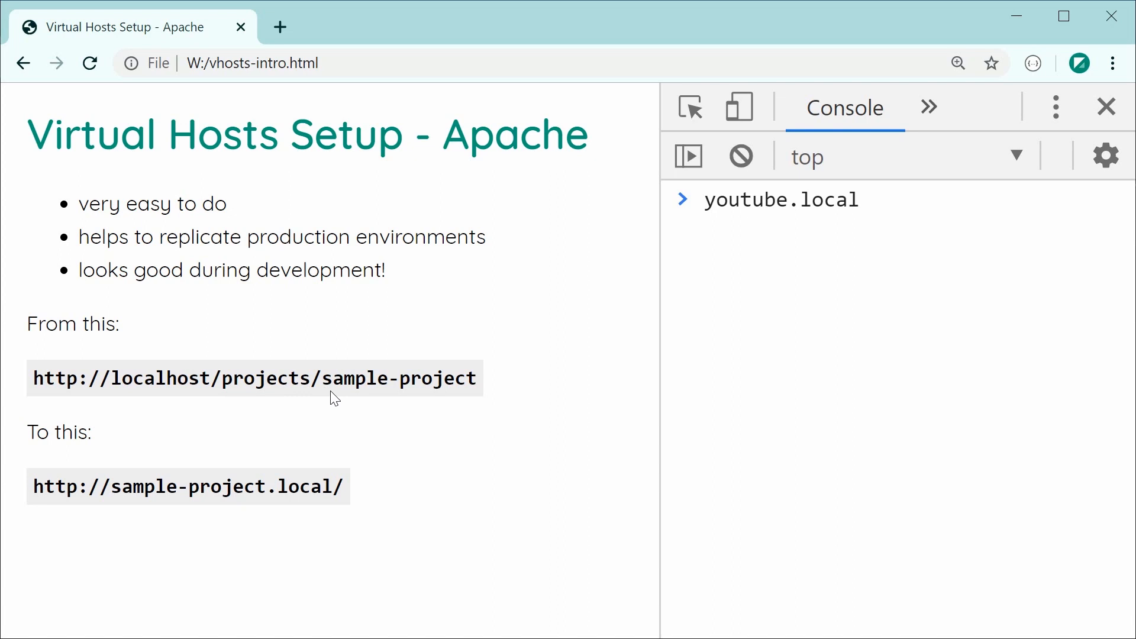
pyautogui.moveTo(362, 409)
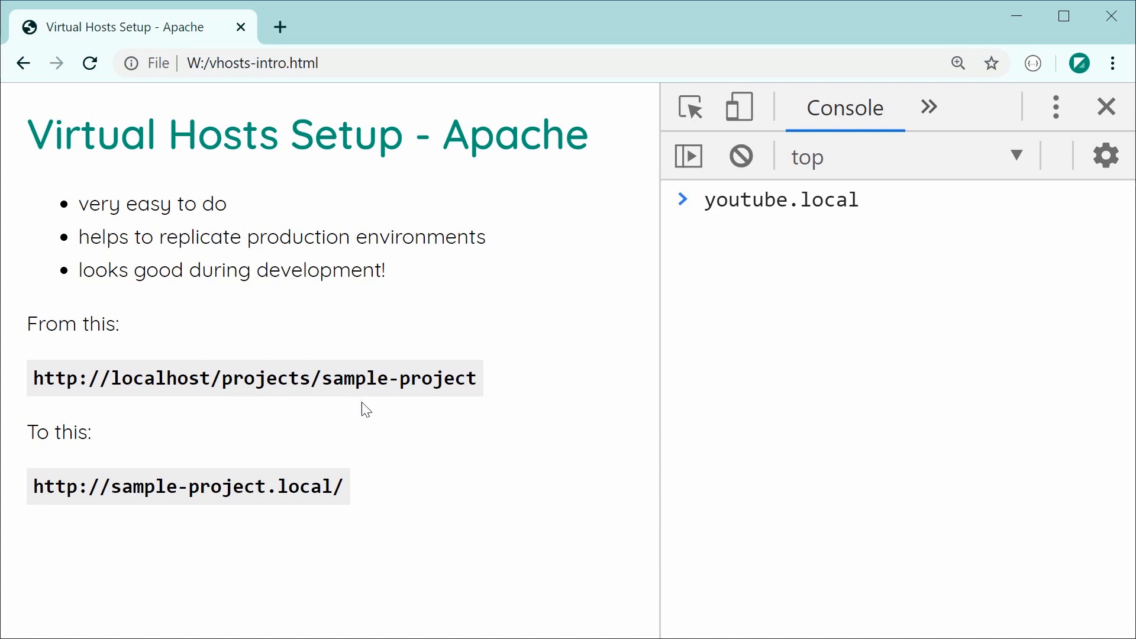
pyautogui.moveTo(33, 378); pyautogui.dragTo(221, 378)
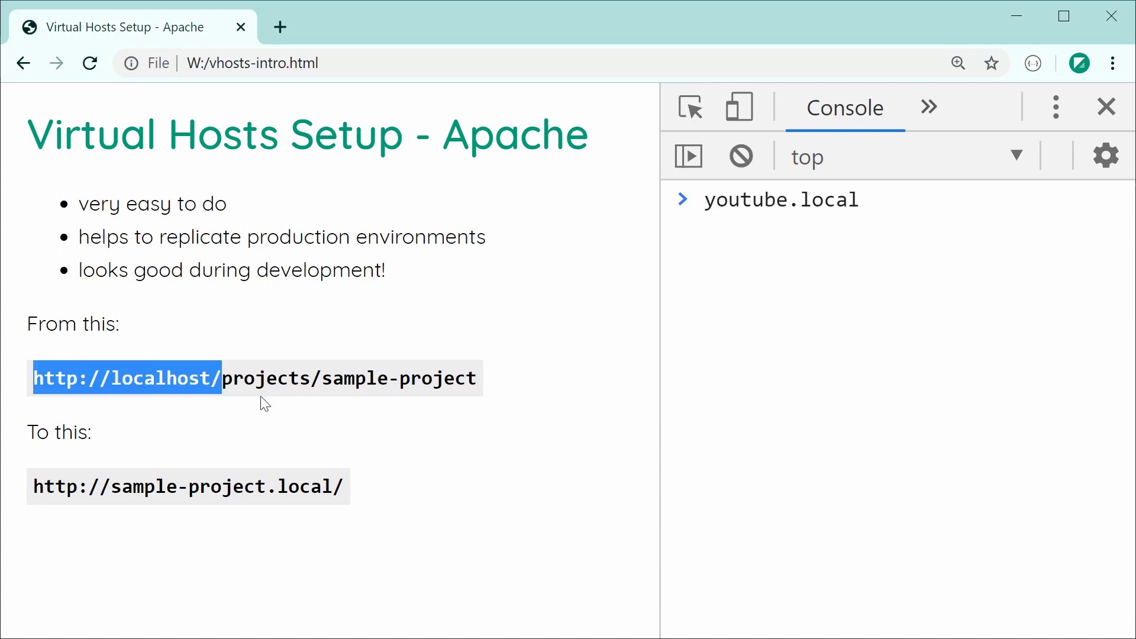
pyautogui.click(161, 523)
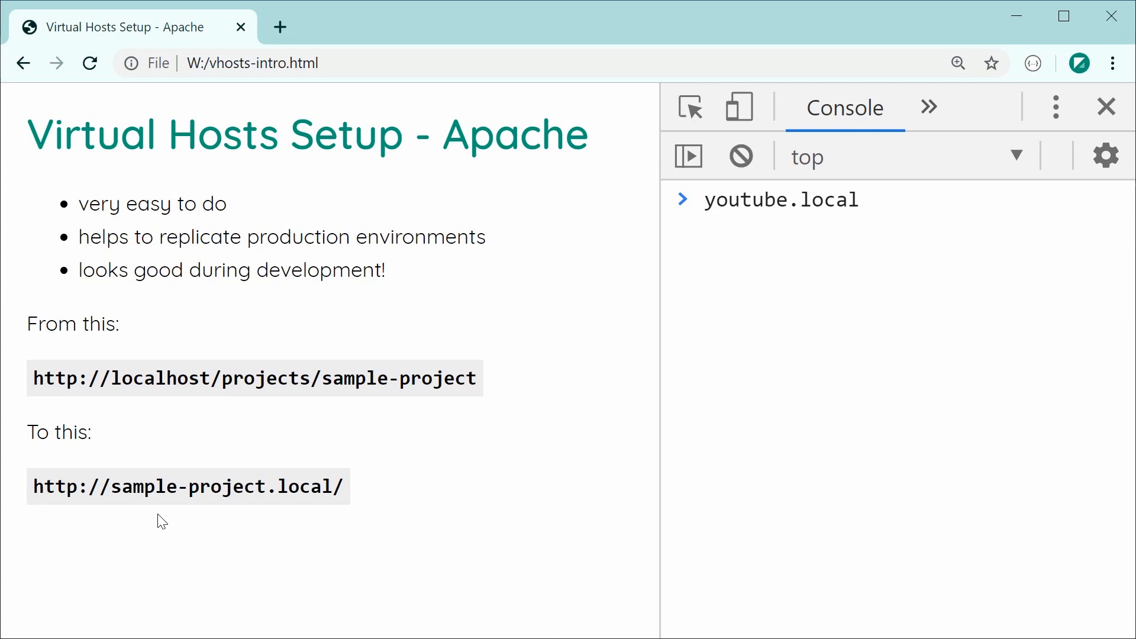
pyautogui.moveTo(218, 391)
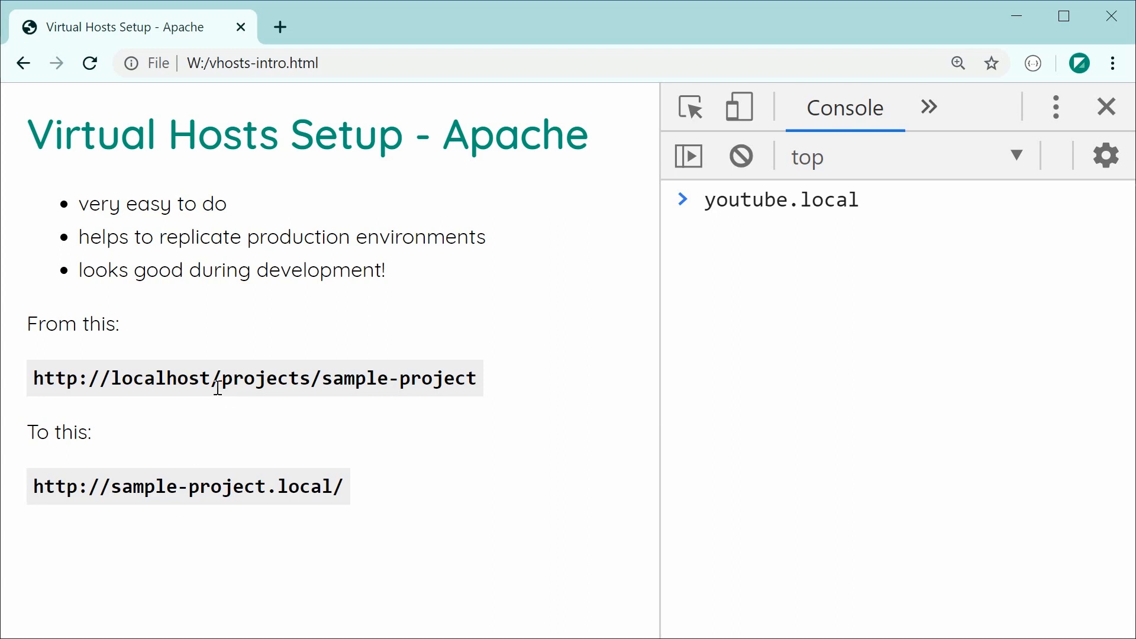
pyautogui.moveTo(224, 377); pyautogui.dragTo(477, 377)
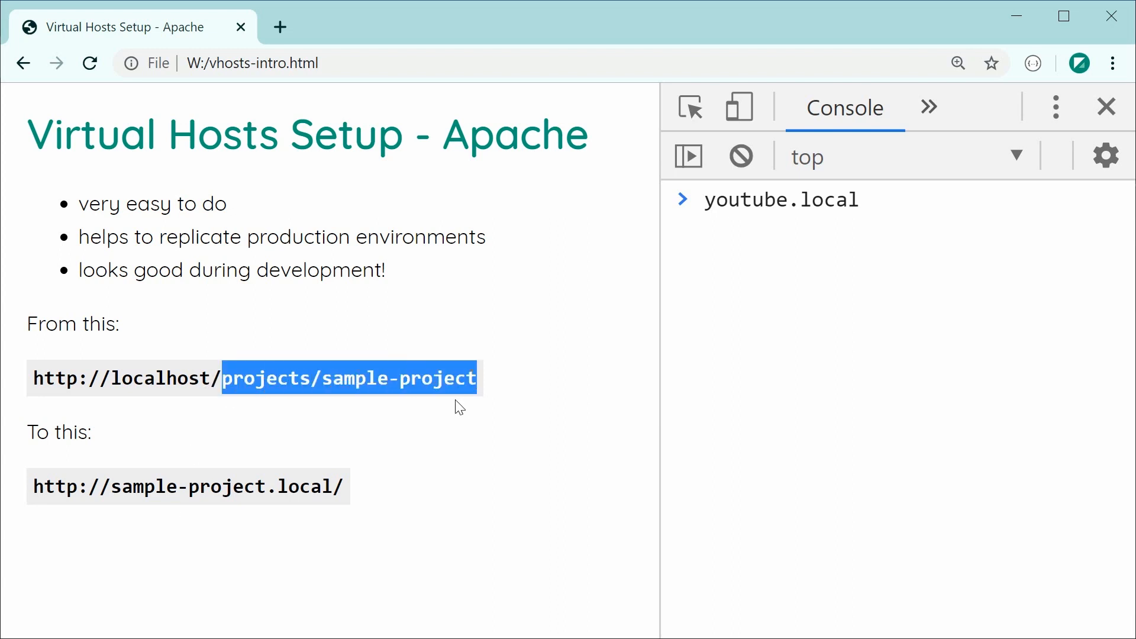
pyautogui.click(273, 533)
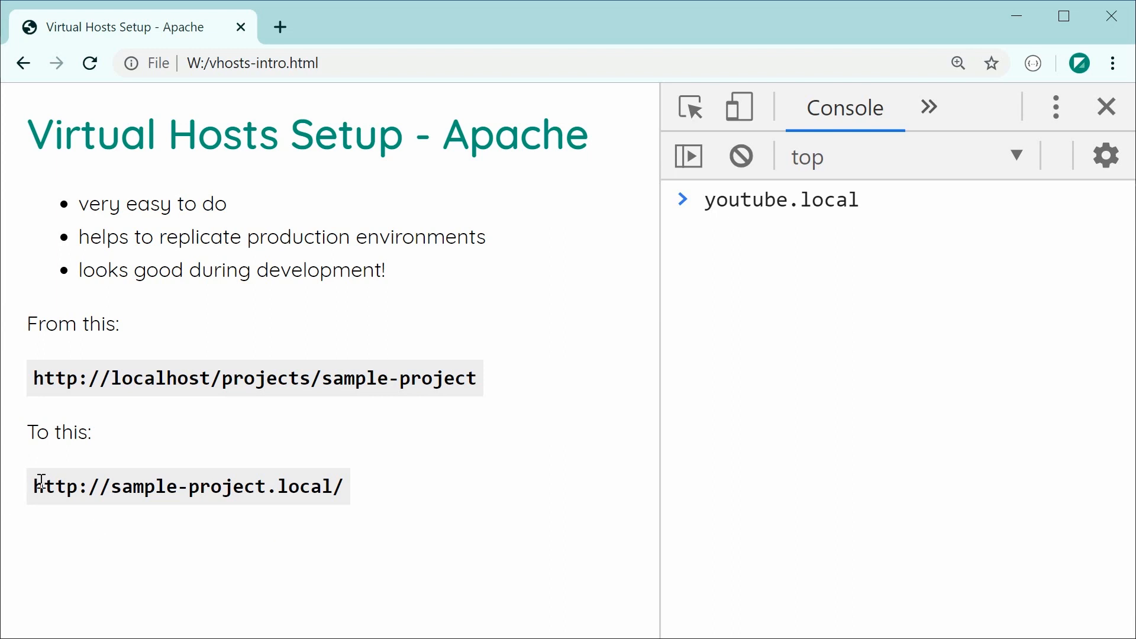
pyautogui.moveTo(374, 487)
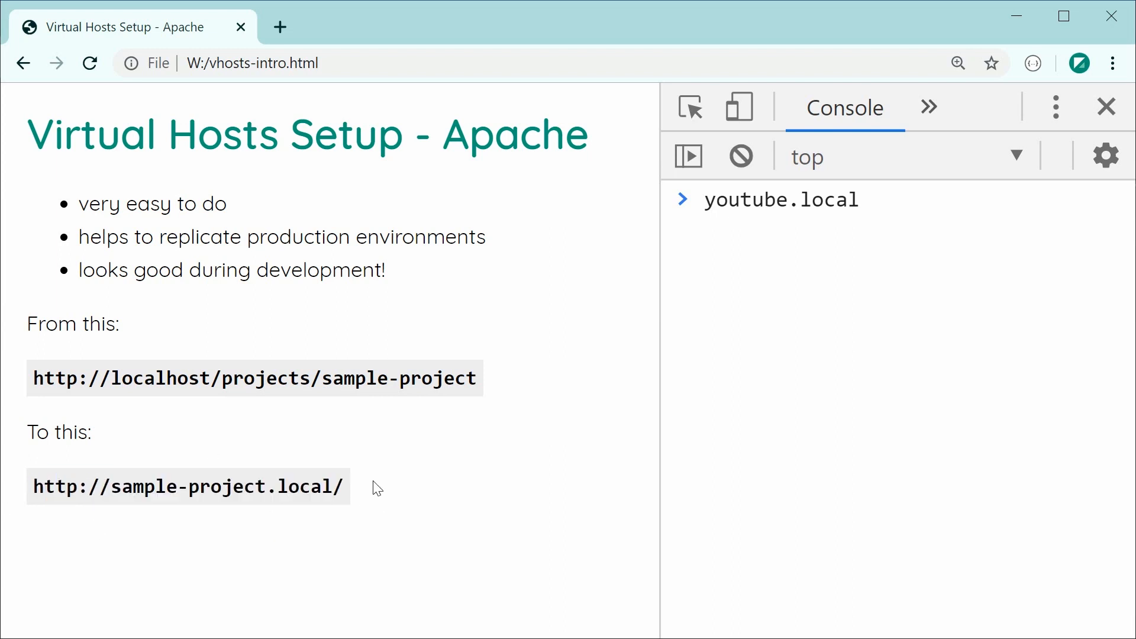
pyautogui.moveTo(527, 402)
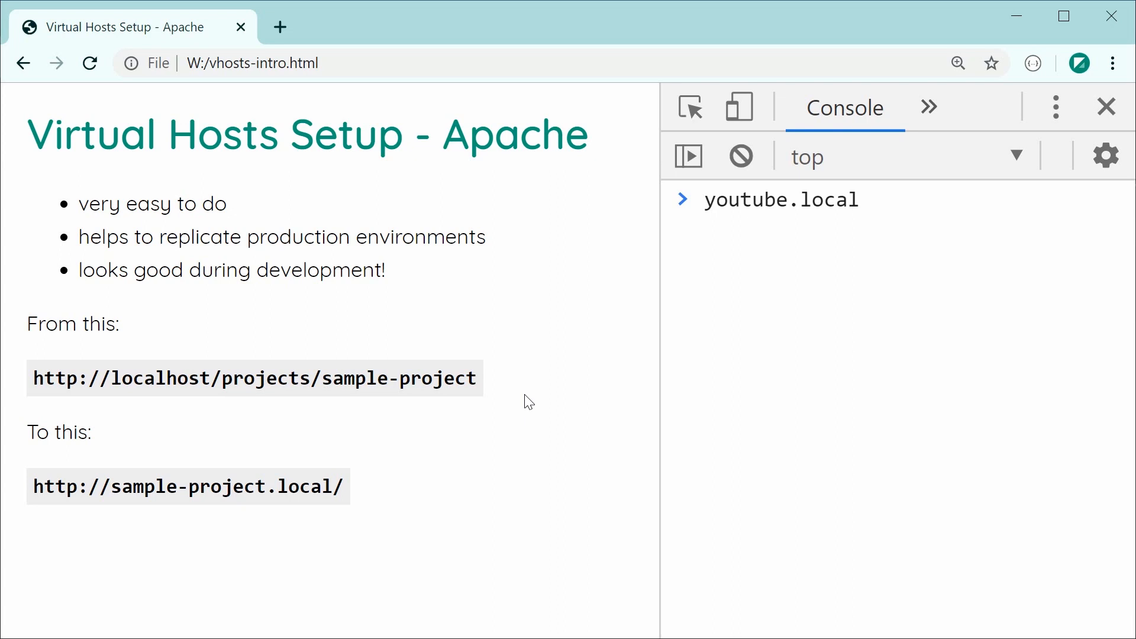
# Step: Browse into C:\xampp\apache\conf in File Explorer
pyautogui.doubleClick(172, 487)
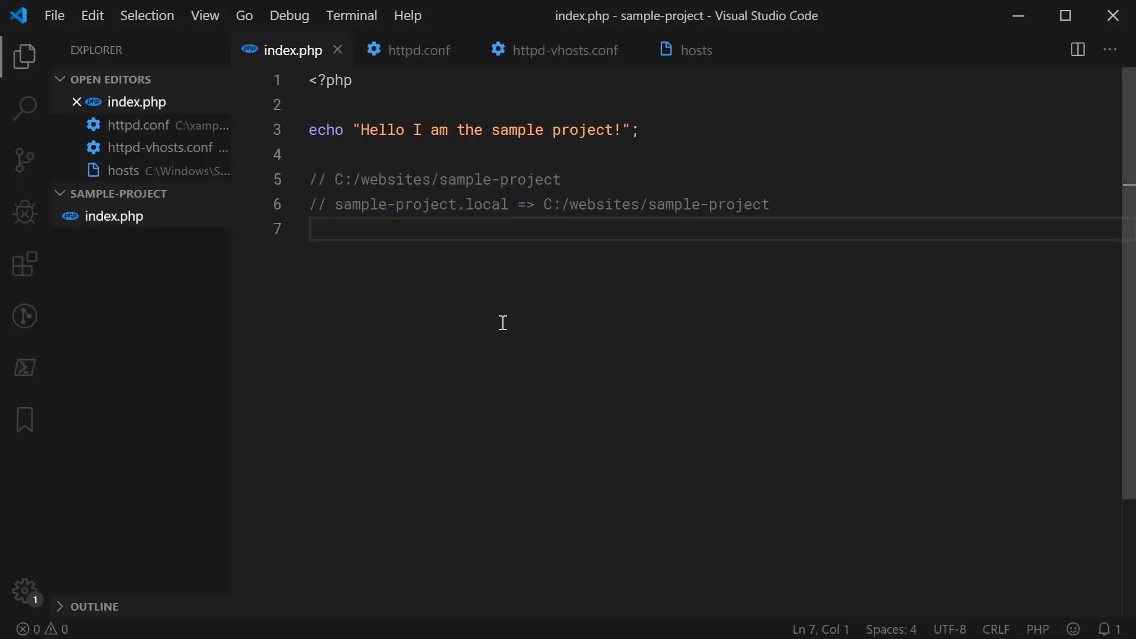
pyautogui.moveTo(284, 69)
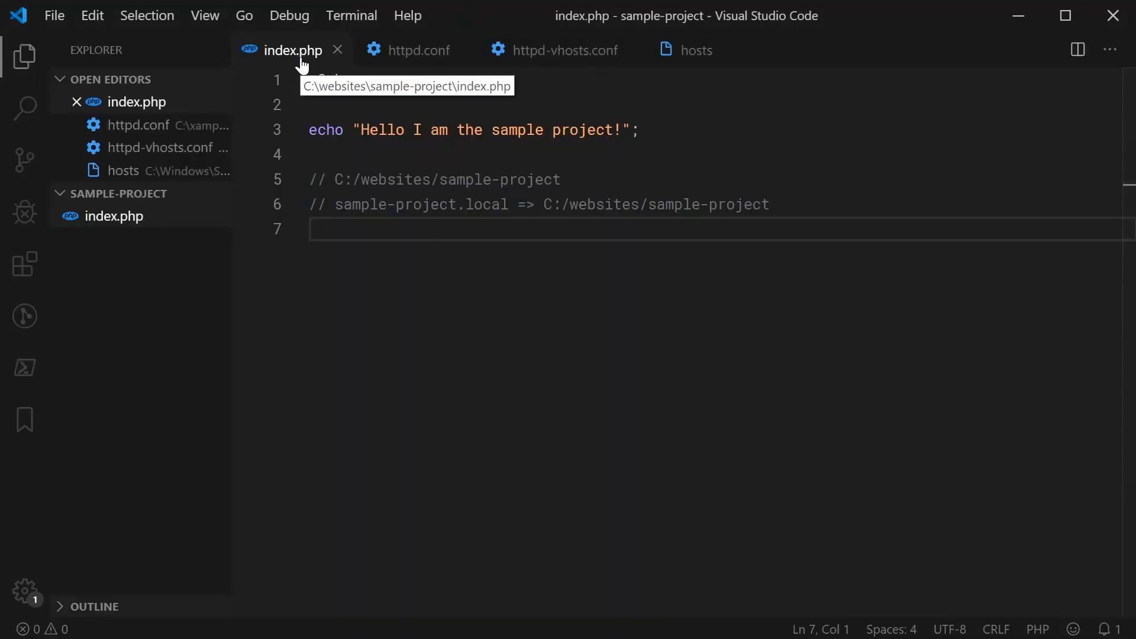
pyautogui.moveTo(182, 329)
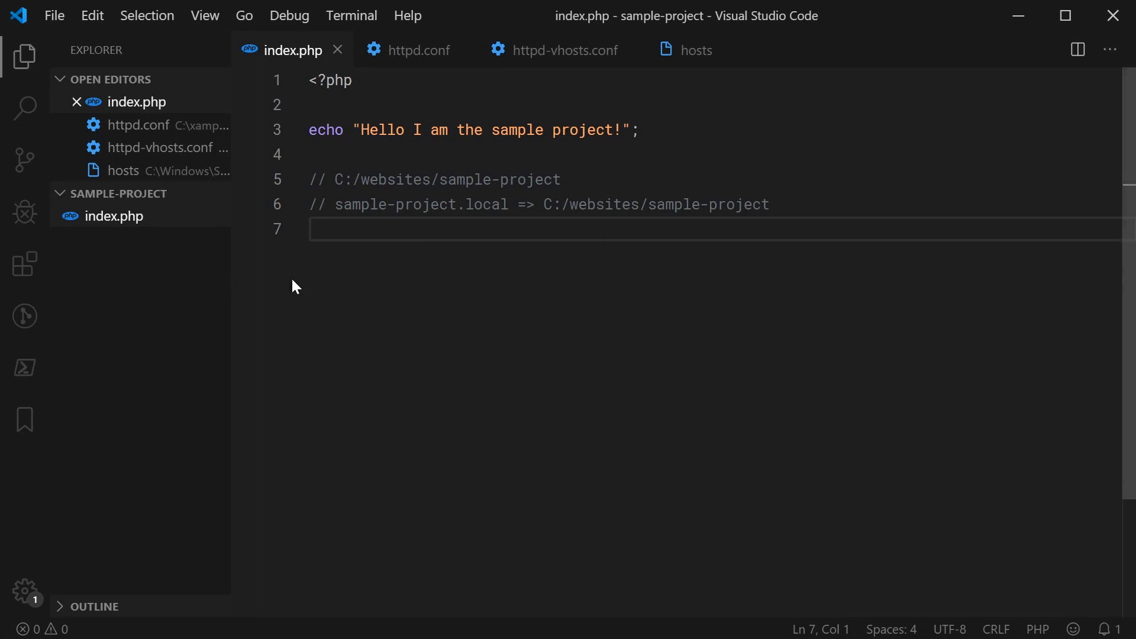
pyautogui.moveTo(324, 203)
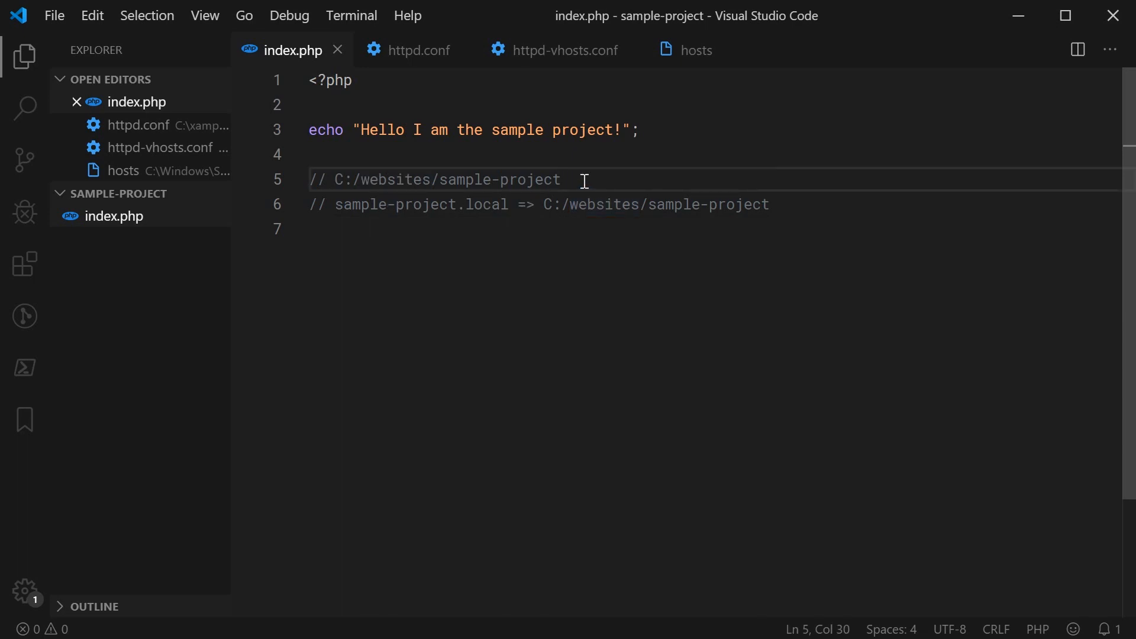
pyautogui.doubleClick(373, 204)
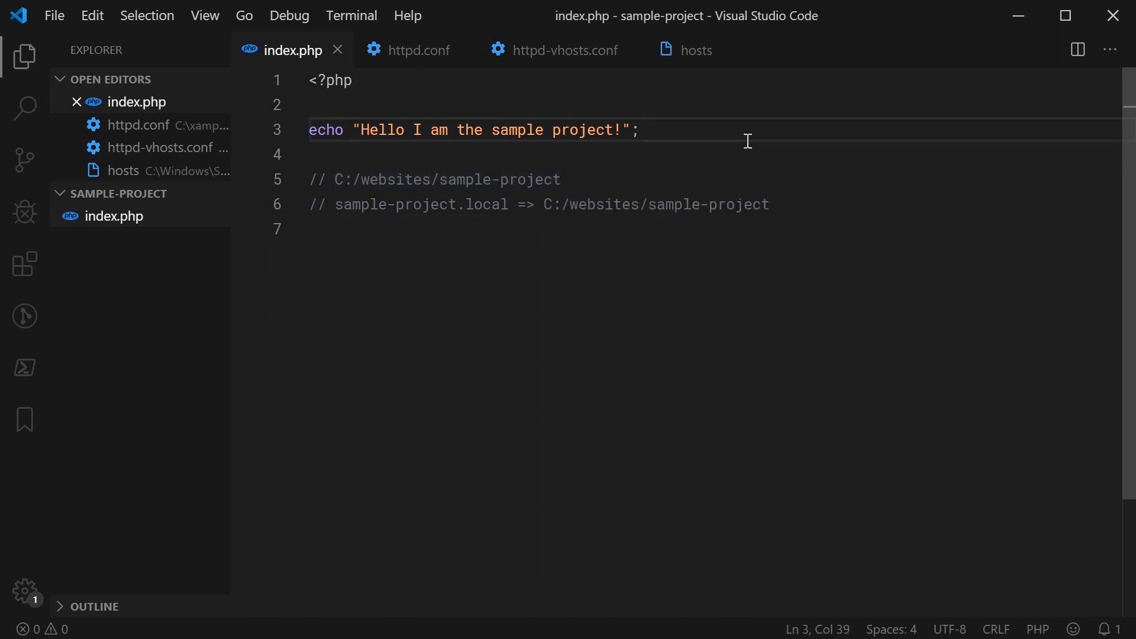
pyautogui.moveTo(687, 159)
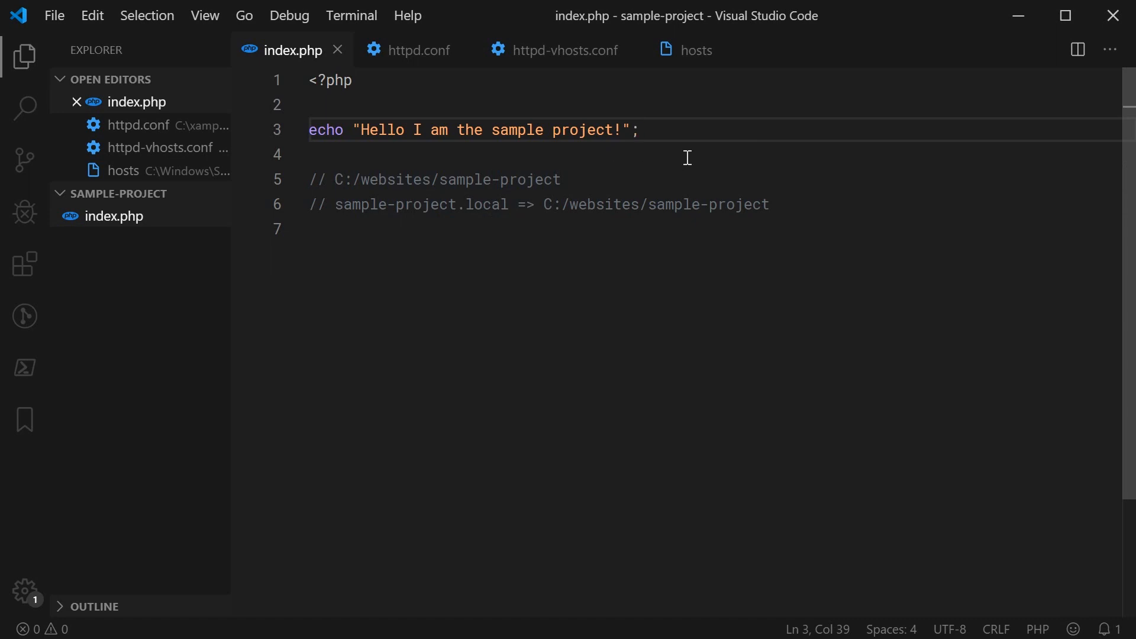
pyautogui.moveTo(692, 156)
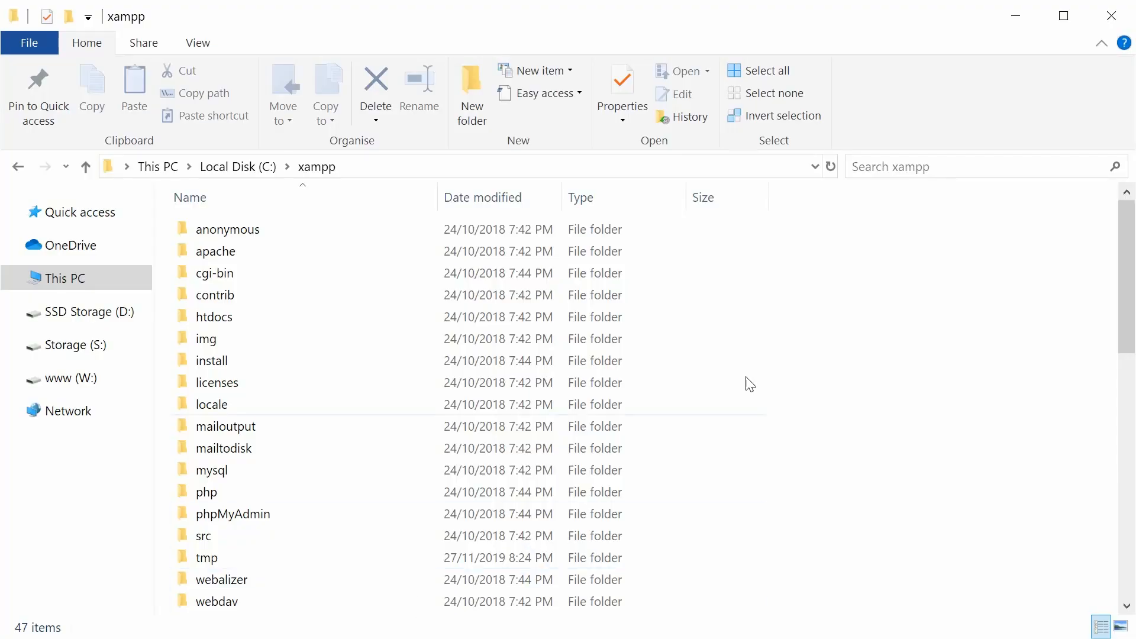
pyautogui.moveTo(216, 169)
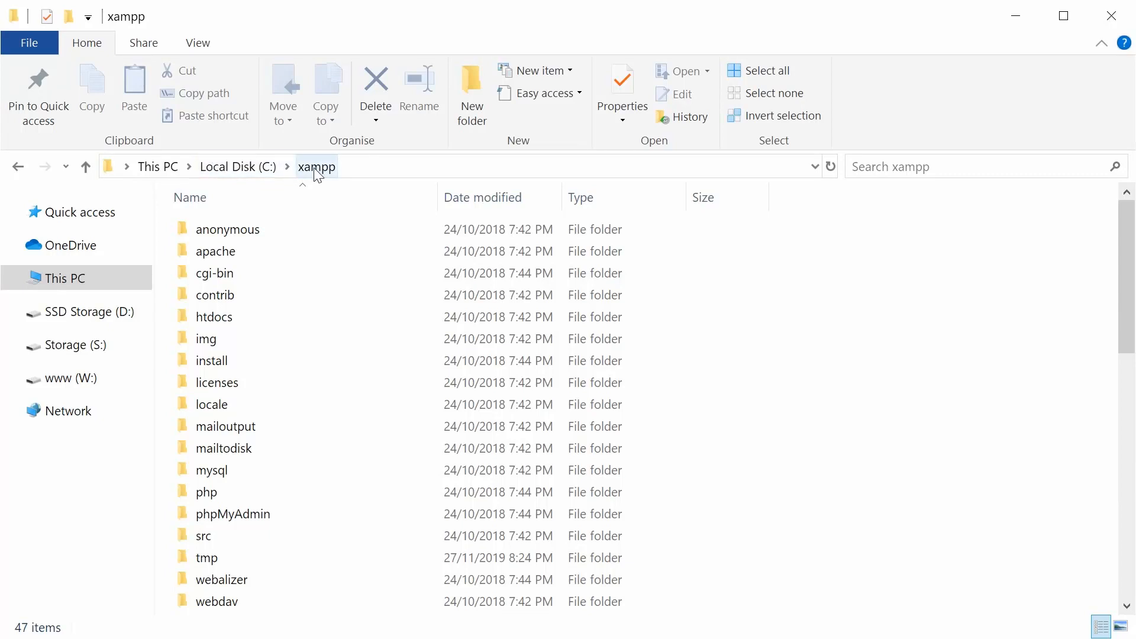
pyautogui.moveTo(358, 175)
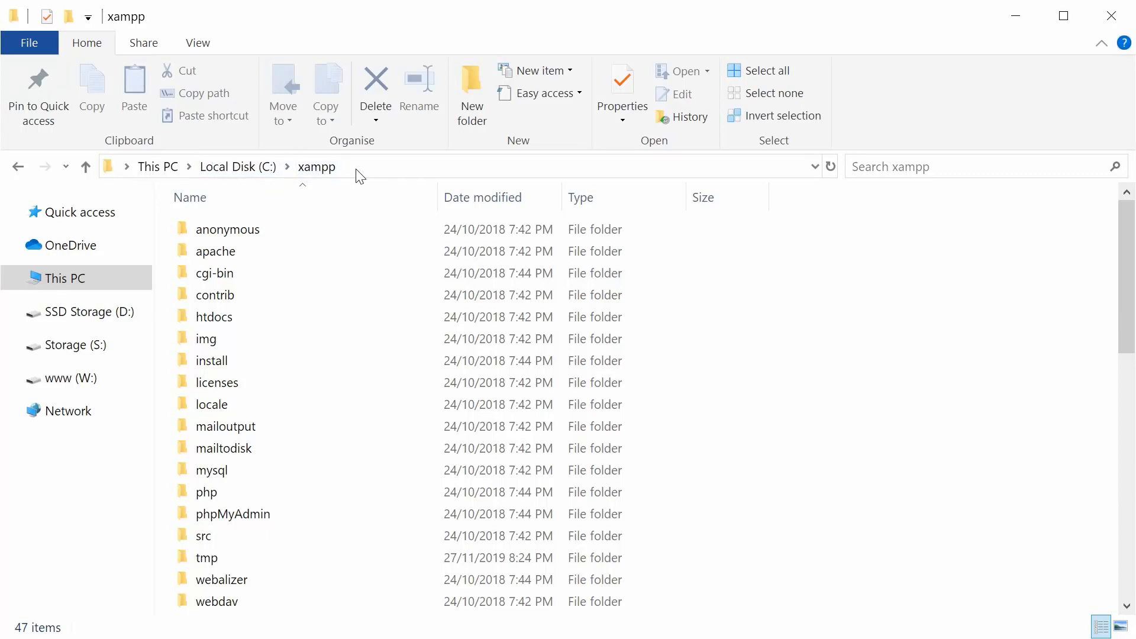
pyautogui.click(215, 251)
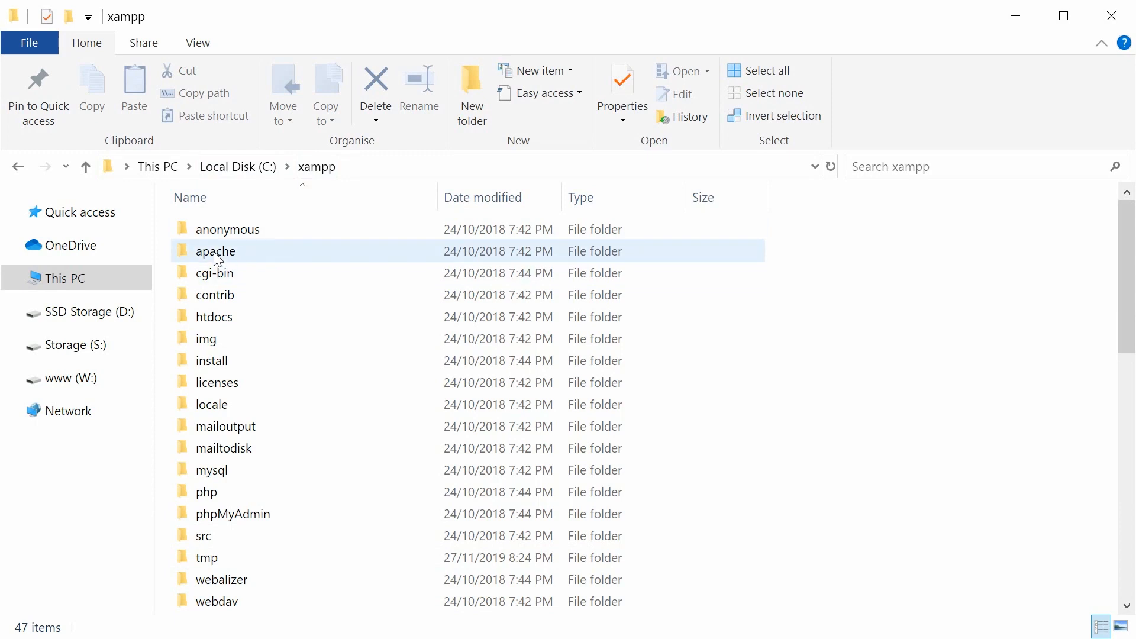
pyautogui.doubleClick(216, 251)
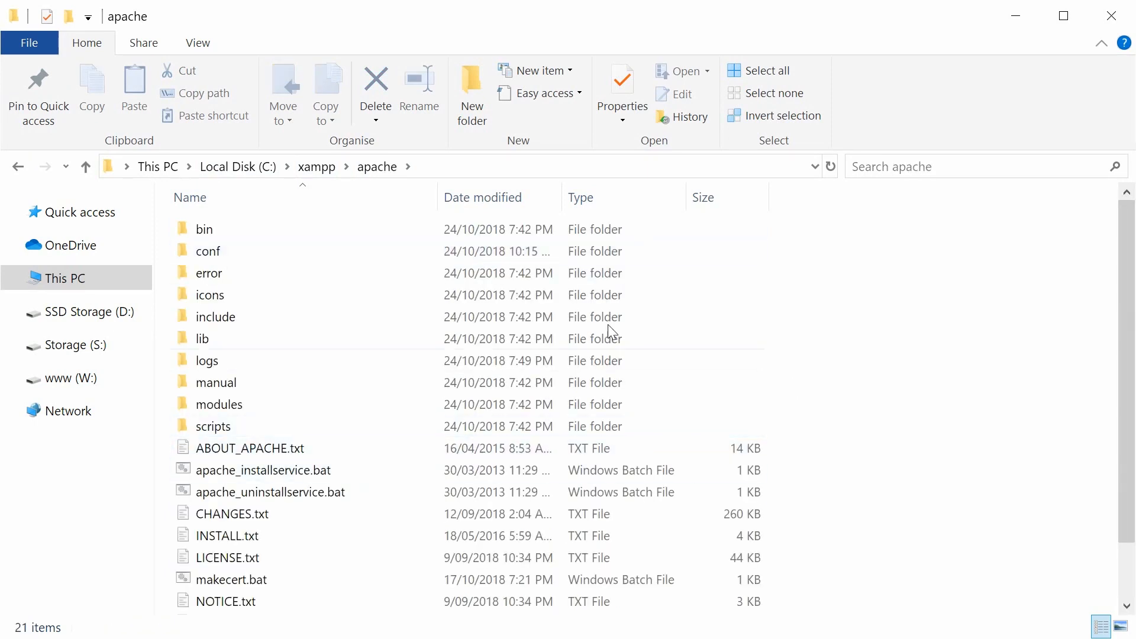
pyautogui.click(208, 251)
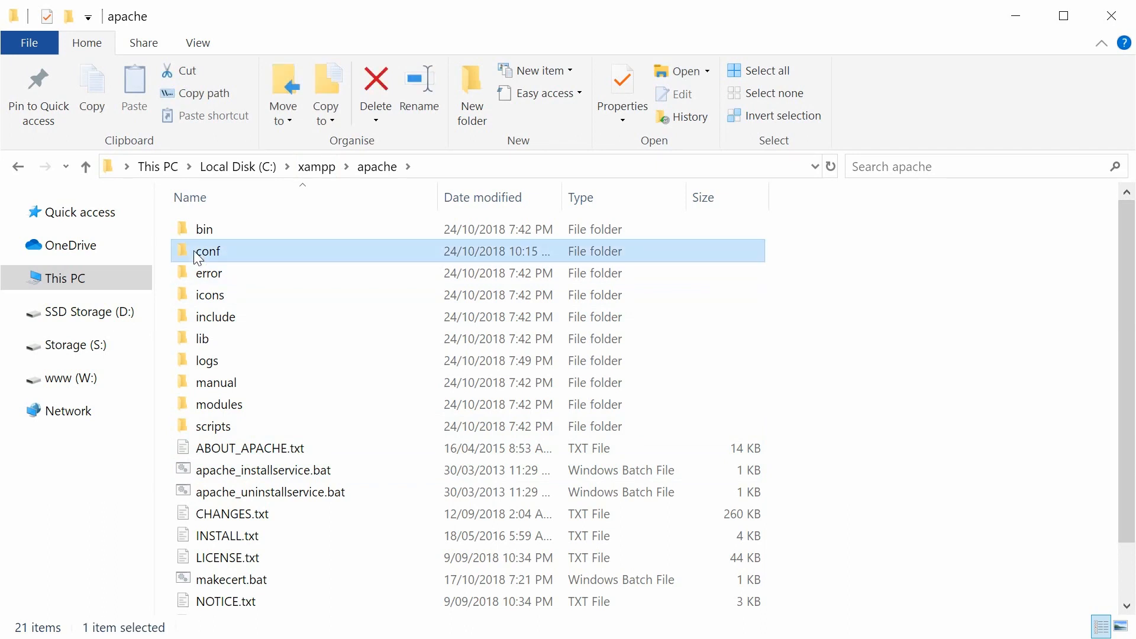
pyautogui.doubleClick(207, 251)
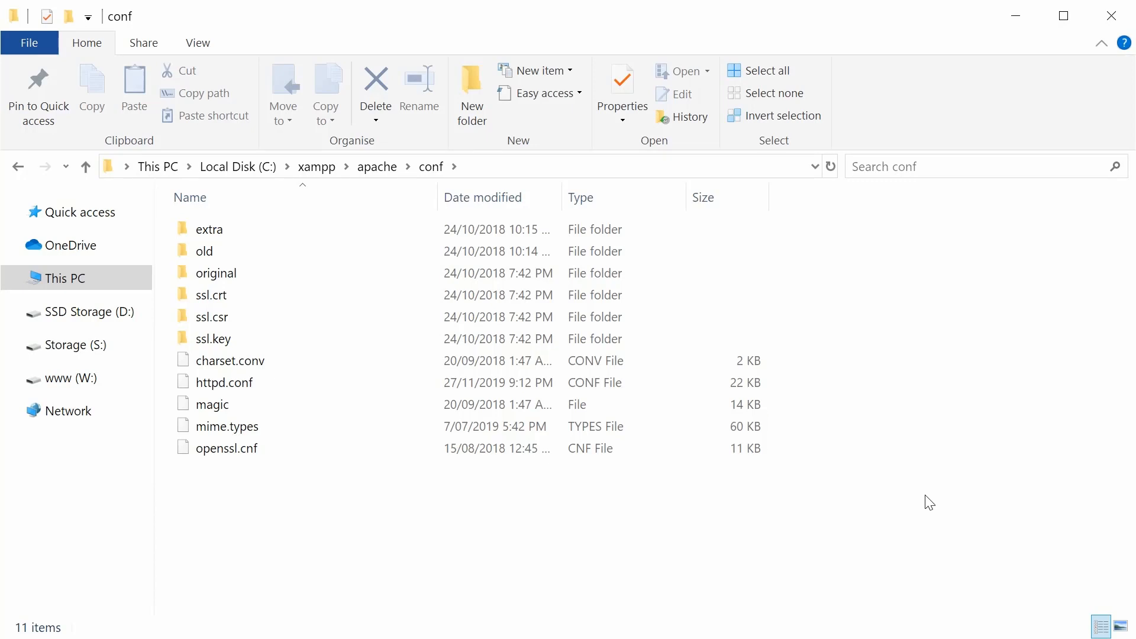
# Step: Enter the extra folder and open httpd-vhosts.conf in VS Code
pyautogui.click(215, 272)
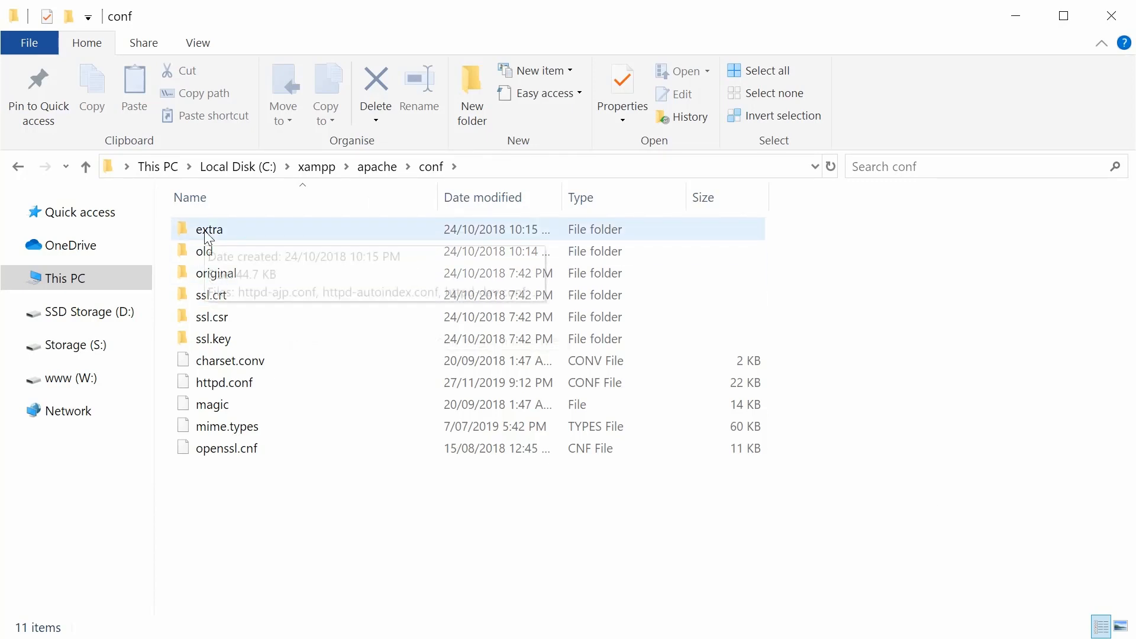
pyautogui.doubleClick(209, 230)
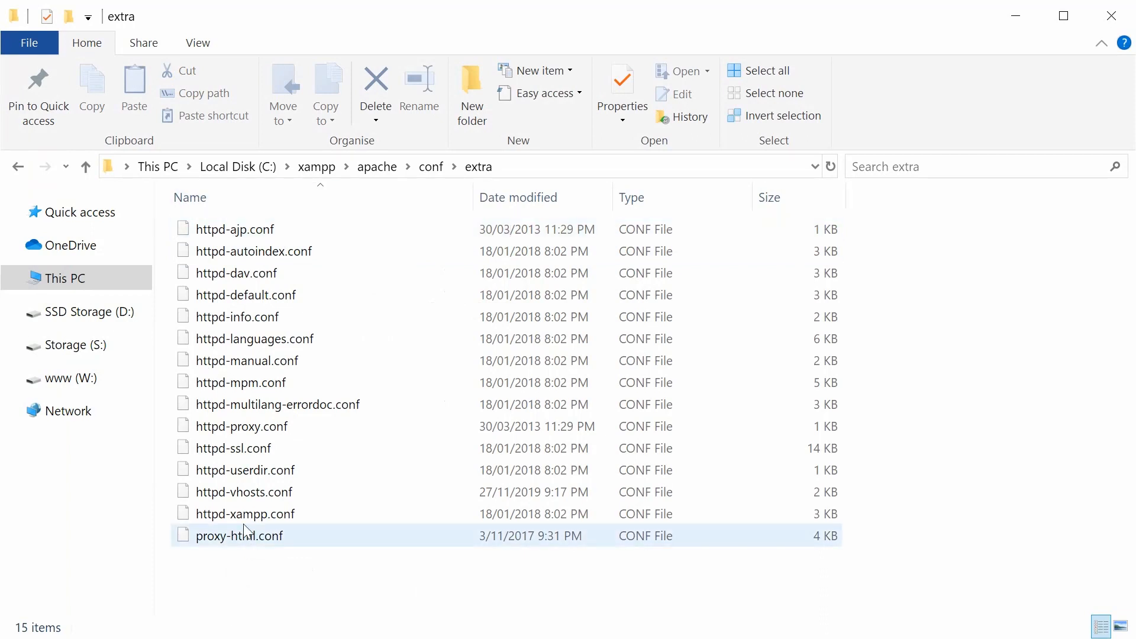
pyautogui.click(244, 491)
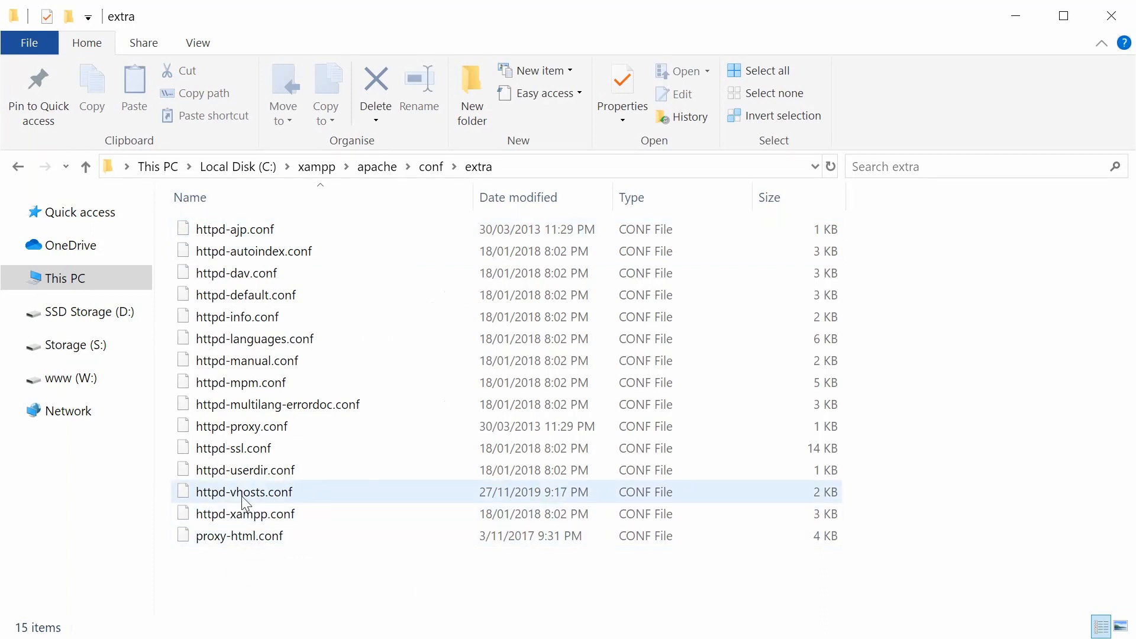
pyautogui.click(244, 491)
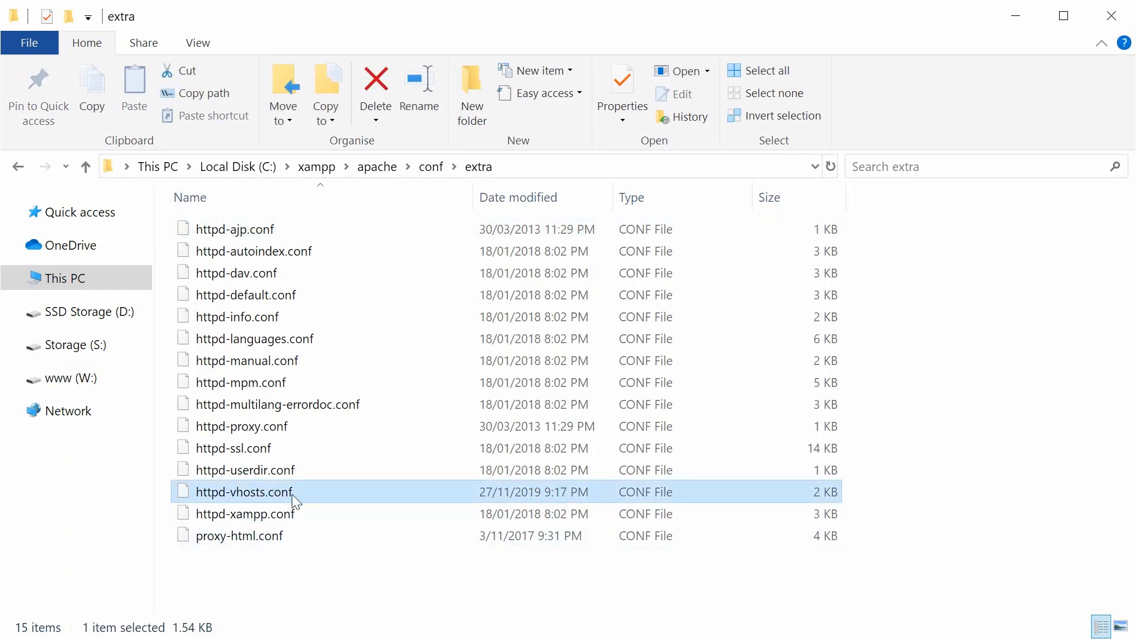
pyautogui.moveTo(290, 500)
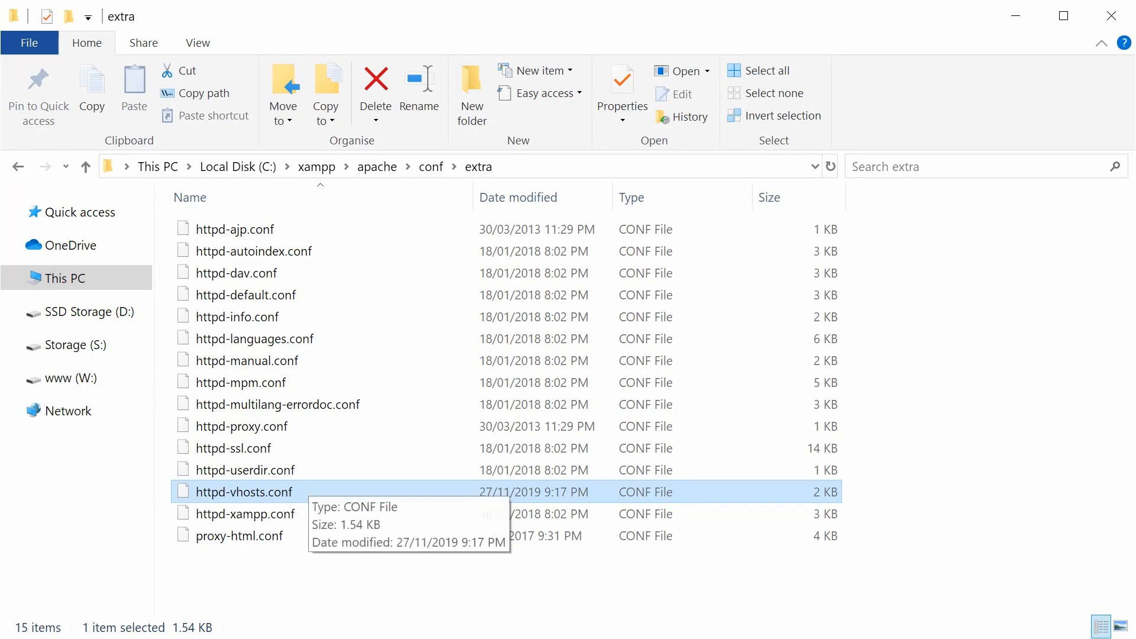
pyautogui.doubleClick(235, 493)
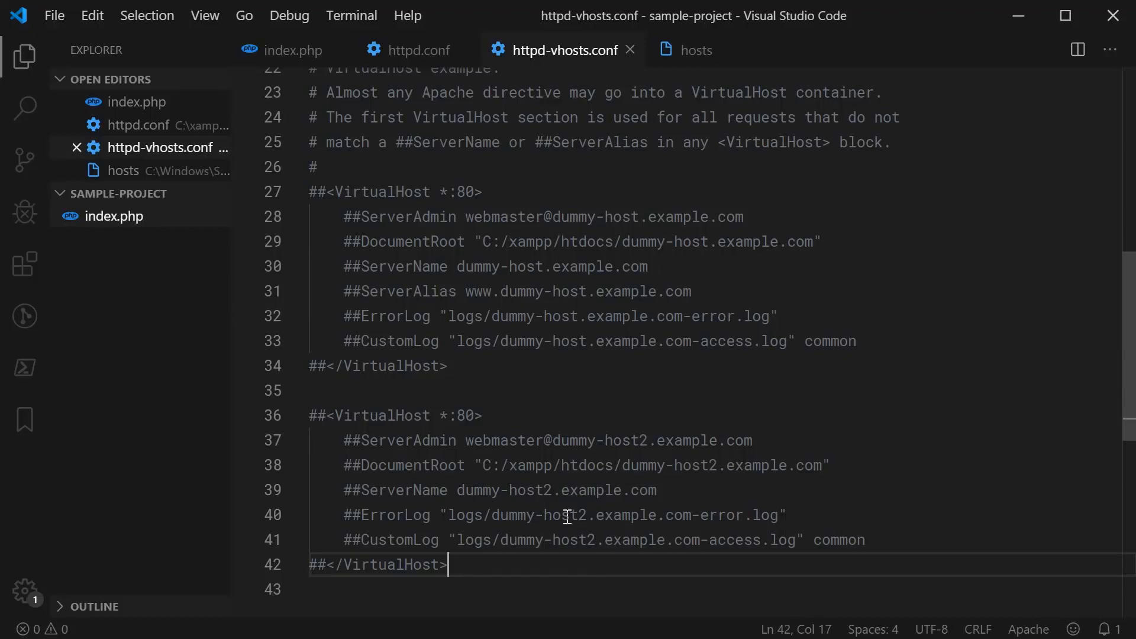
pyautogui.scroll(3)
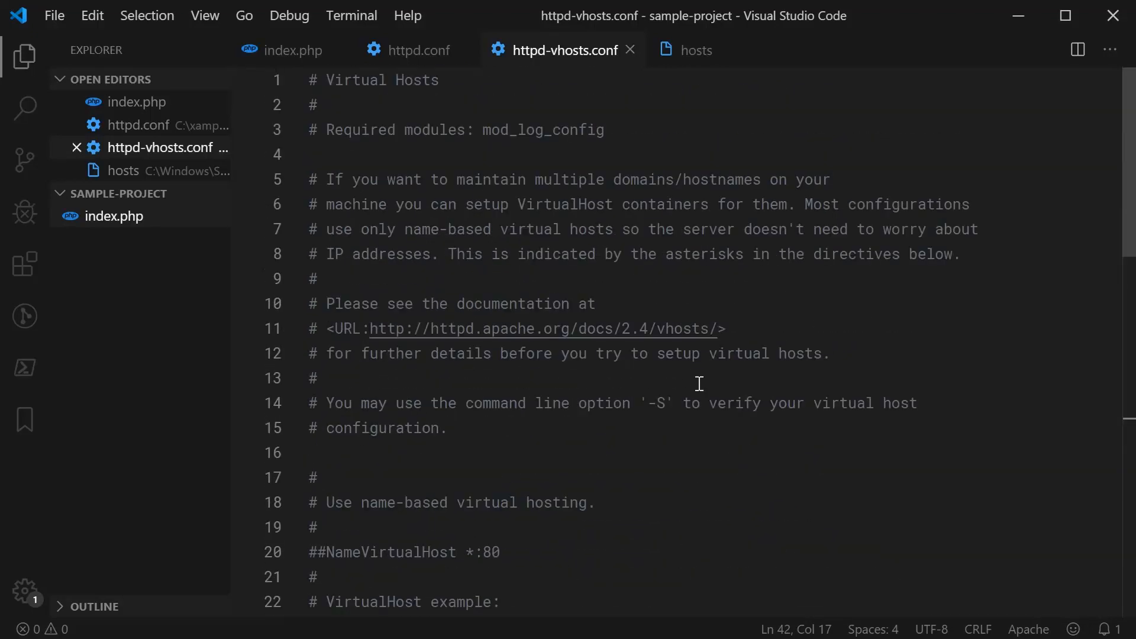
pyautogui.moveTo(705, 379)
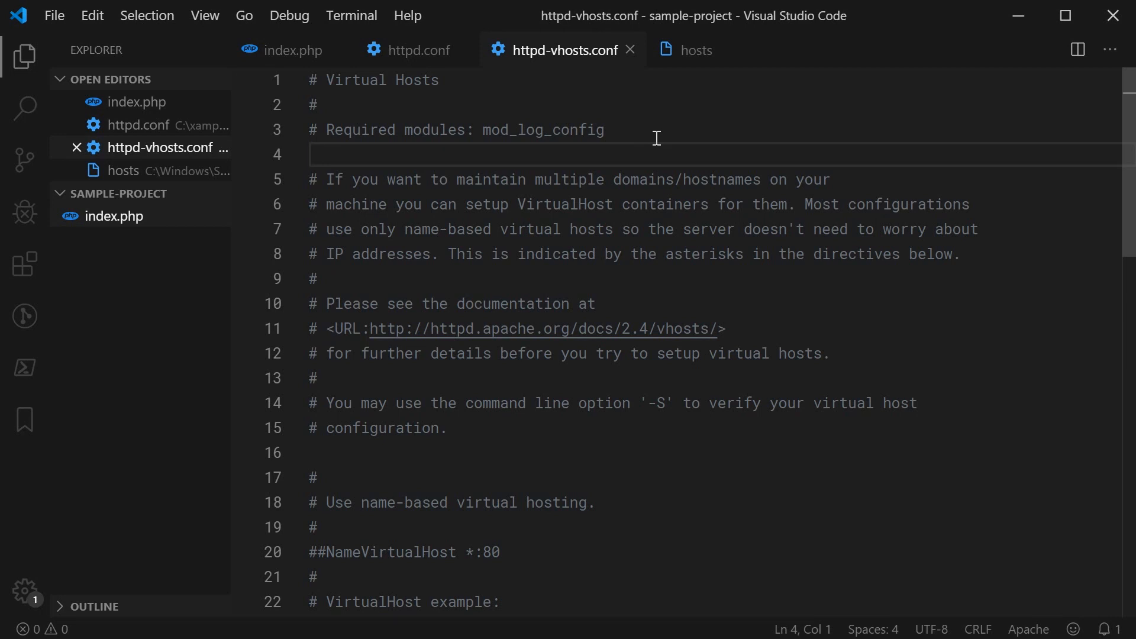
pyautogui.moveTo(649, 142)
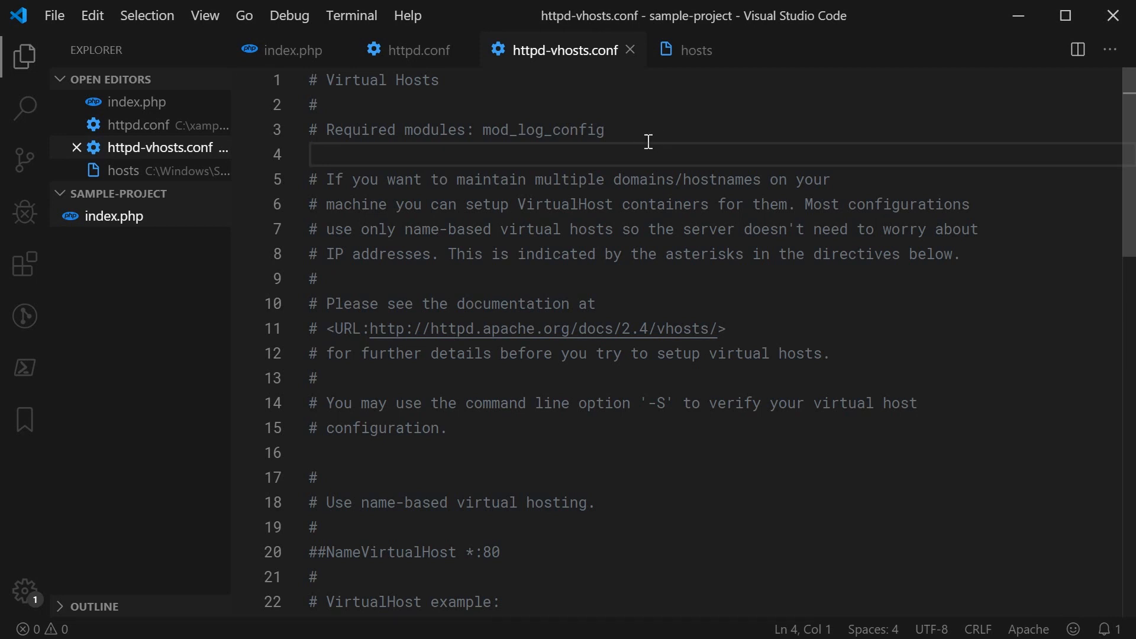
pyautogui.moveTo(647, 171)
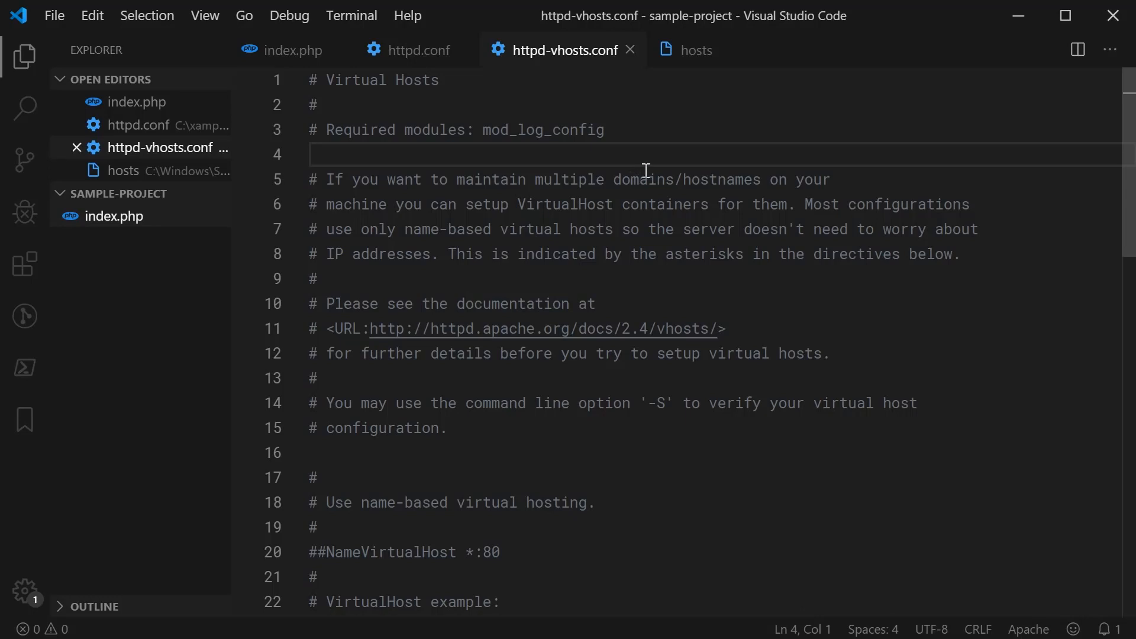
pyautogui.moveTo(744, 360)
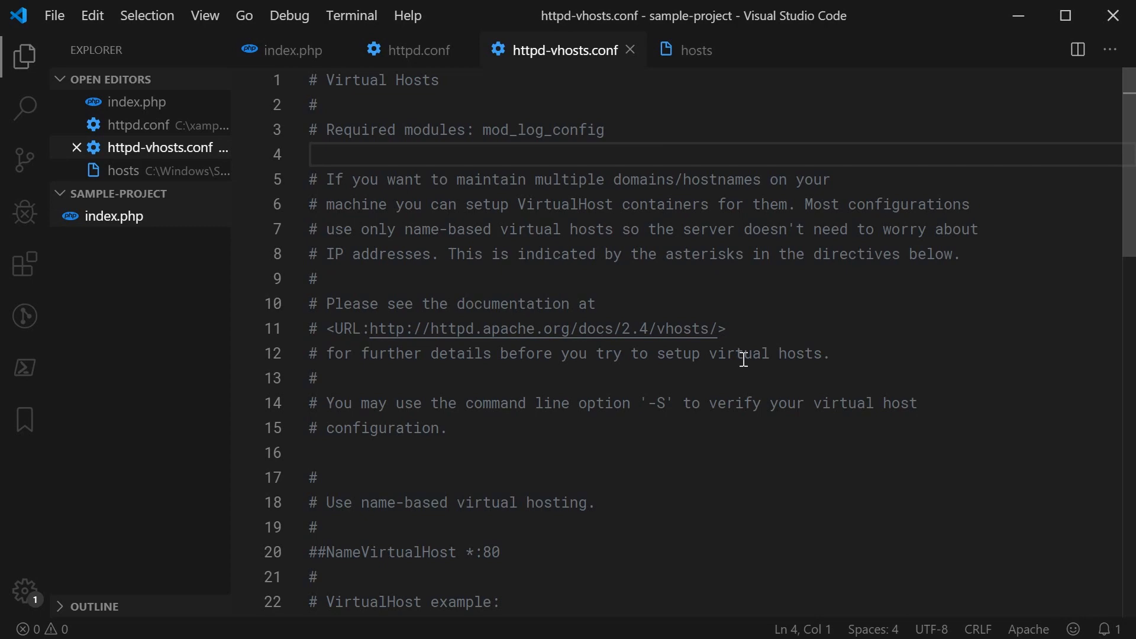
pyautogui.scroll(-3)
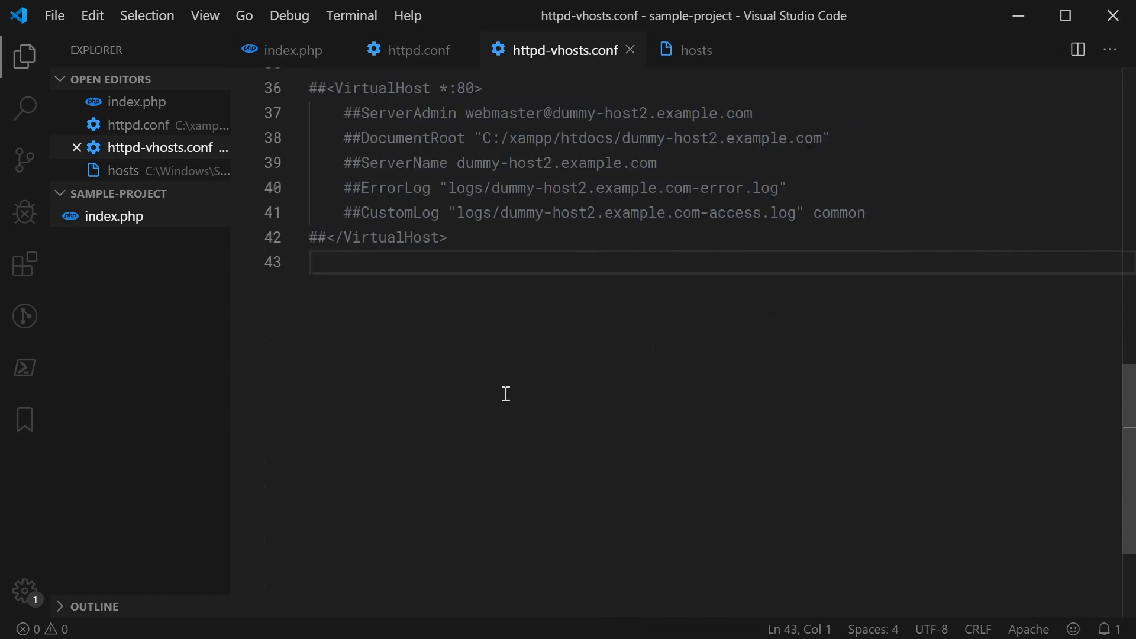
# Step: Write an empty <VirtualHost *:80> ... </VirtualHost> block at the end of httpd-vhosts.conf
pyautogui.press('Enter')
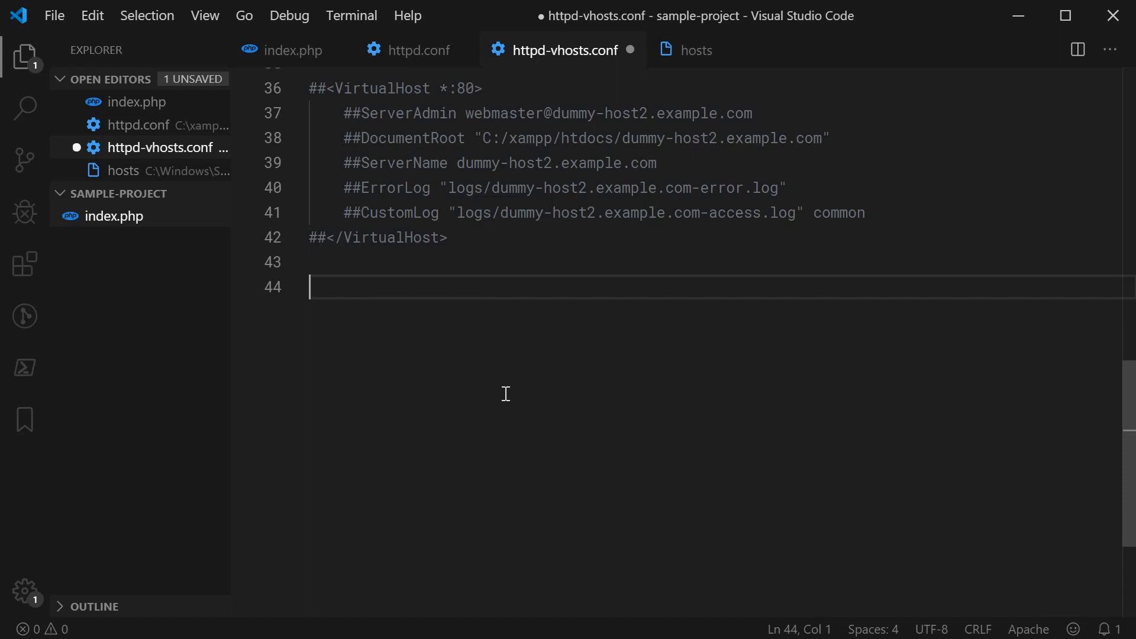
pyautogui.write('<')
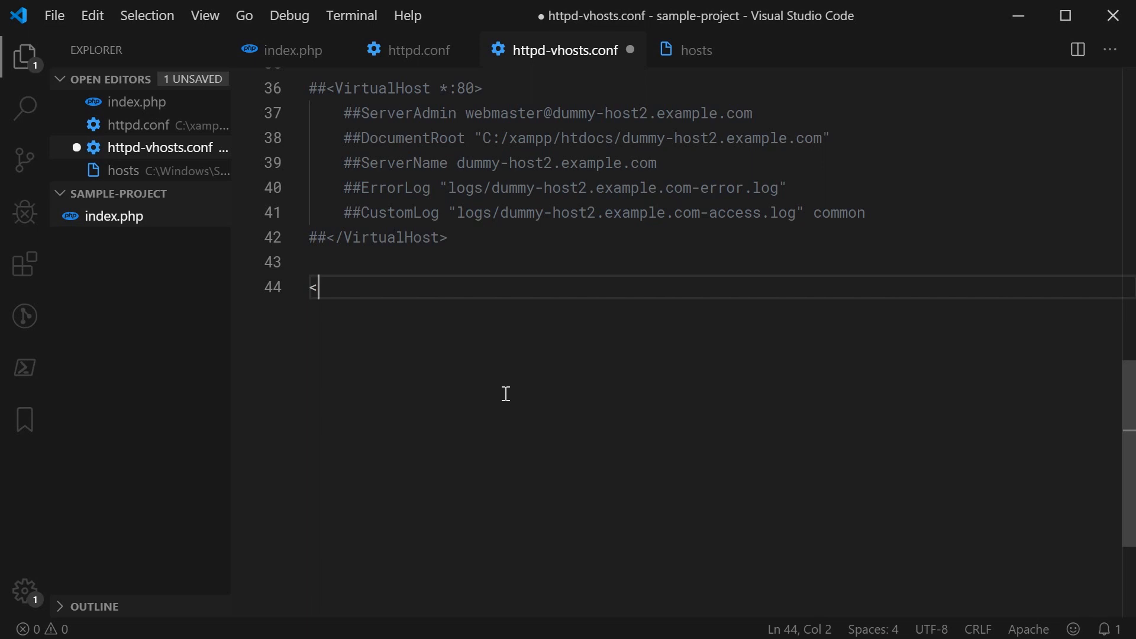
pyautogui.write('V')
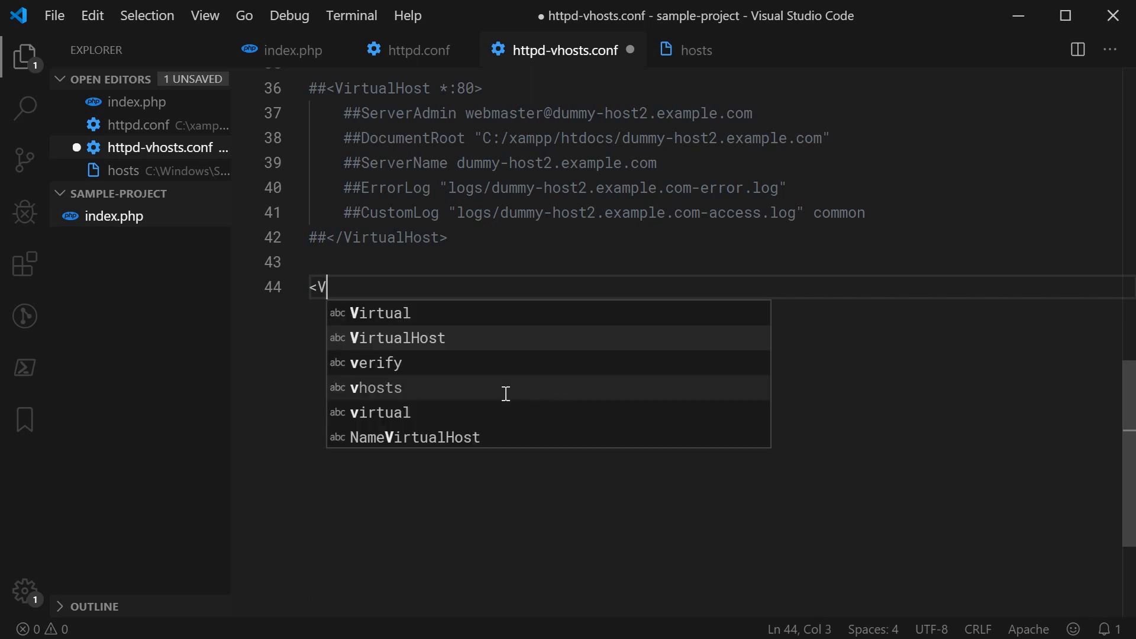
pyautogui.press('Tab')
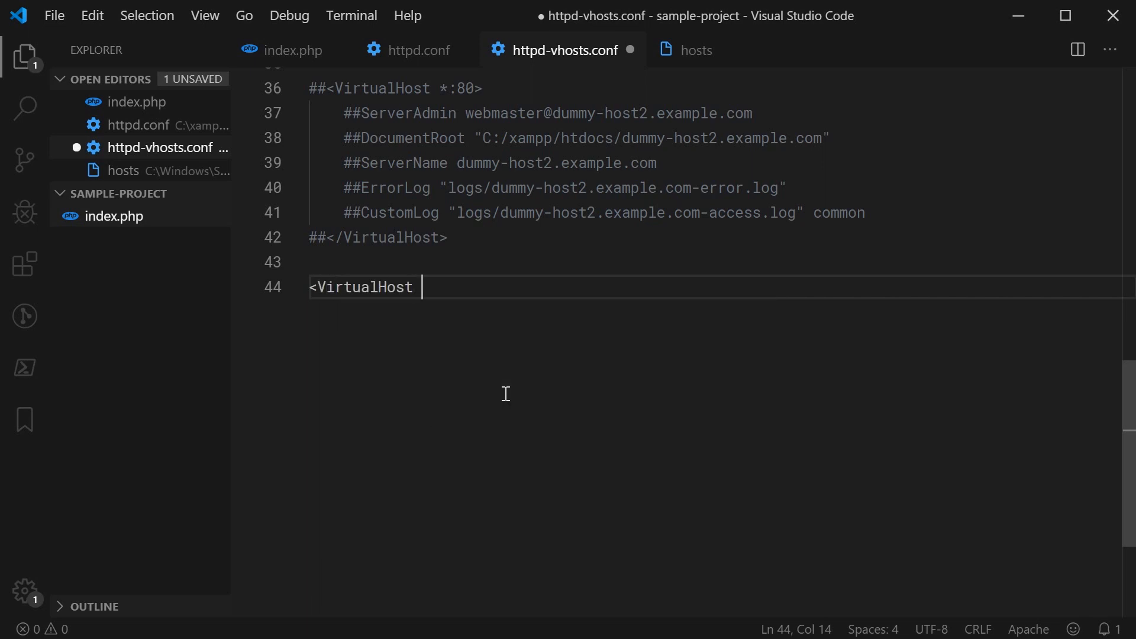
pyautogui.write('*:80')
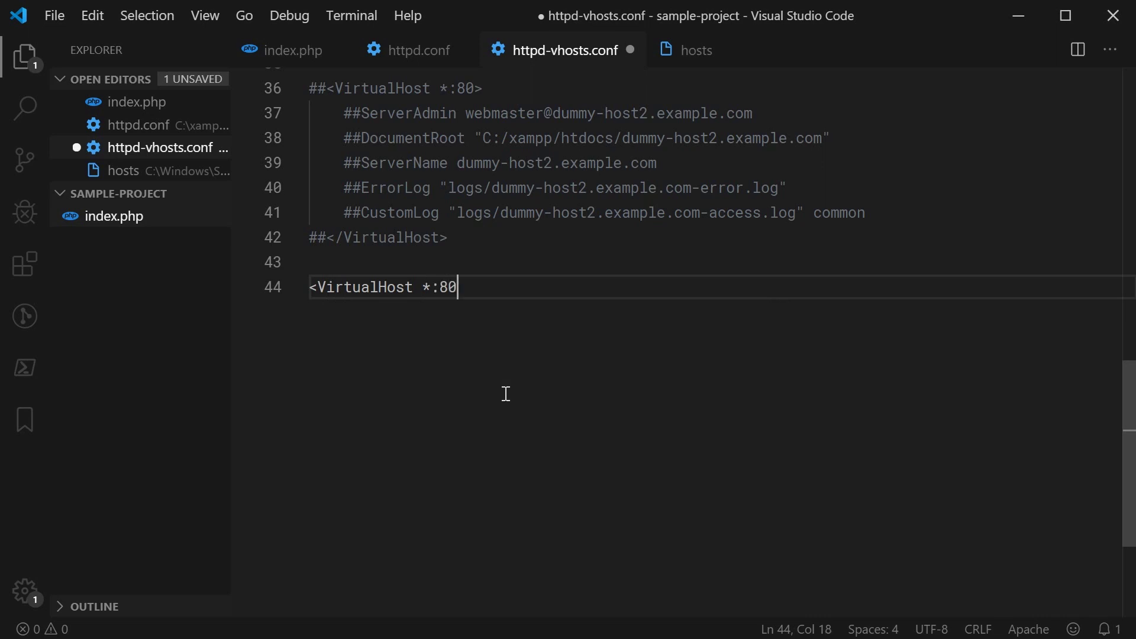
pyautogui.write('>')
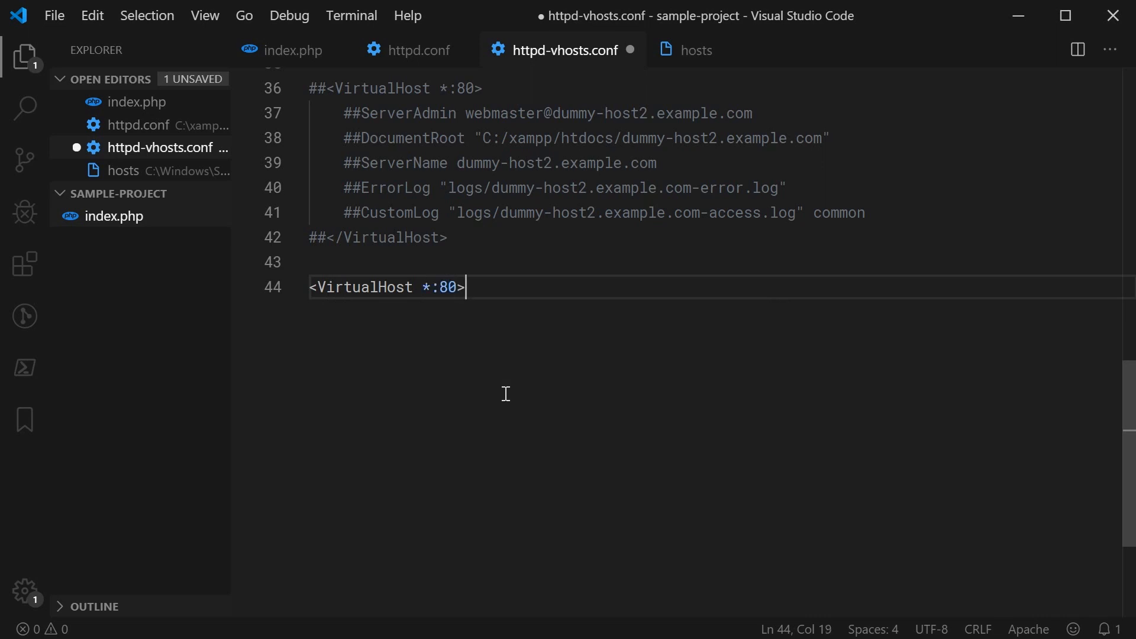
pyautogui.write('</')
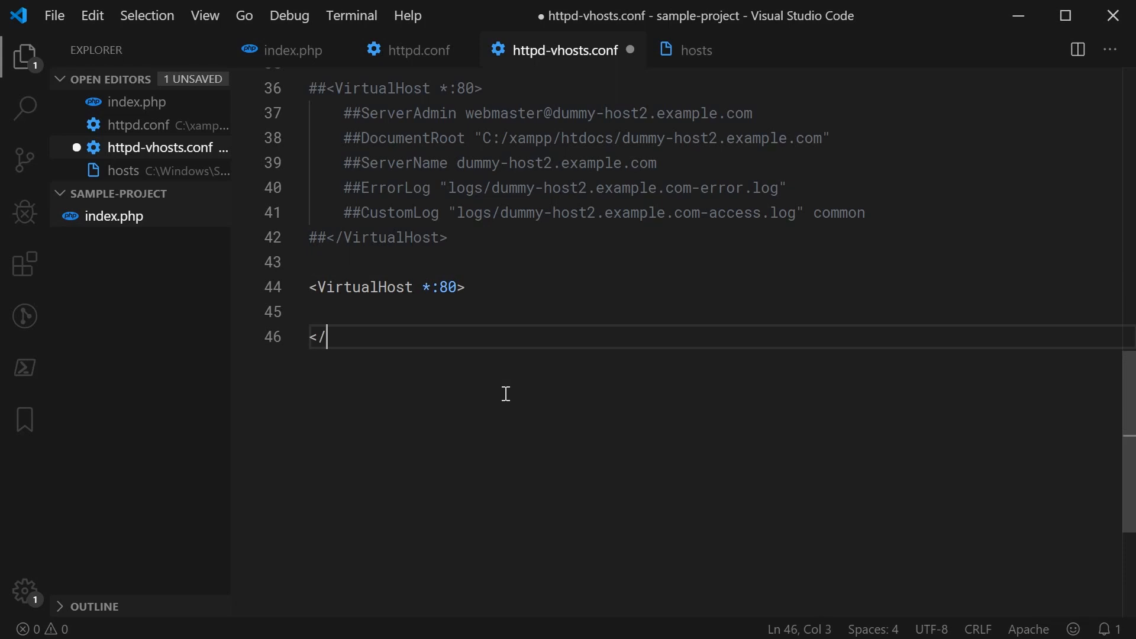
pyautogui.write('VirtualHost>')
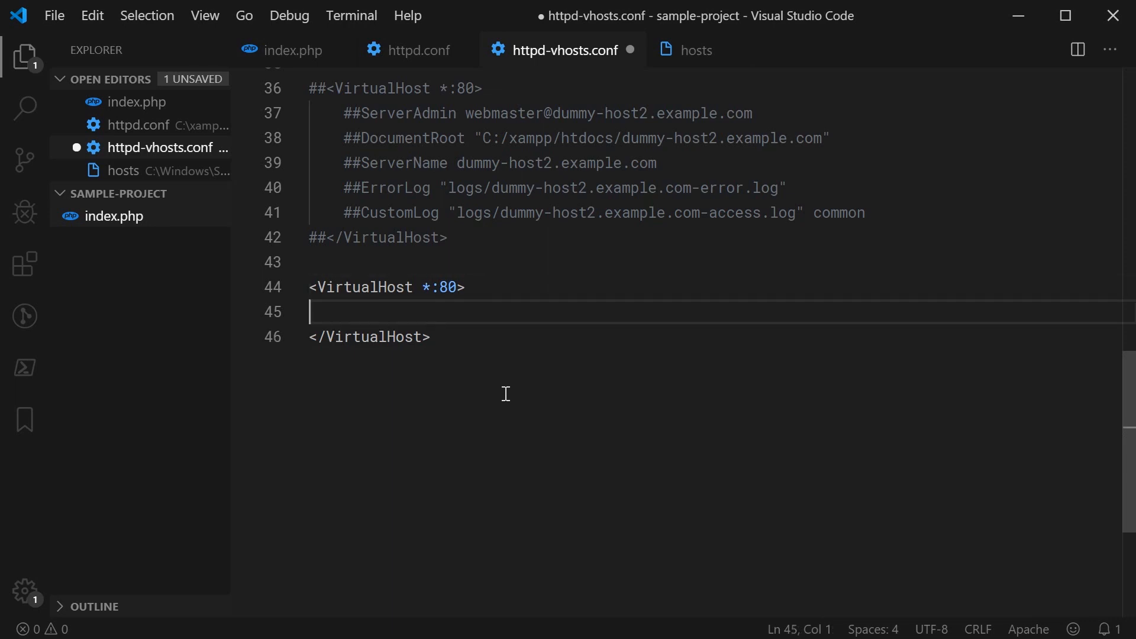
pyautogui.press('Tab')
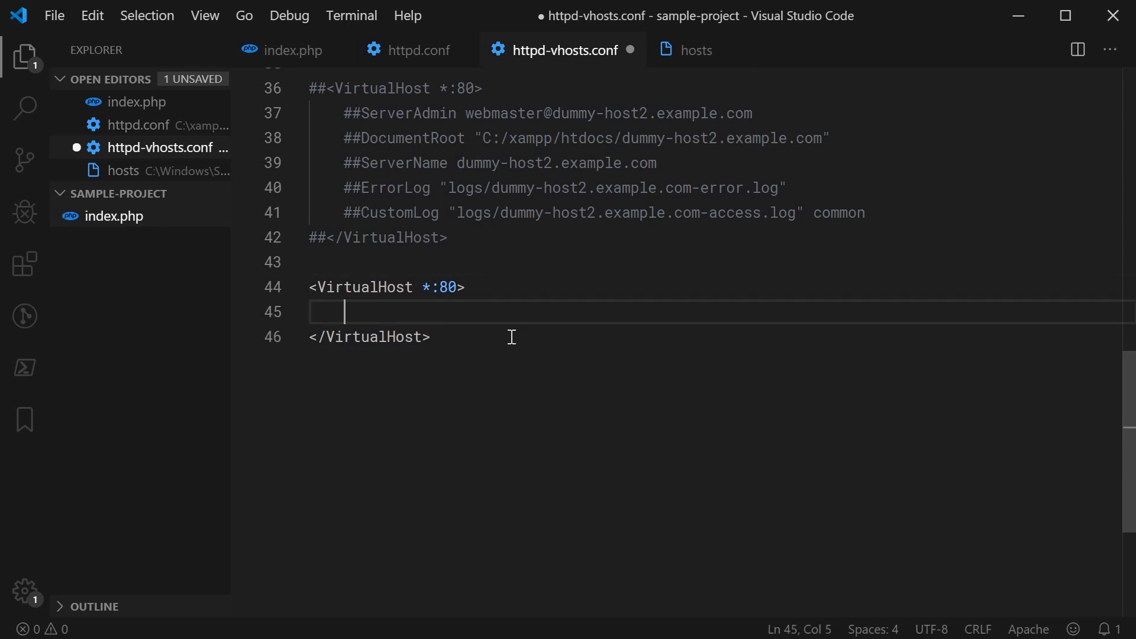
pyautogui.click(456, 286)
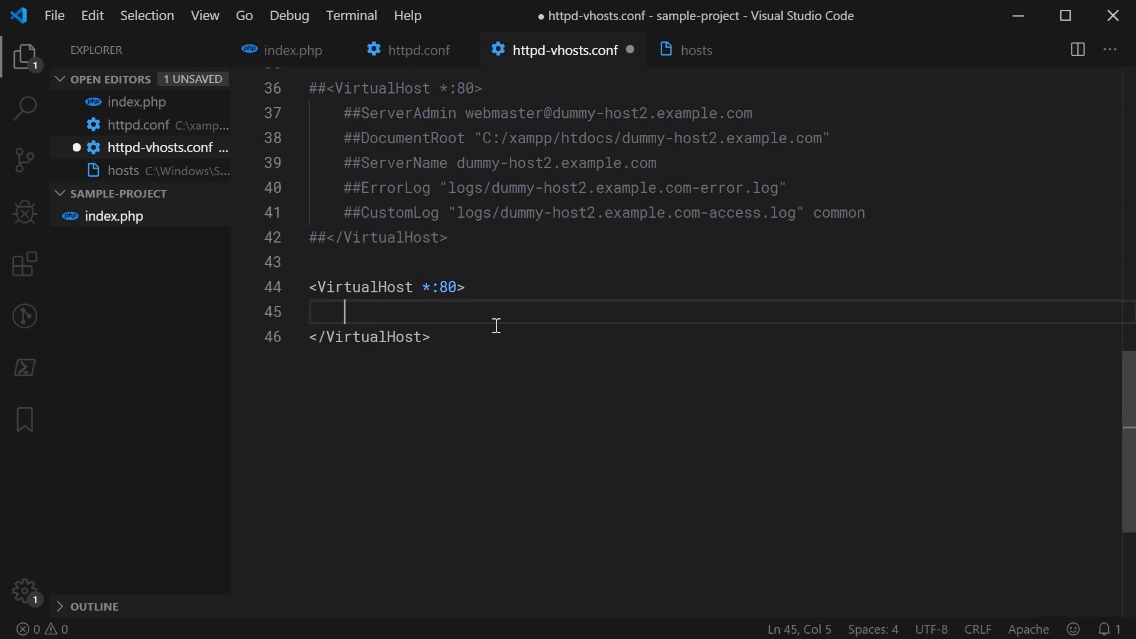
# Step: Start a DocumentRoot line and grab the project path from the index.php notes
pyautogui.write('Docume')
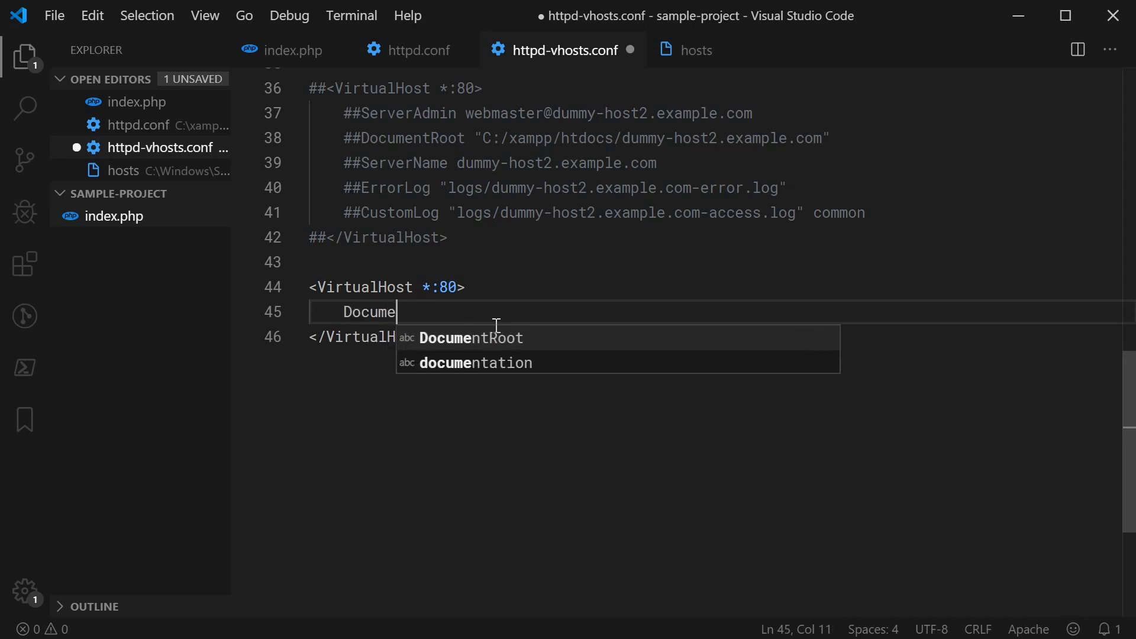
pyautogui.press('Tab')
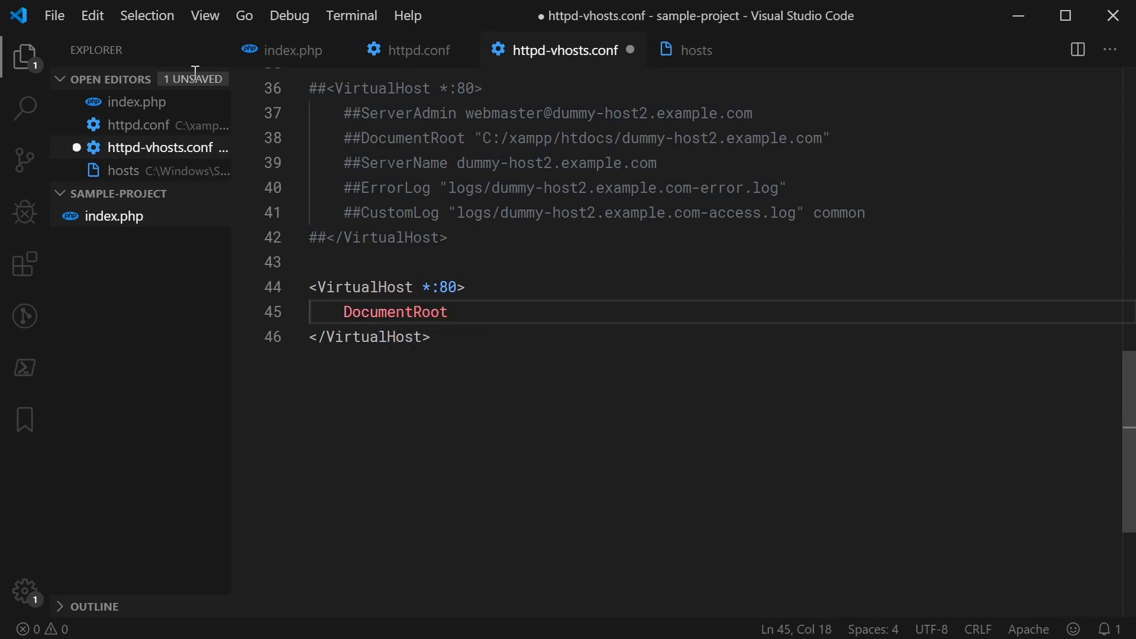
pyautogui.click(293, 49)
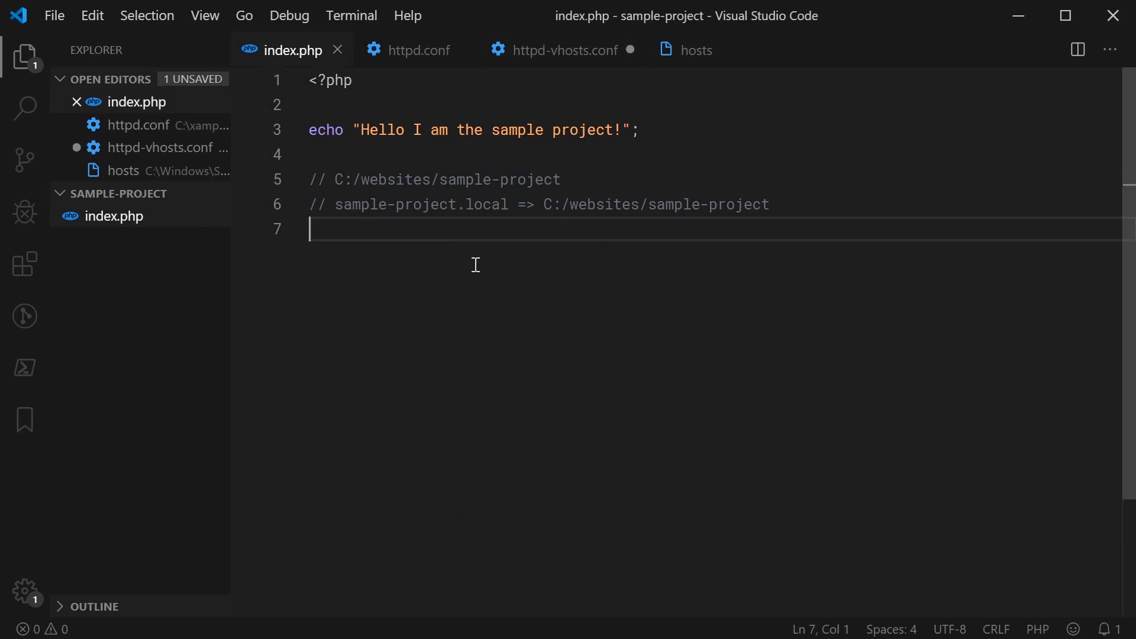
pyautogui.moveTo(670, 229)
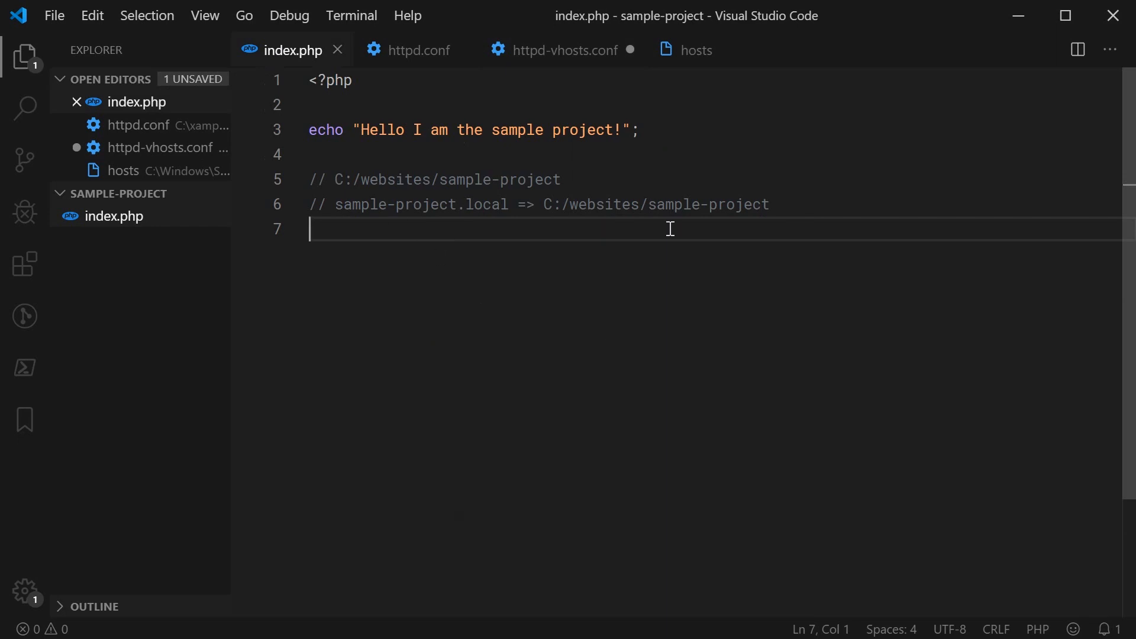
pyautogui.doubleClick(656, 204)
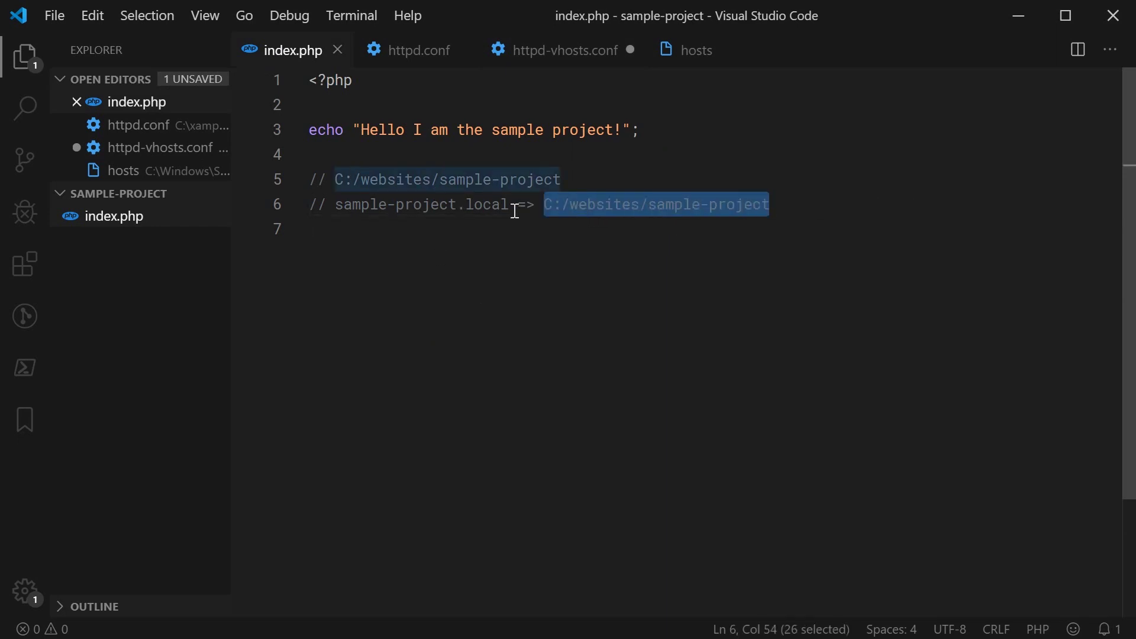
pyautogui.moveTo(587, 232)
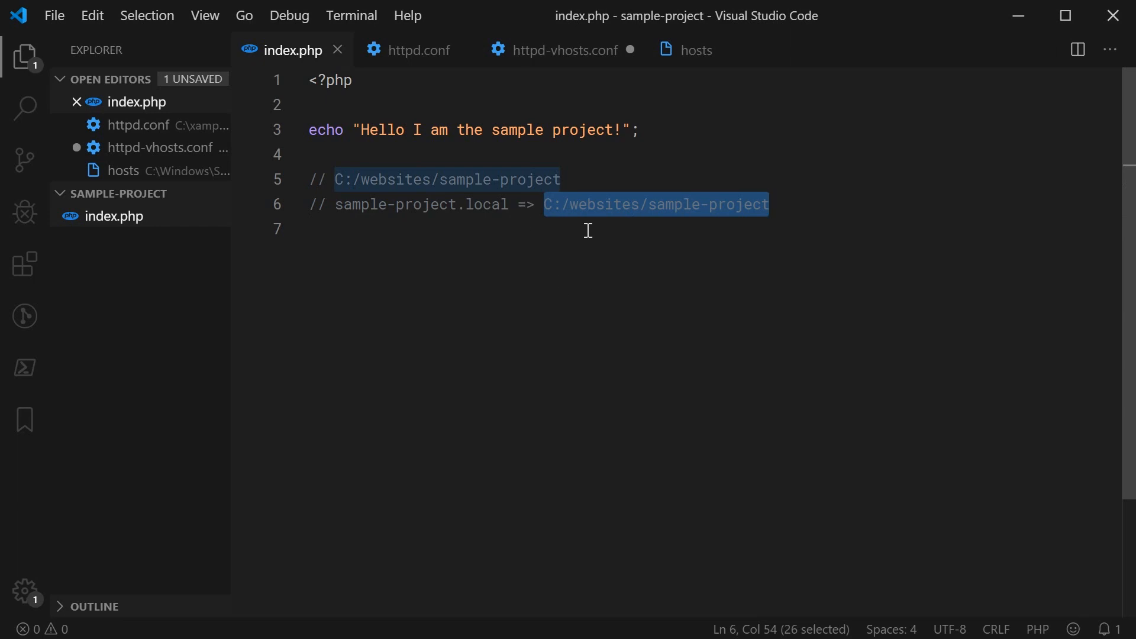
pyautogui.moveTo(665, 257)
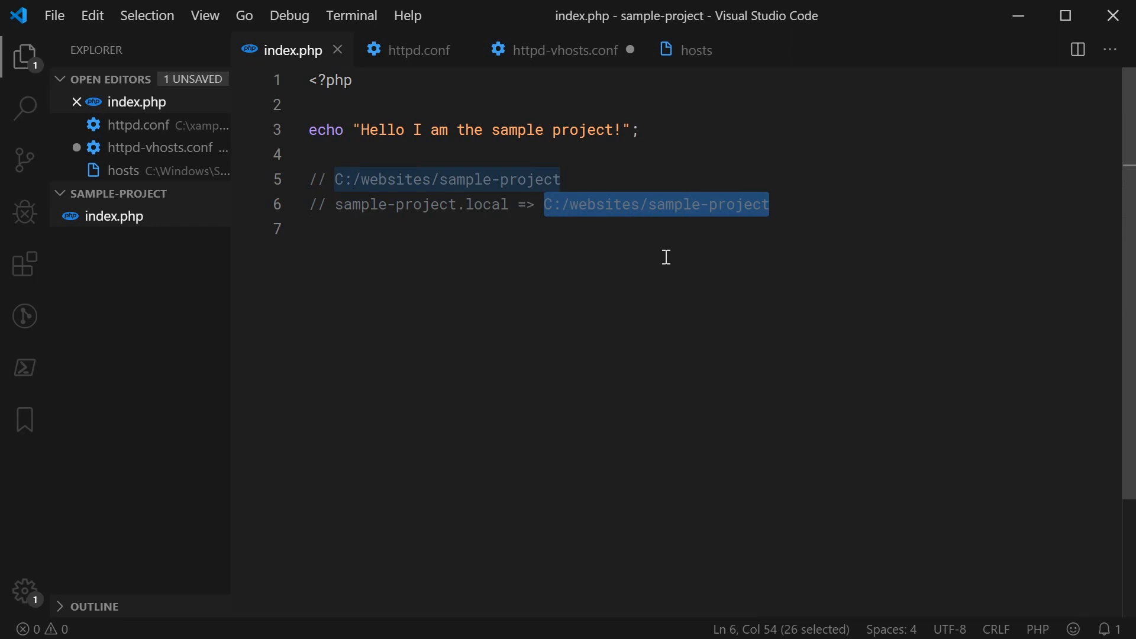
pyautogui.click(419, 50)
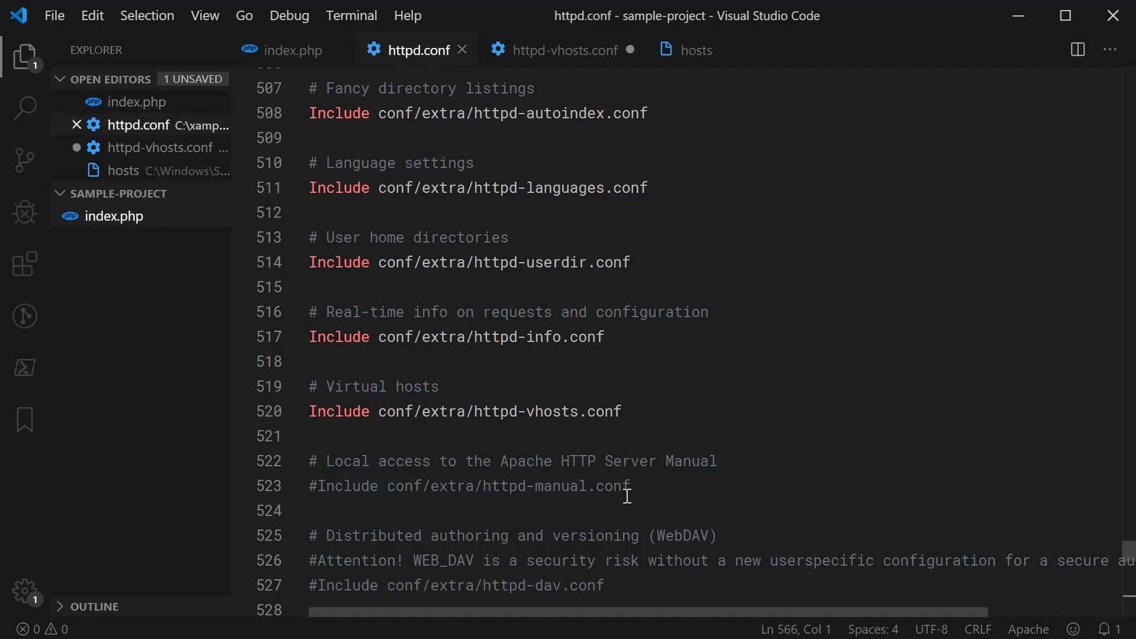
pyautogui.click(566, 50)
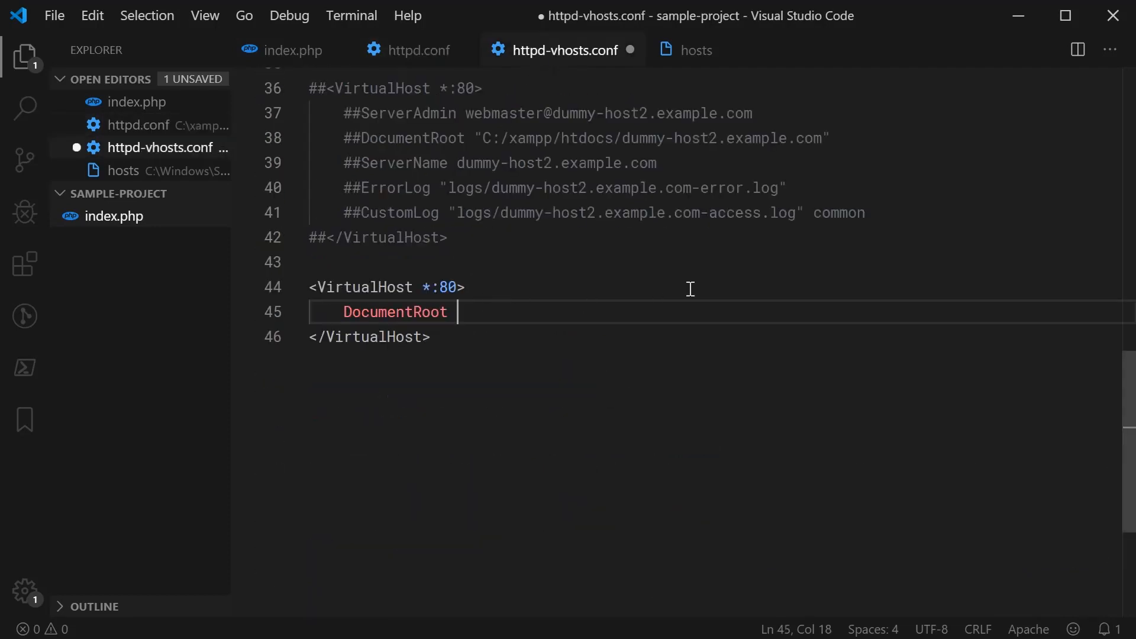
# Step: Complete DocumentRoot as "C:/websites/sample-project" and save httpd-vhosts.conf
pyautogui.write('"')
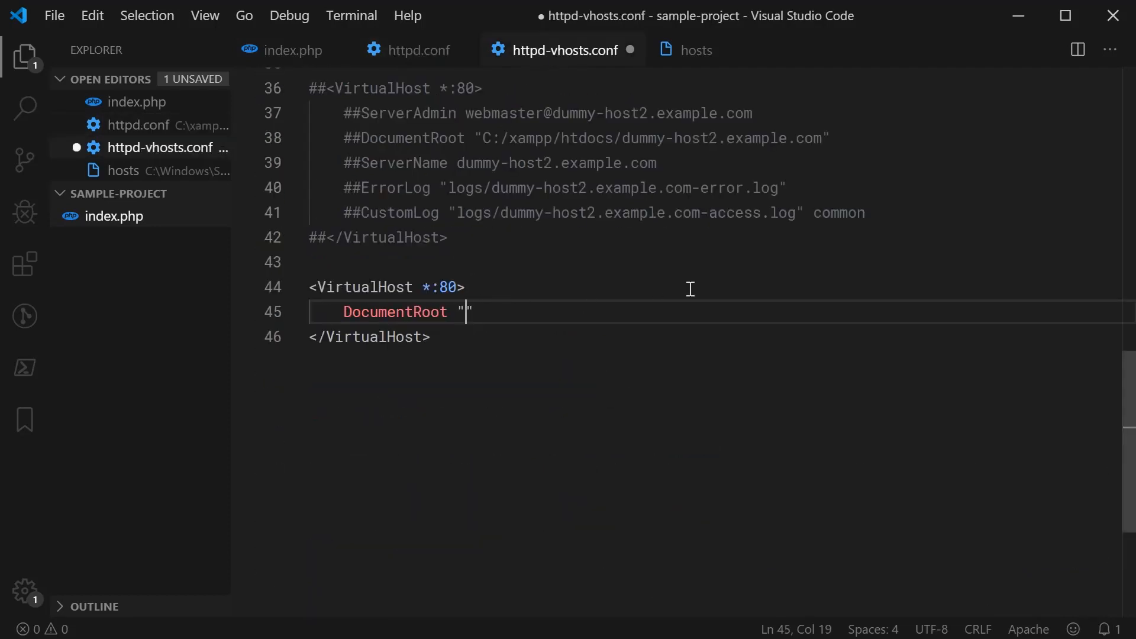
pyautogui.write('C:/websites/sample-project')
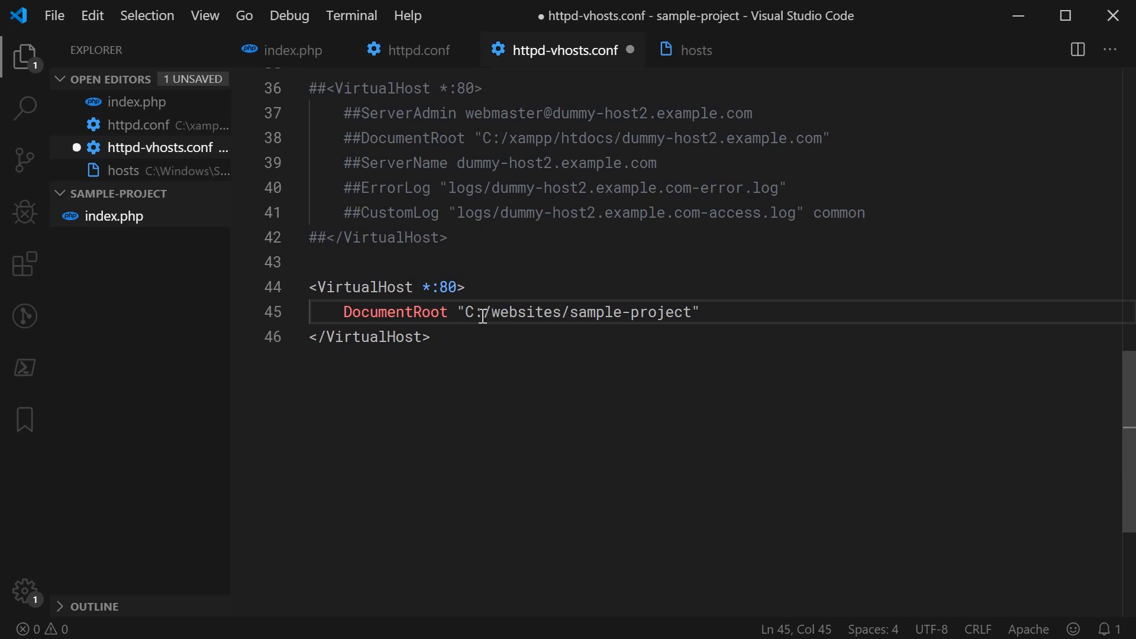
pyautogui.press('ctrl+s')
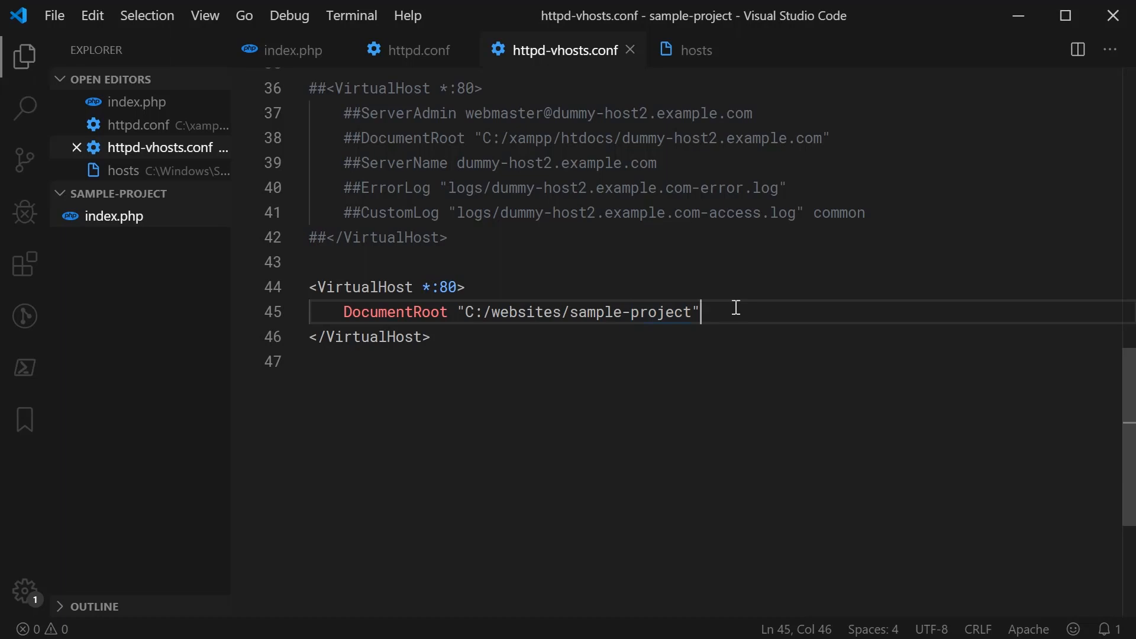
pyautogui.press('Enter')
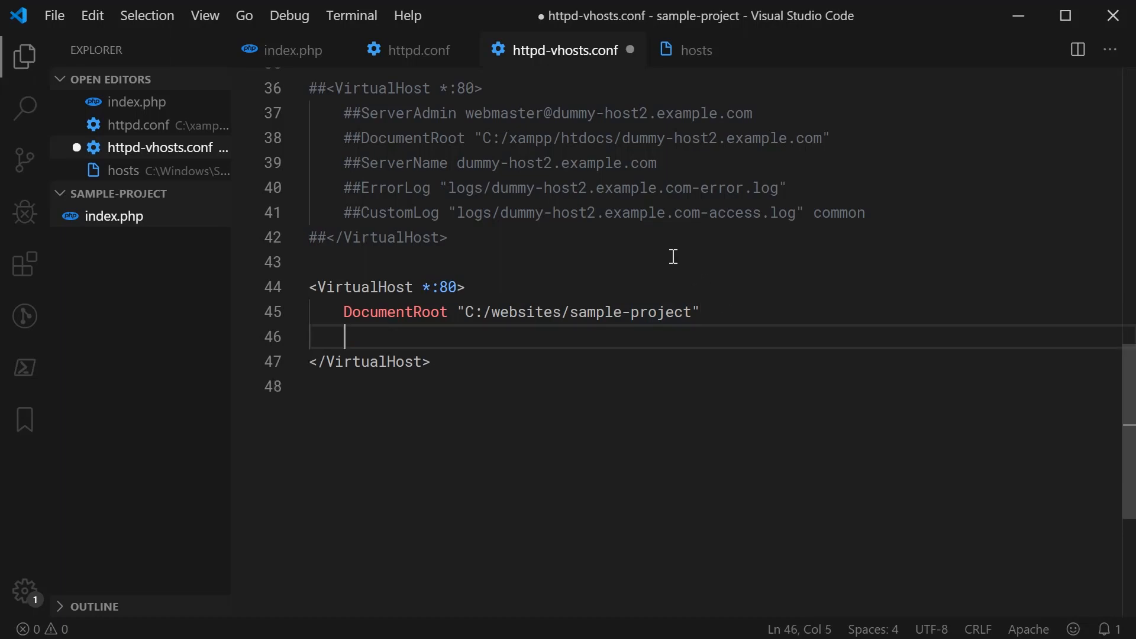
# Step: Add the line ServerName sample-project.local below DocumentRoot
pyautogui.write('S')
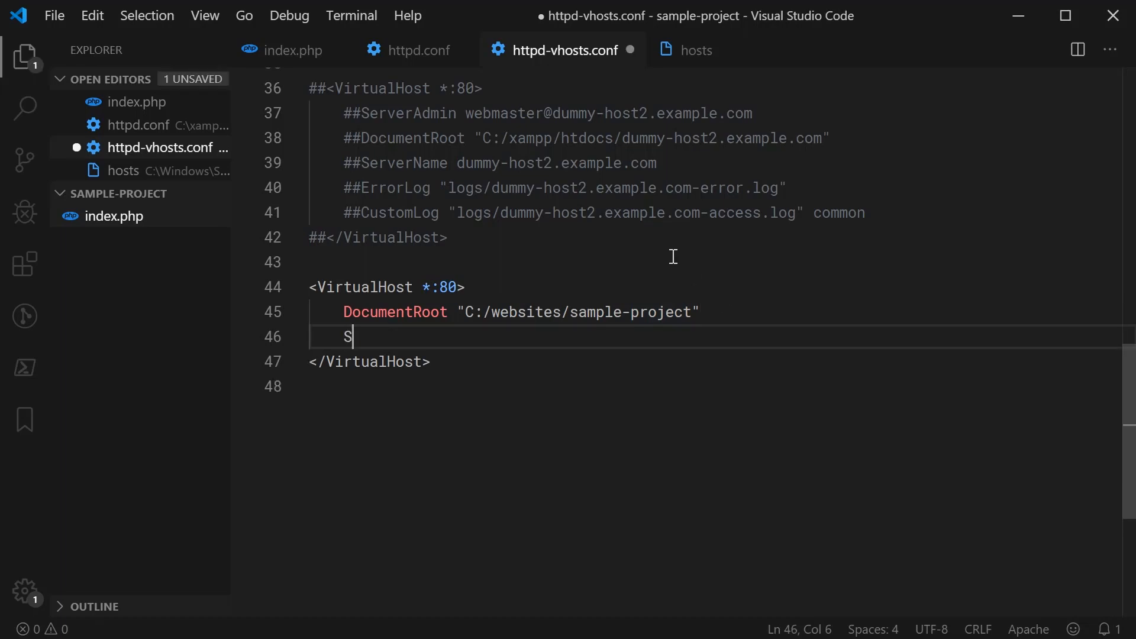
pyautogui.write('ServerName')
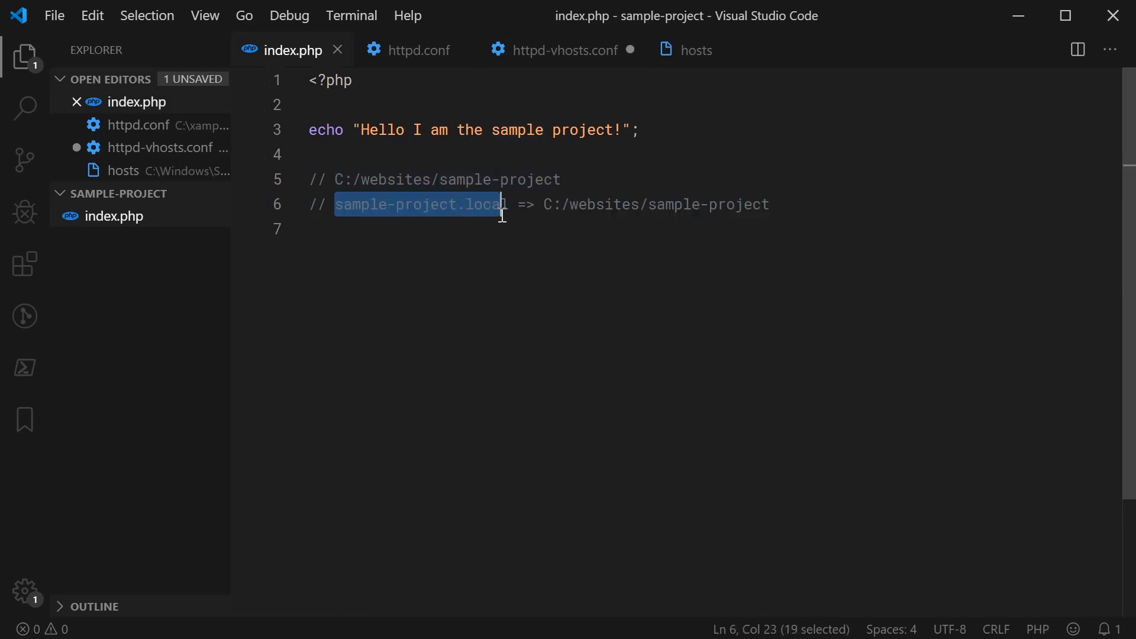
pyautogui.click(566, 50)
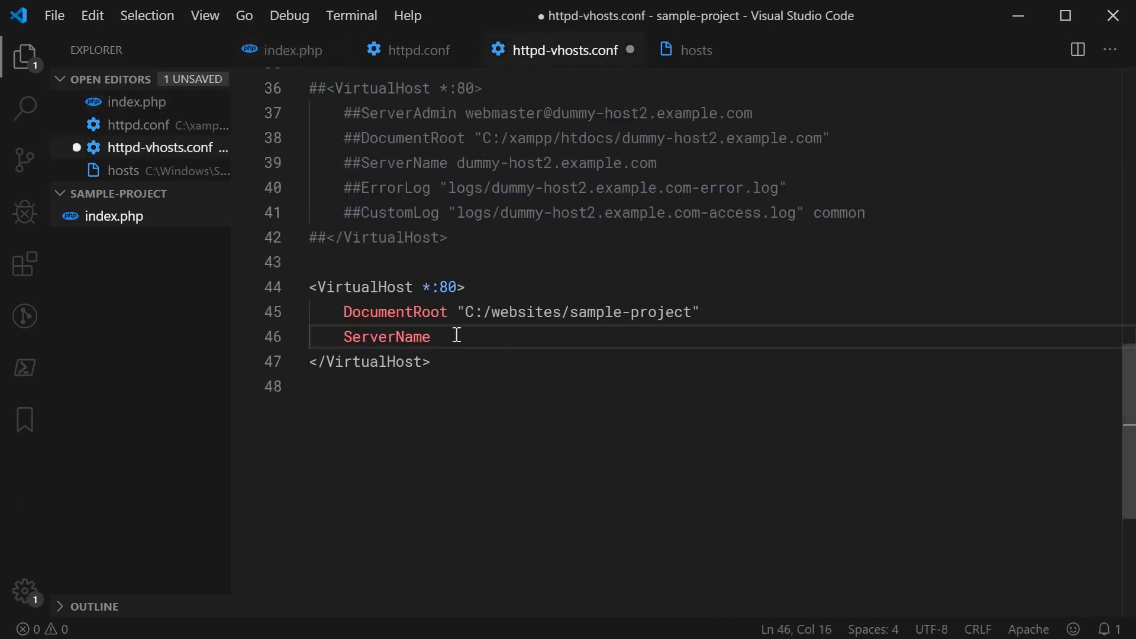
pyautogui.write('sample-project.local')
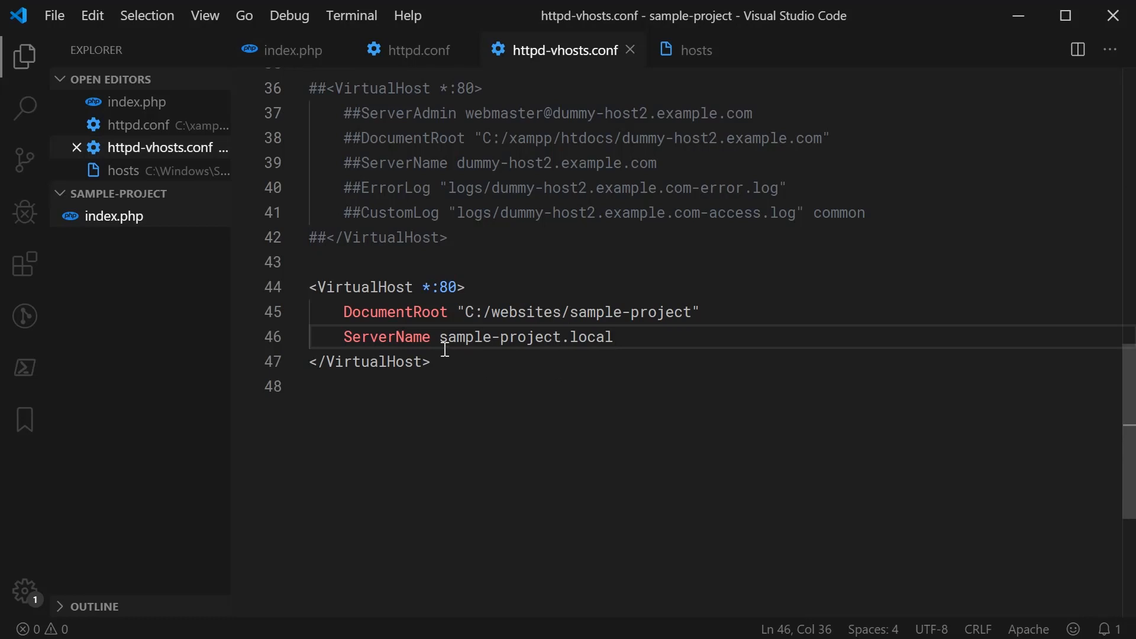
pyautogui.moveTo(469, 365)
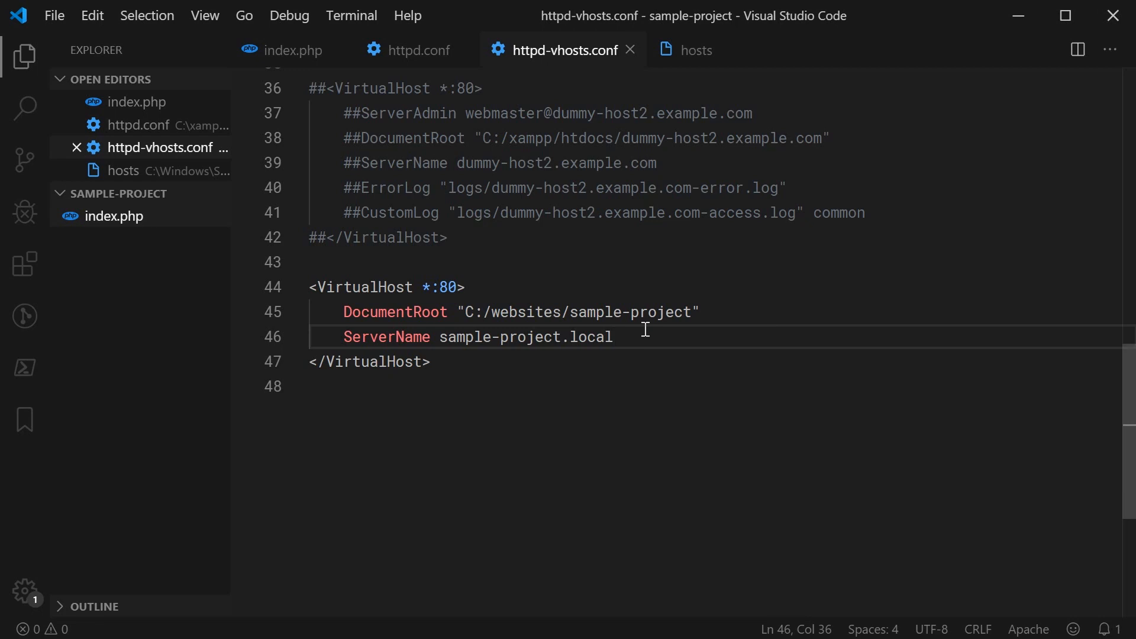
# Step: Add a <Directory "C:/websites/sample-project"> section inside the virtual host and save
pyautogui.press('Enter')
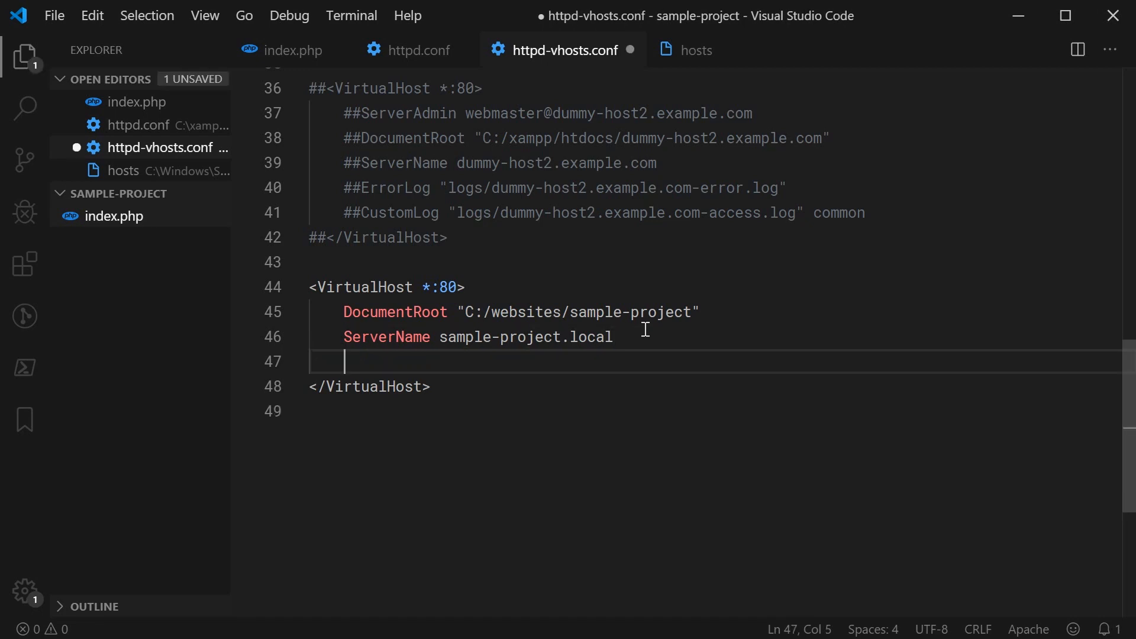
pyautogui.press('Enter')
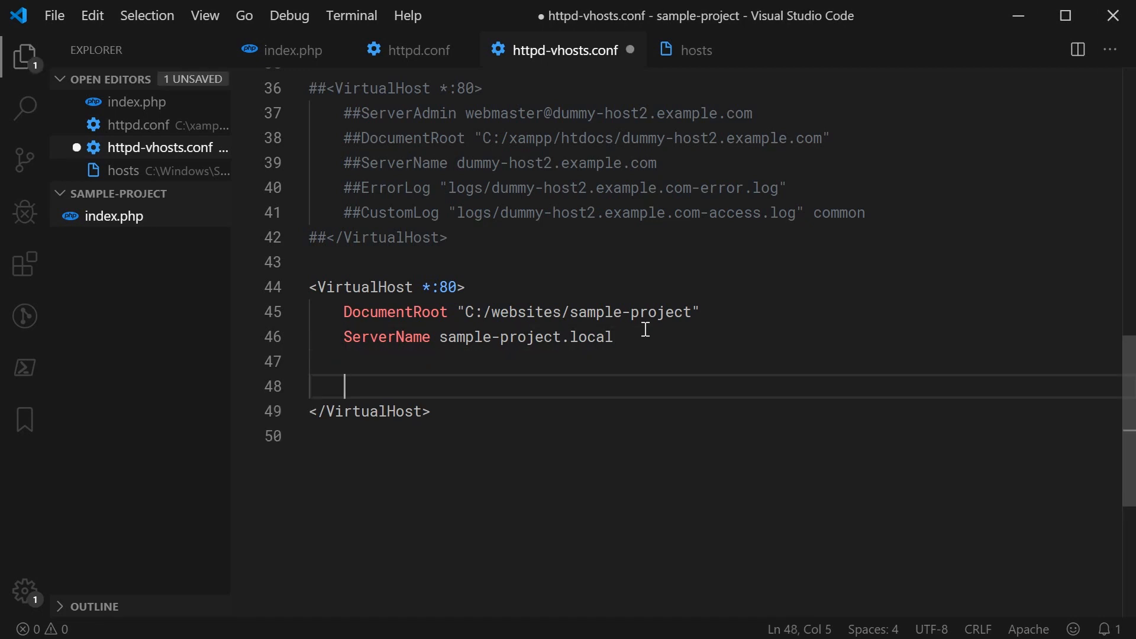
pyautogui.write('<Directory')
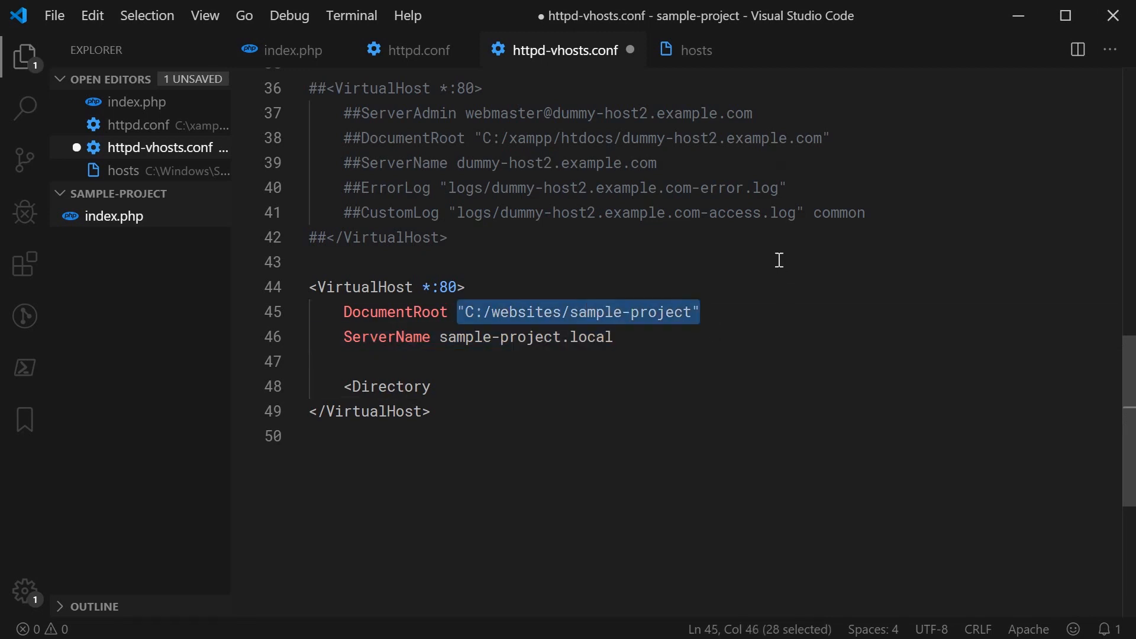
pyautogui.write('"C:/websites/sample-project"')
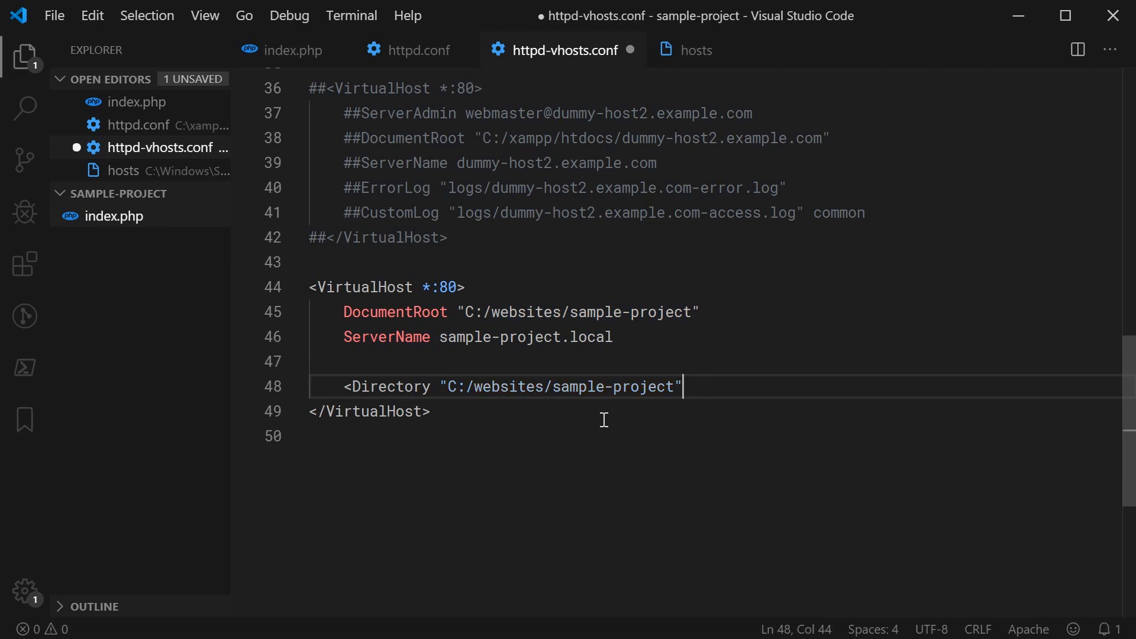
pyautogui.write('>')
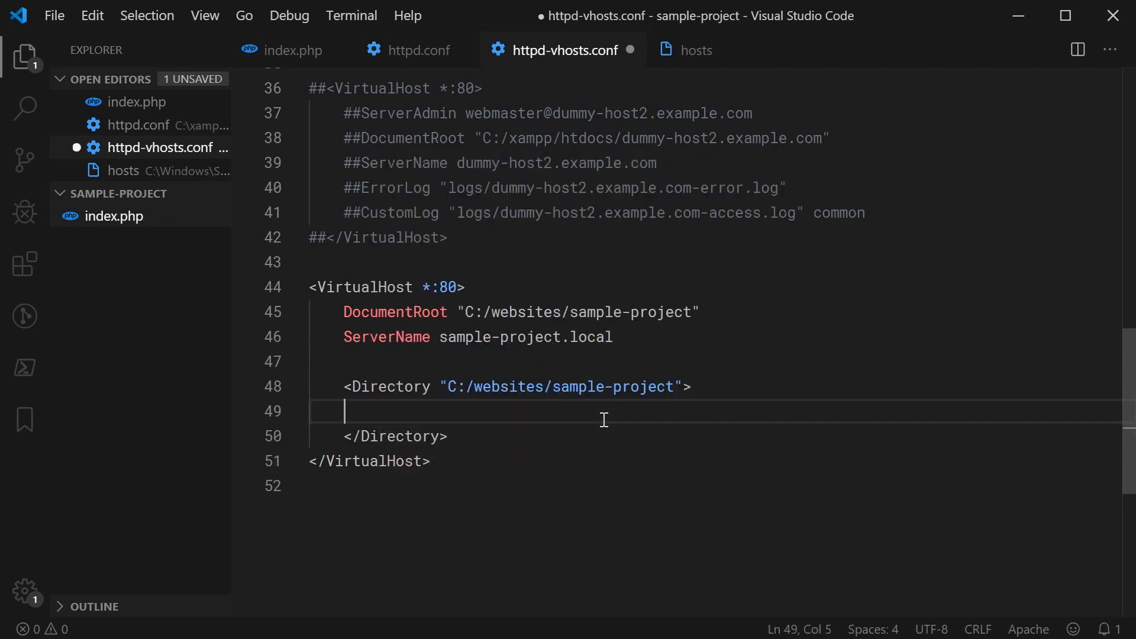
pyautogui.press('ctrl+s')
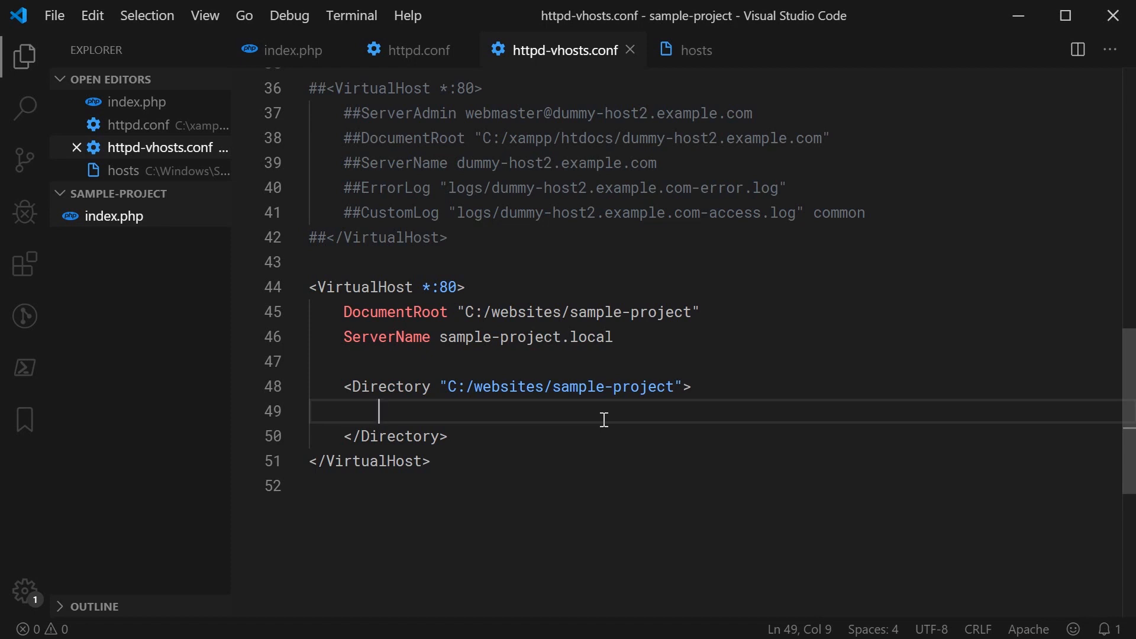
# Step: Add the line Options Indexes FollowSymLinks Includes ExecCGI inside the Directory block
pyautogui.write('Options')
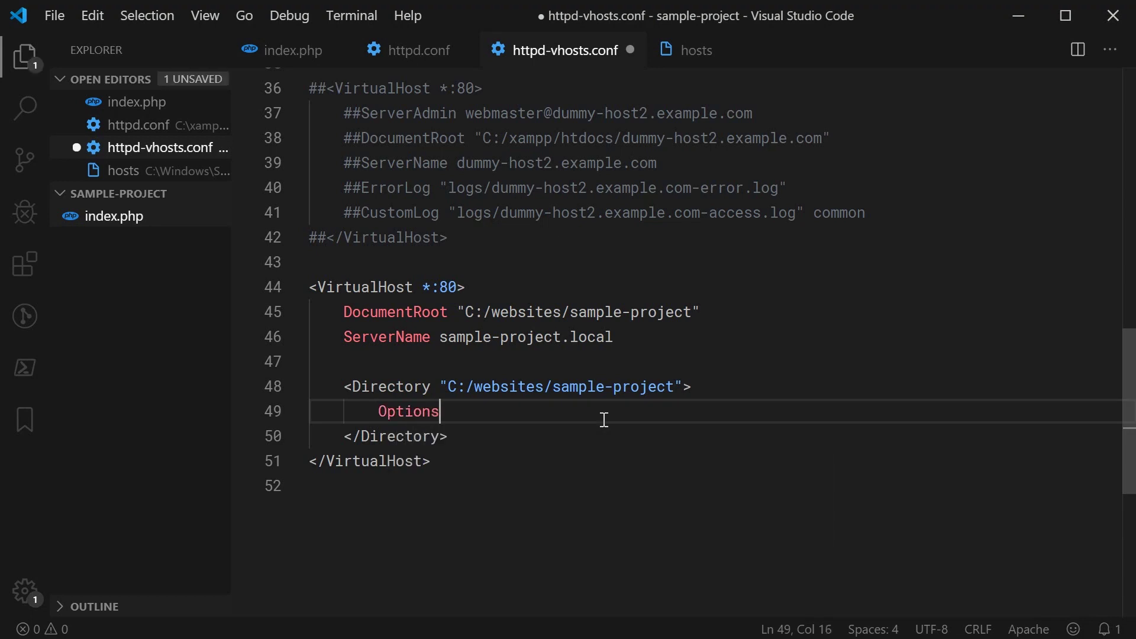
pyautogui.write('Indexes Foll')
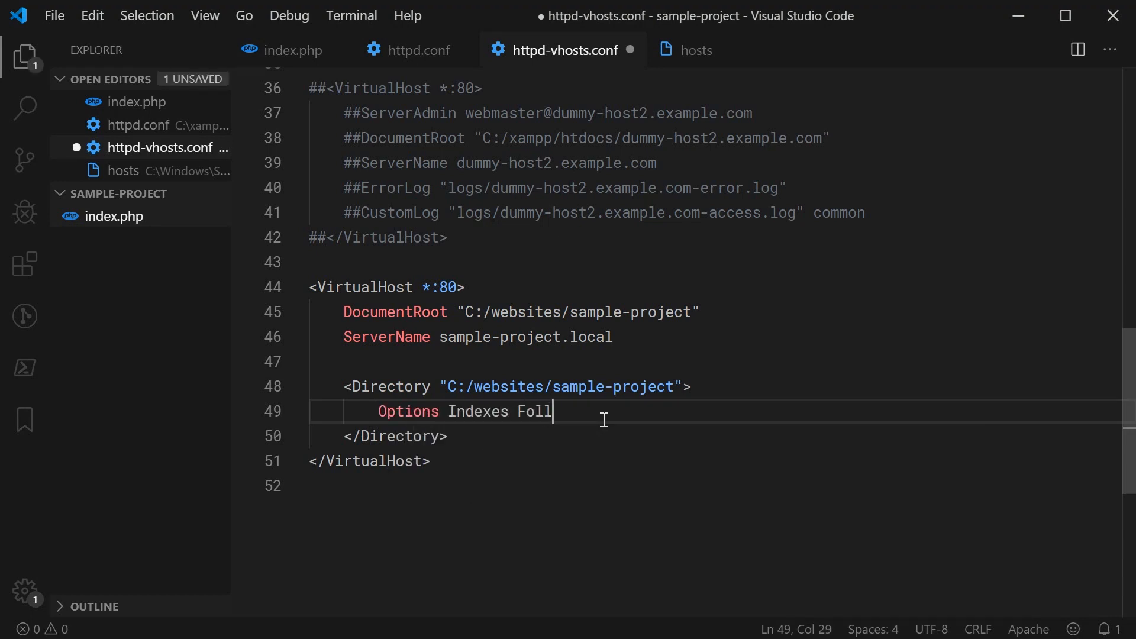
pyautogui.write('owSymLinks Includes Exec')
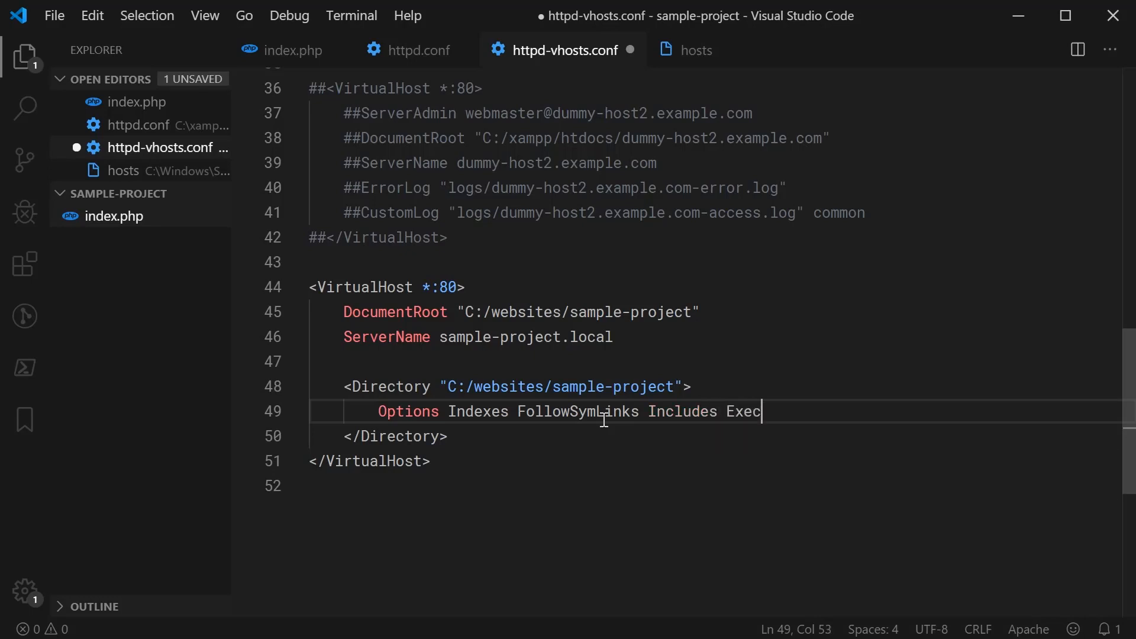
pyautogui.write('CGI')
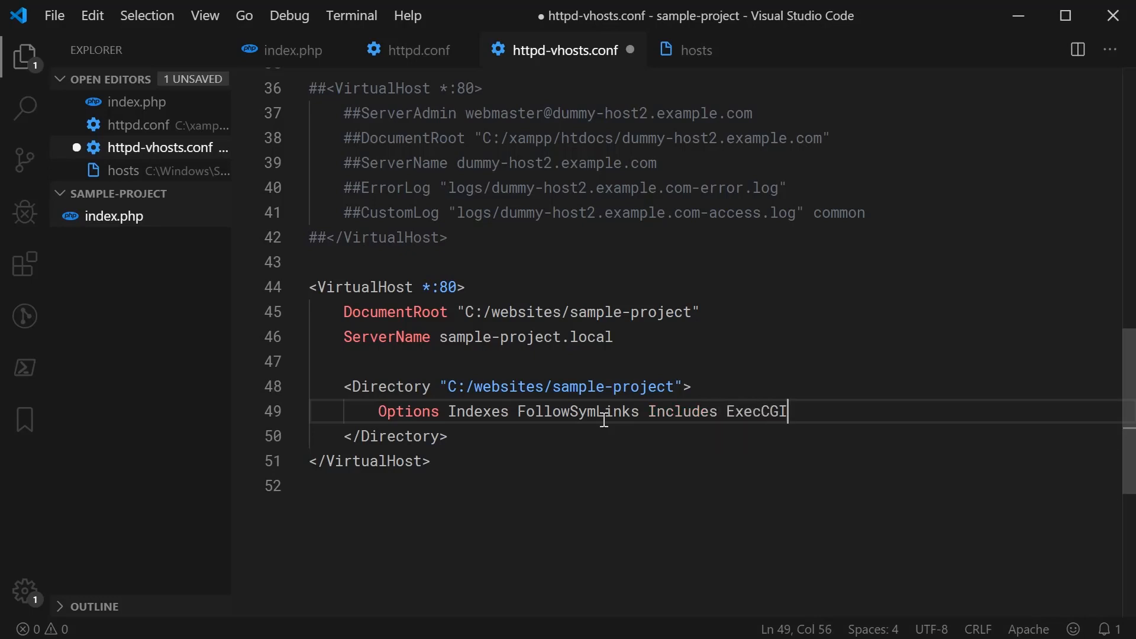
pyautogui.press('Enter')
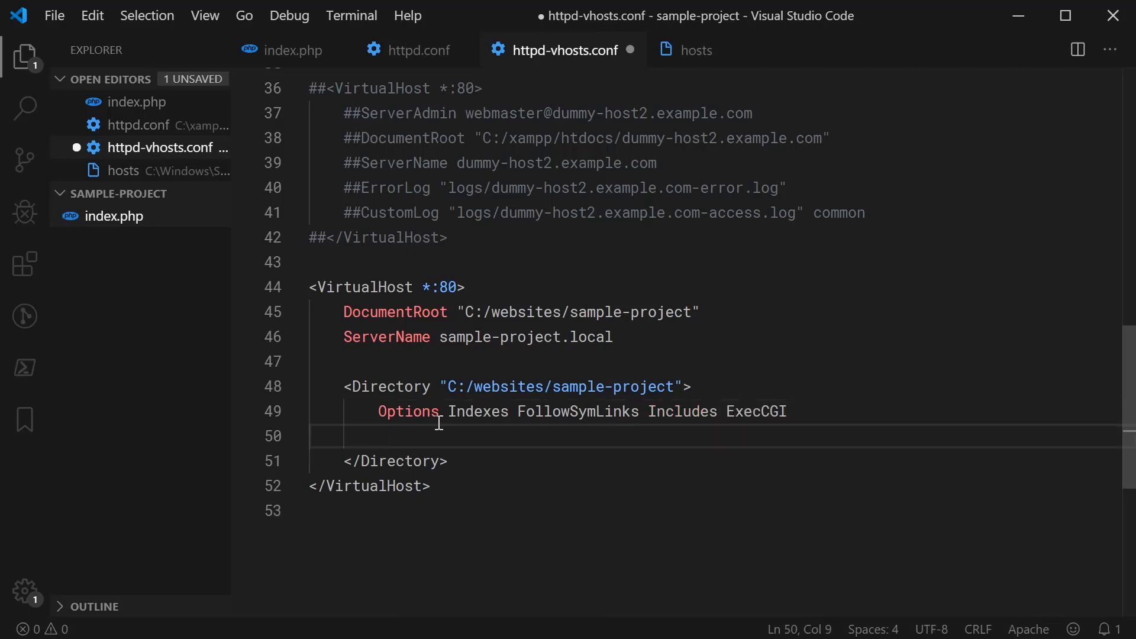
pyautogui.click(809, 412)
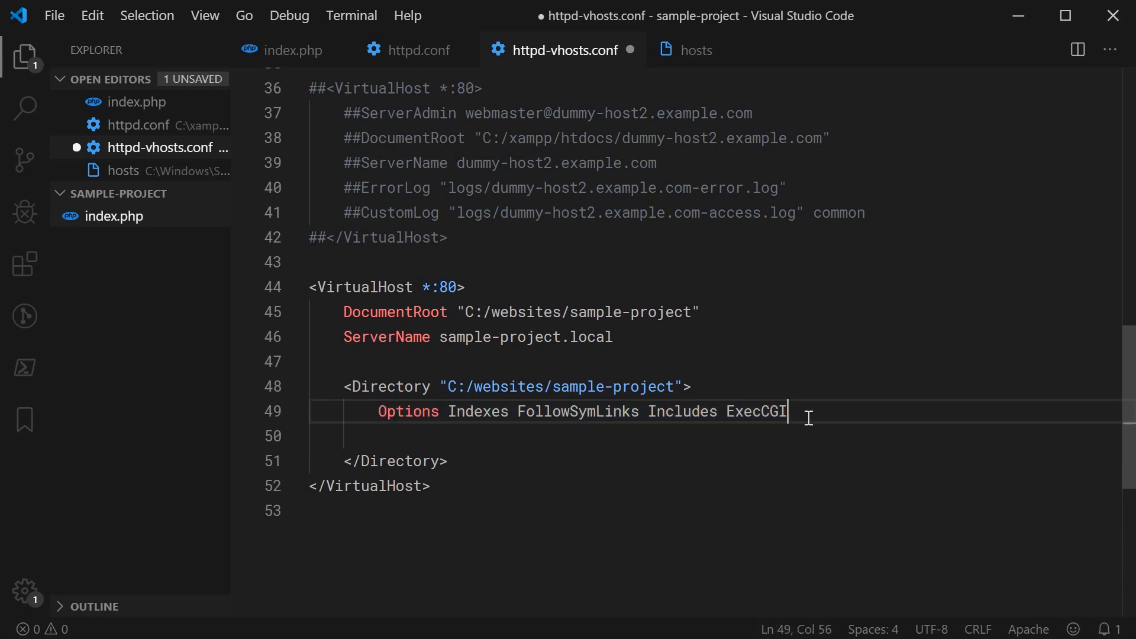
pyautogui.press('Enter')
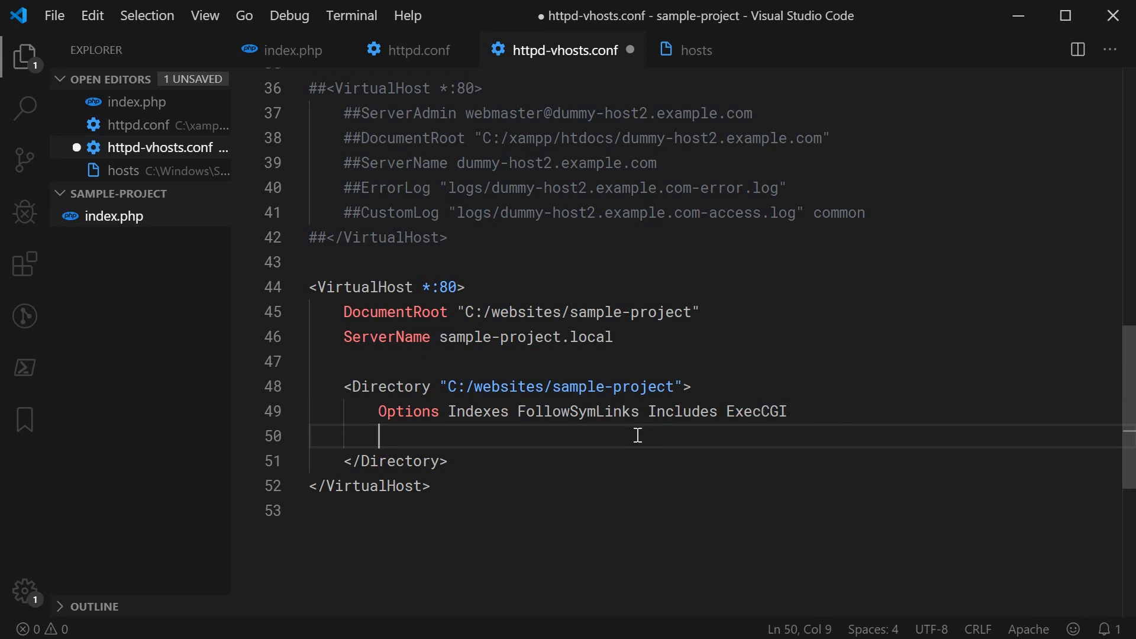
# Step: Add AllowOverride All and Require all granted below Options
pyautogui.write('Allow')
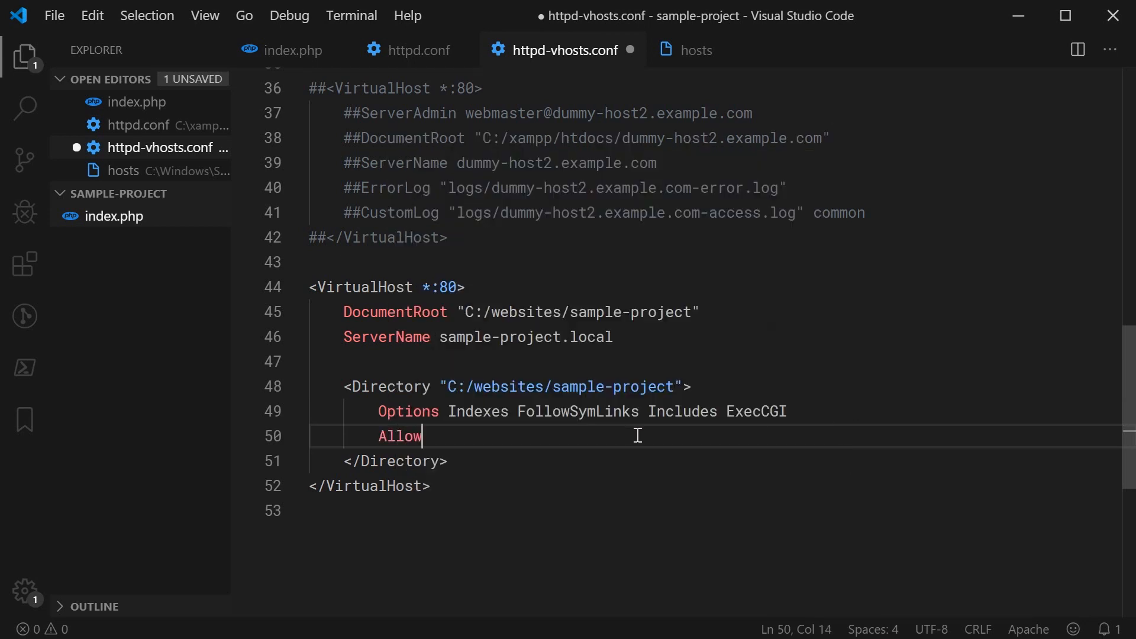
pyautogui.write('Override All')
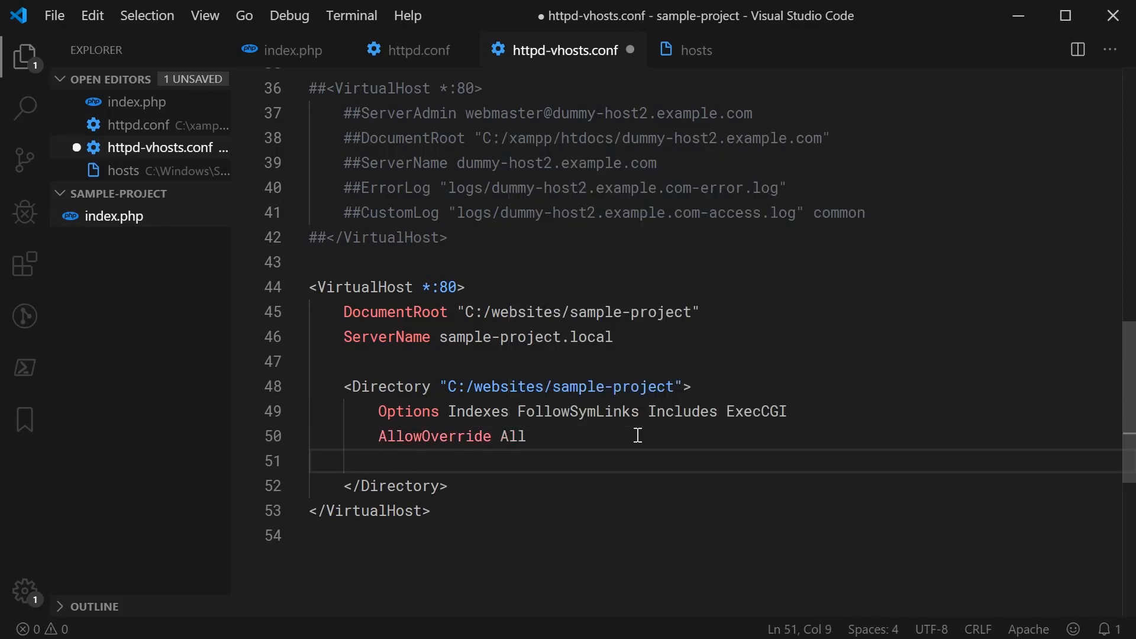
pyautogui.moveTo(573, 481)
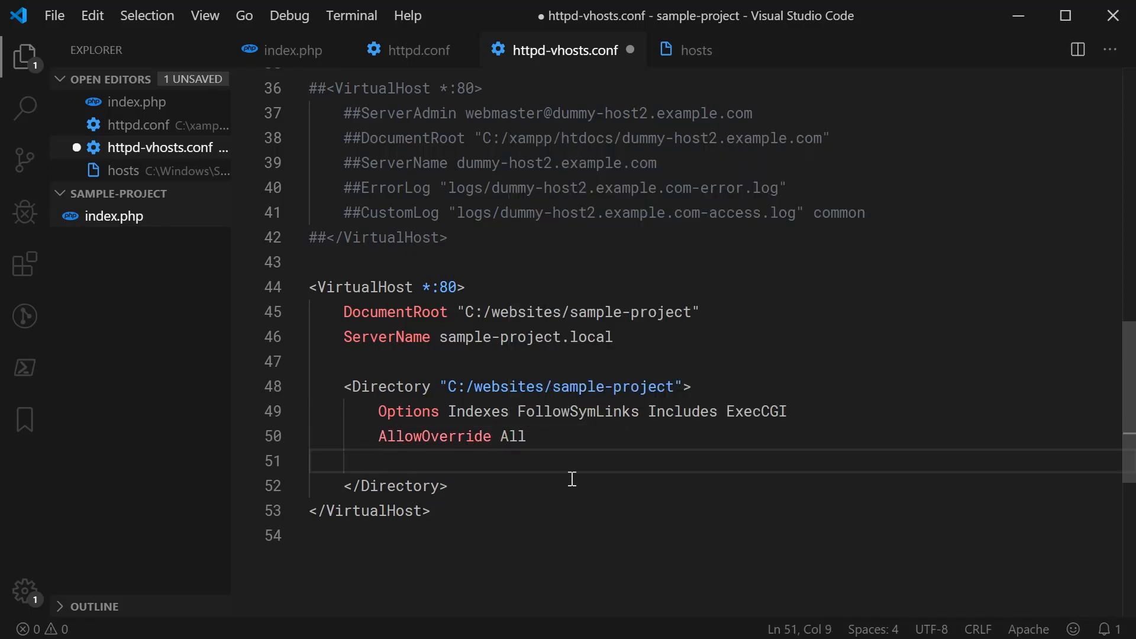
pyautogui.write('Reu')
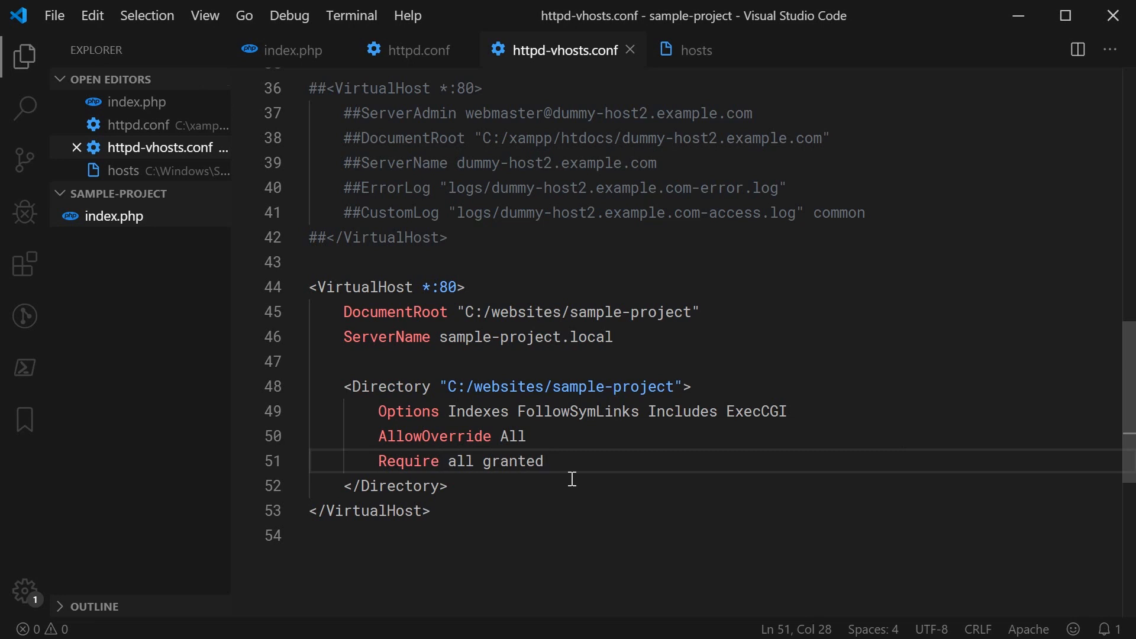
pyautogui.moveTo(582, 473)
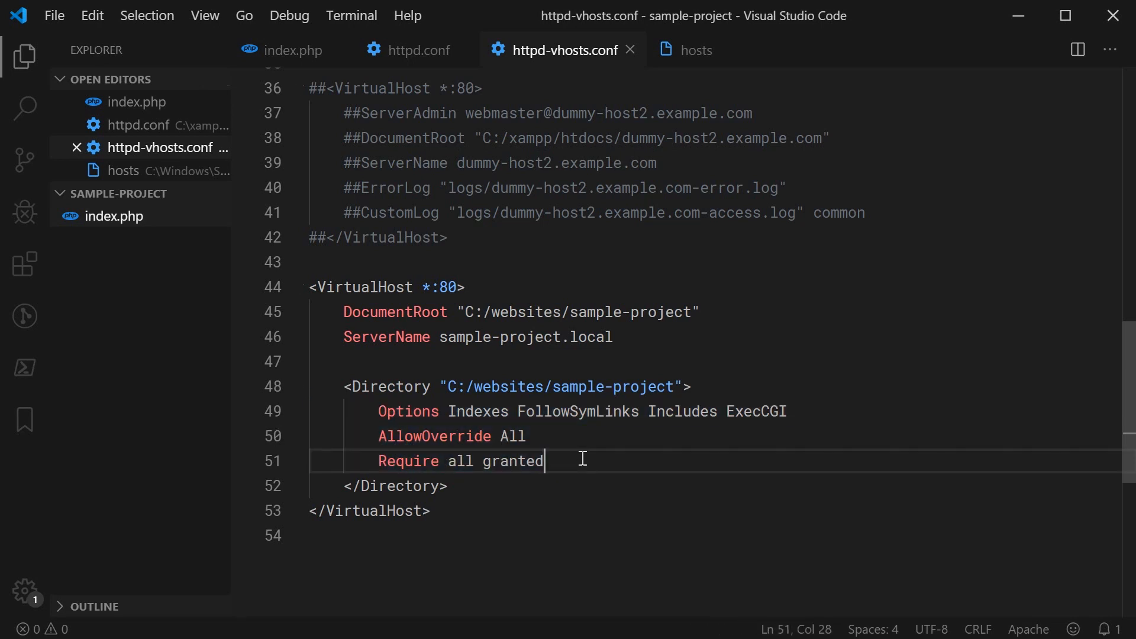
pyautogui.doubleClick(512, 461)
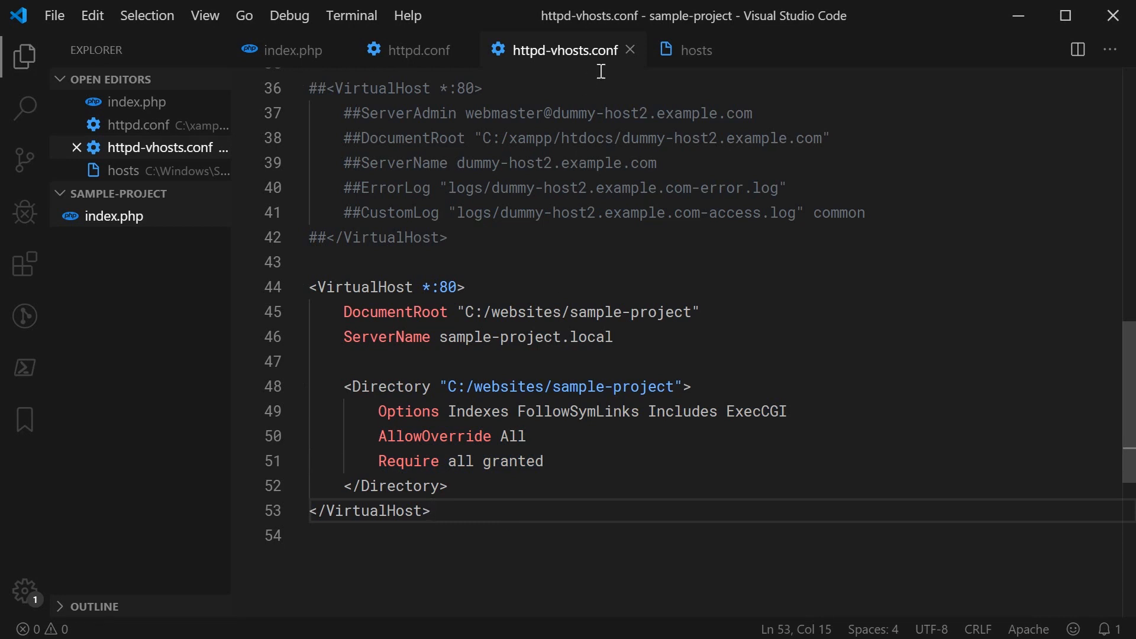
pyautogui.moveTo(511, 230)
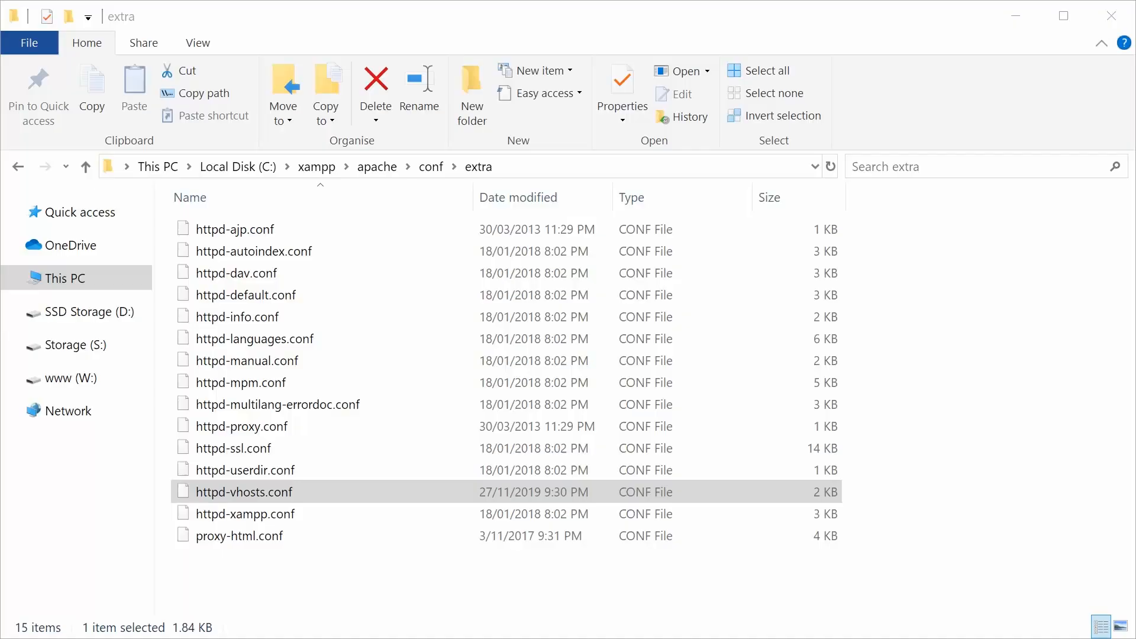
pyautogui.click(431, 166)
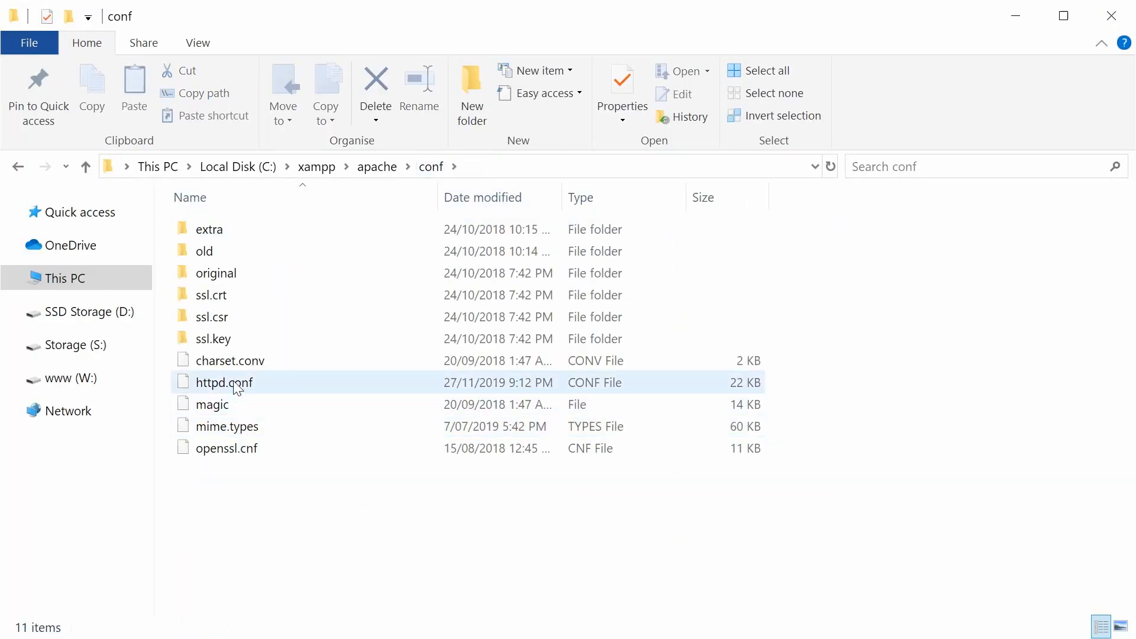
pyautogui.moveTo(236, 385)
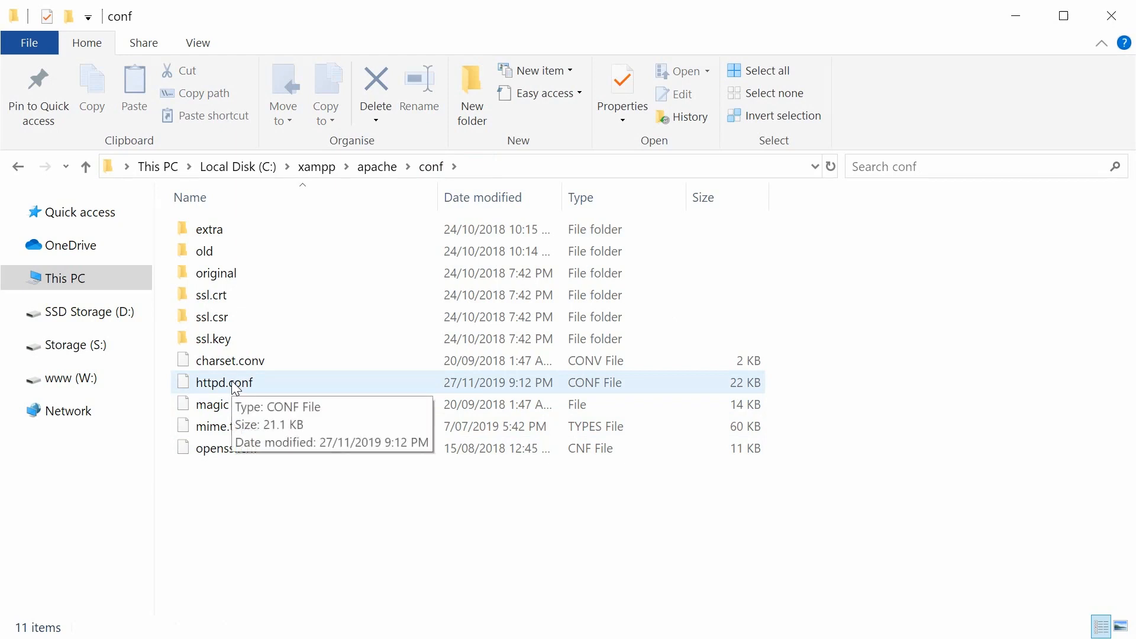
pyautogui.click(212, 405)
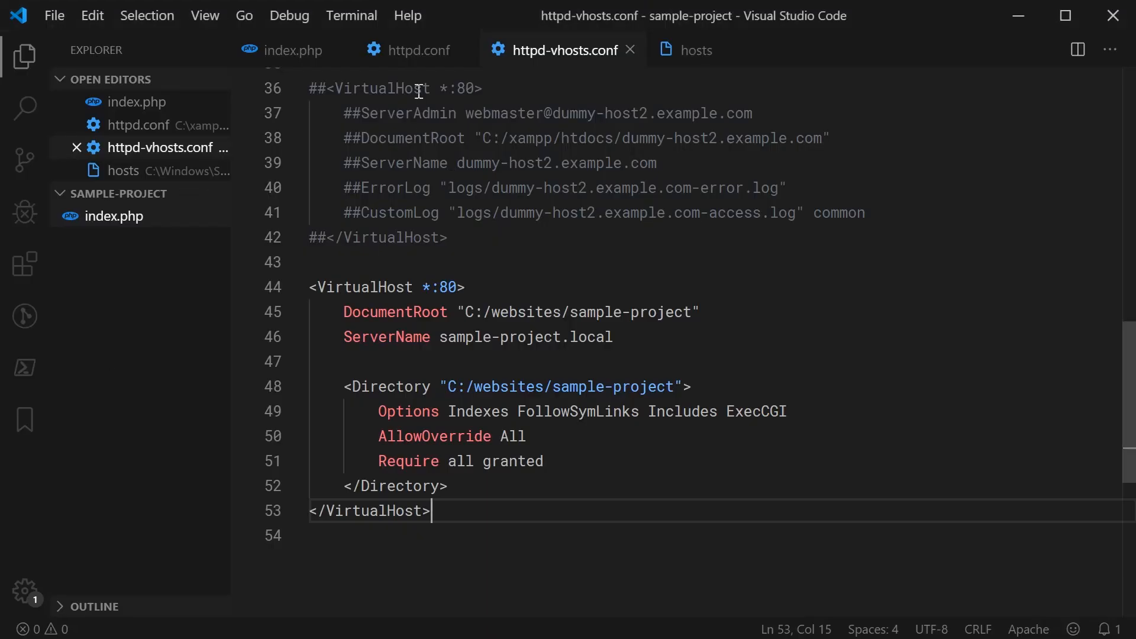
pyautogui.click(419, 50)
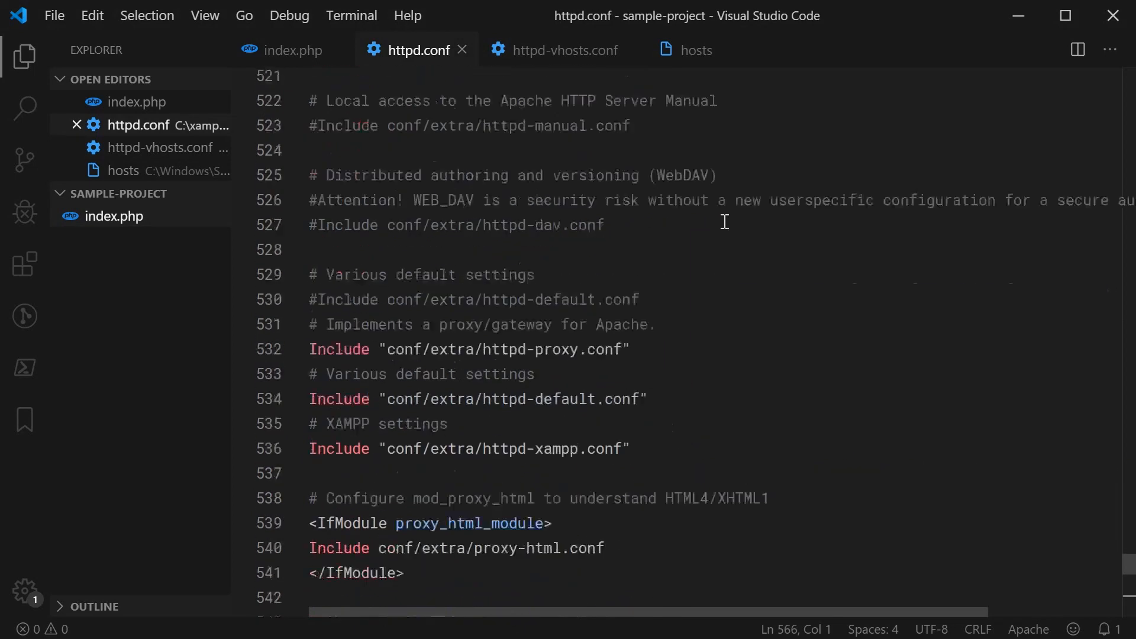
pyautogui.click(564, 50)
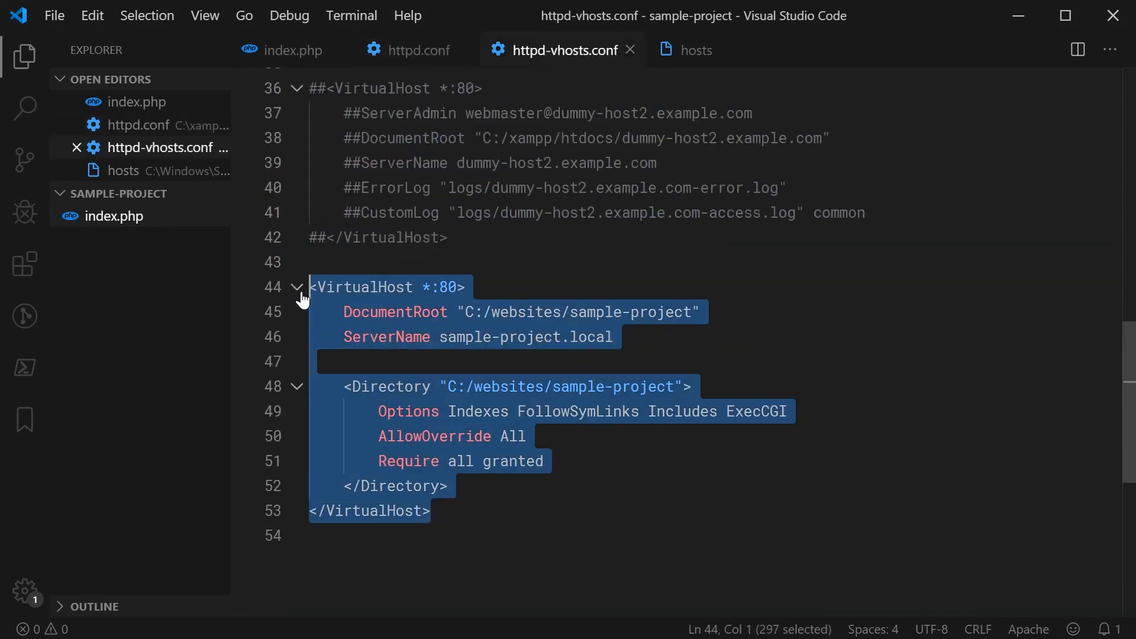
pyautogui.press('Delete')
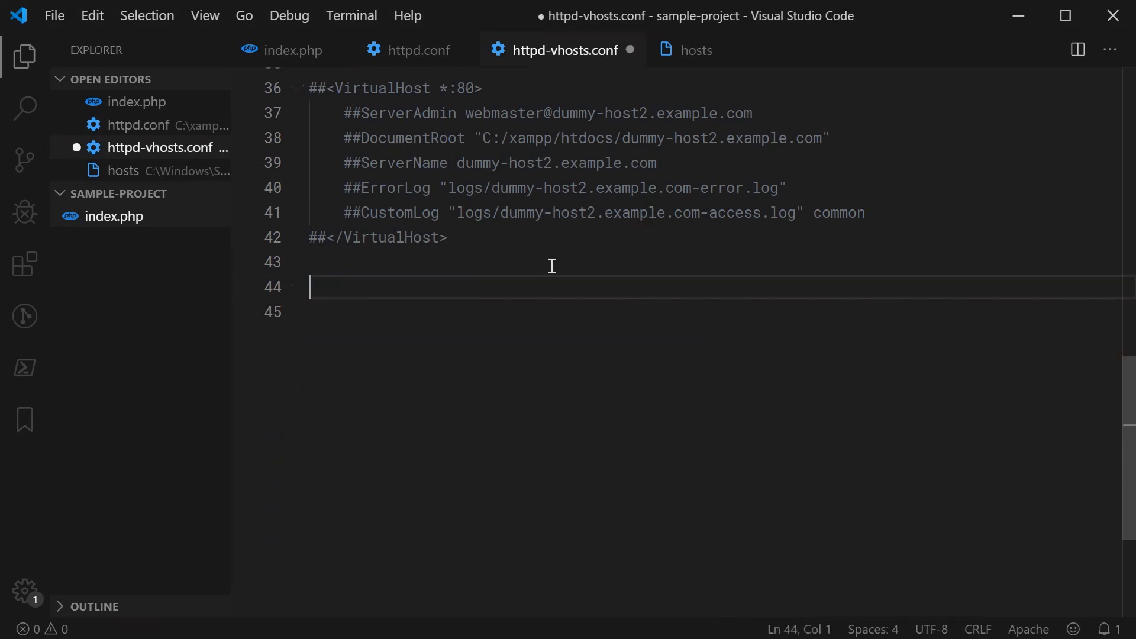
pyautogui.click(419, 49)
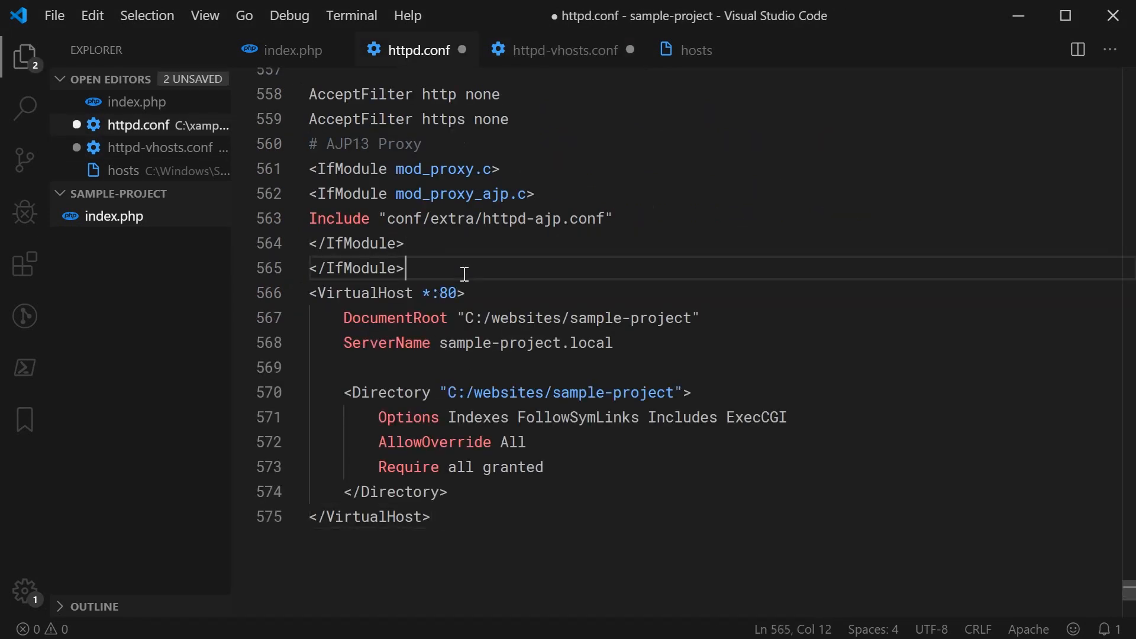
pyautogui.press('Enter')
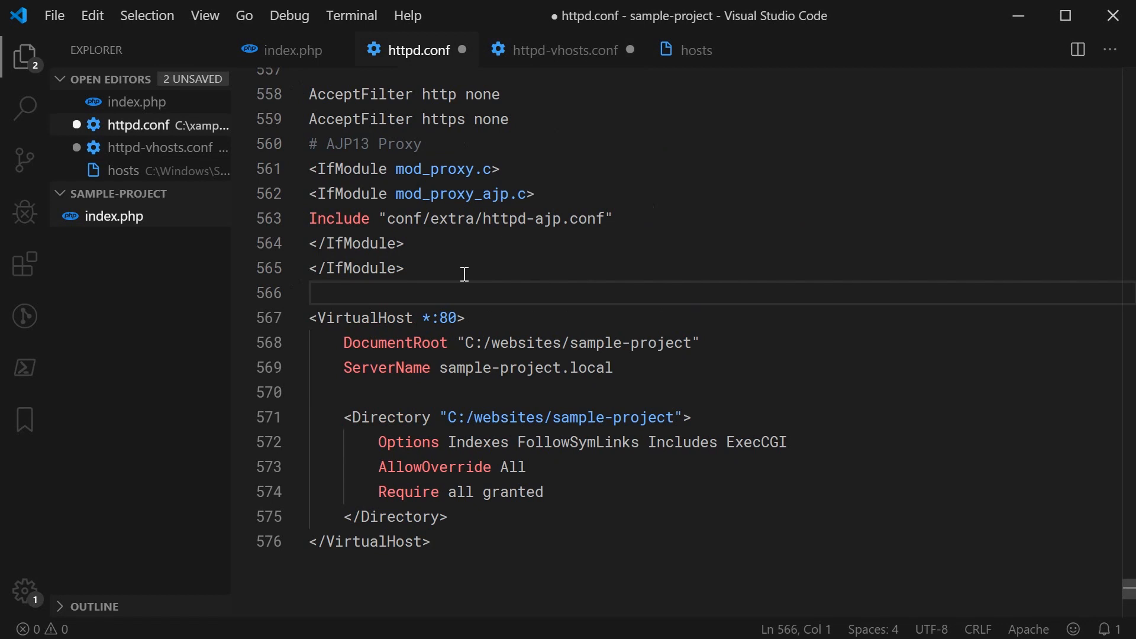
pyautogui.press('ctrl+s')
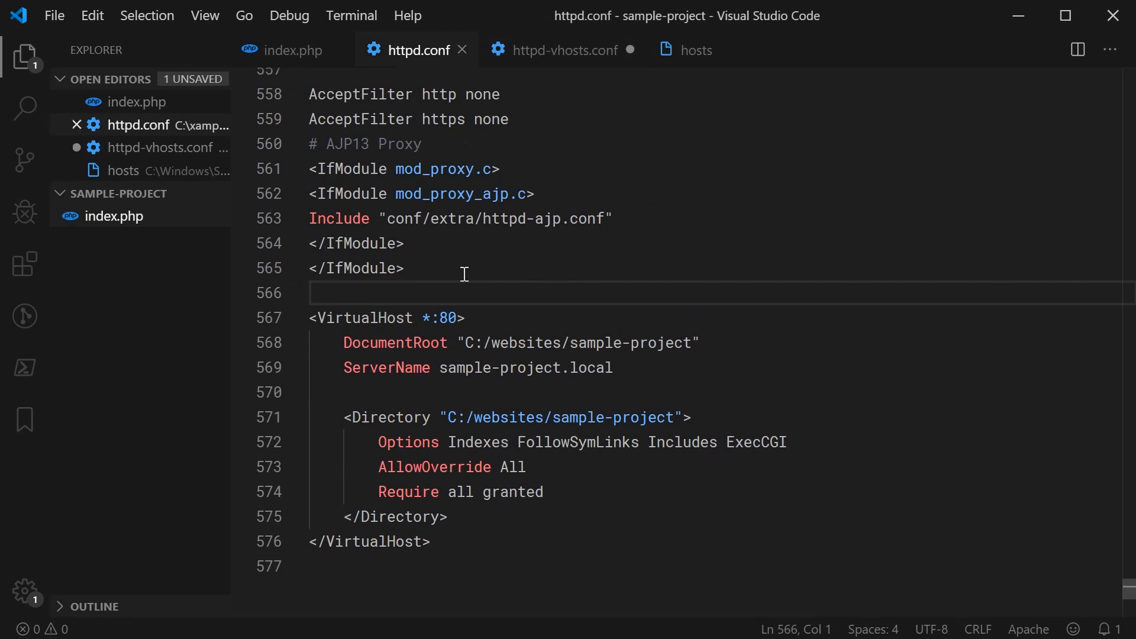
pyautogui.scroll(3)
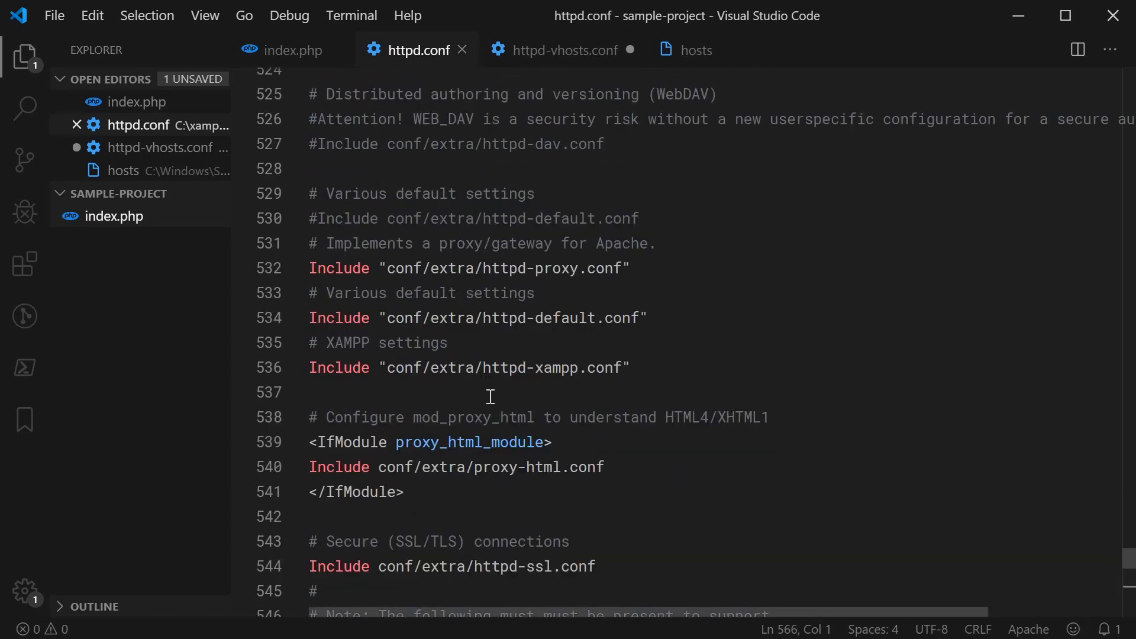
pyautogui.scroll(3)
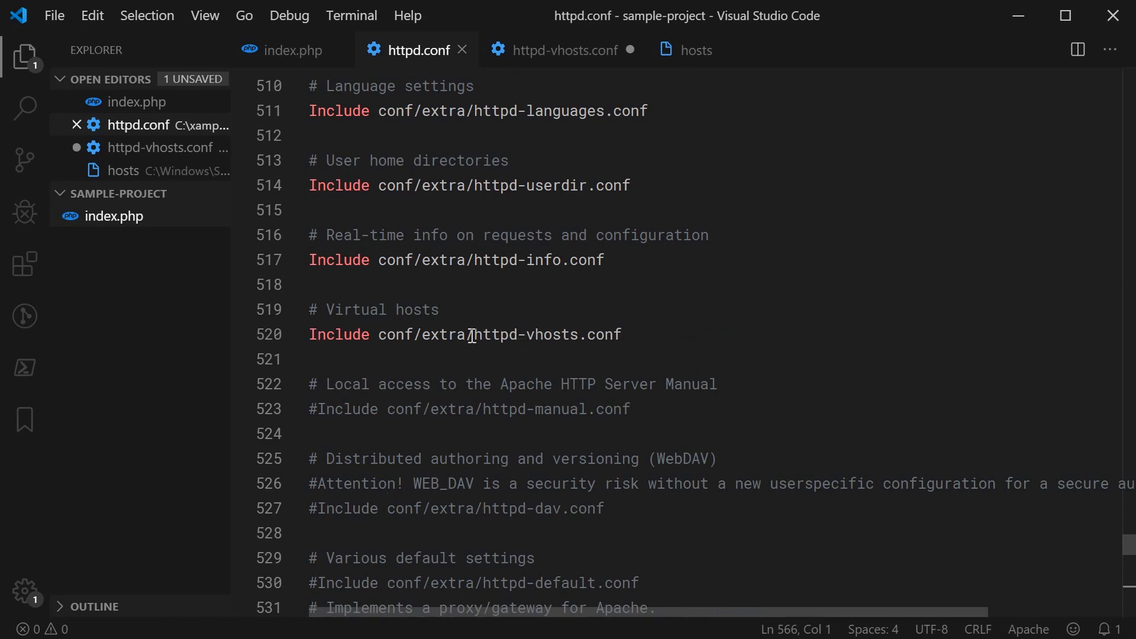
pyautogui.click(651, 334)
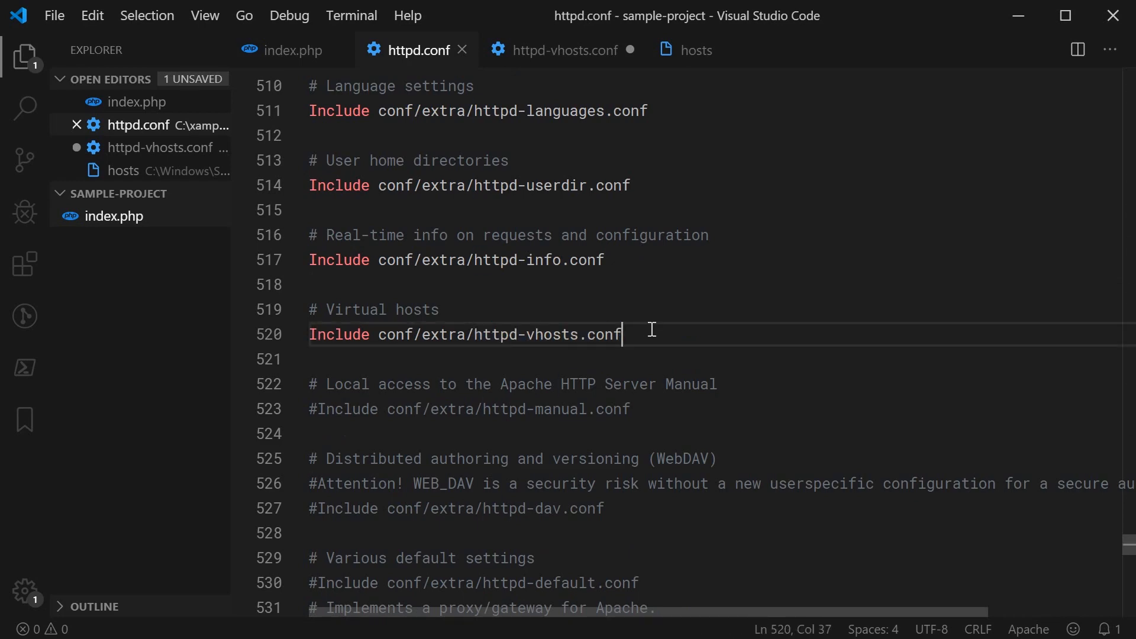
pyautogui.scroll(-3)
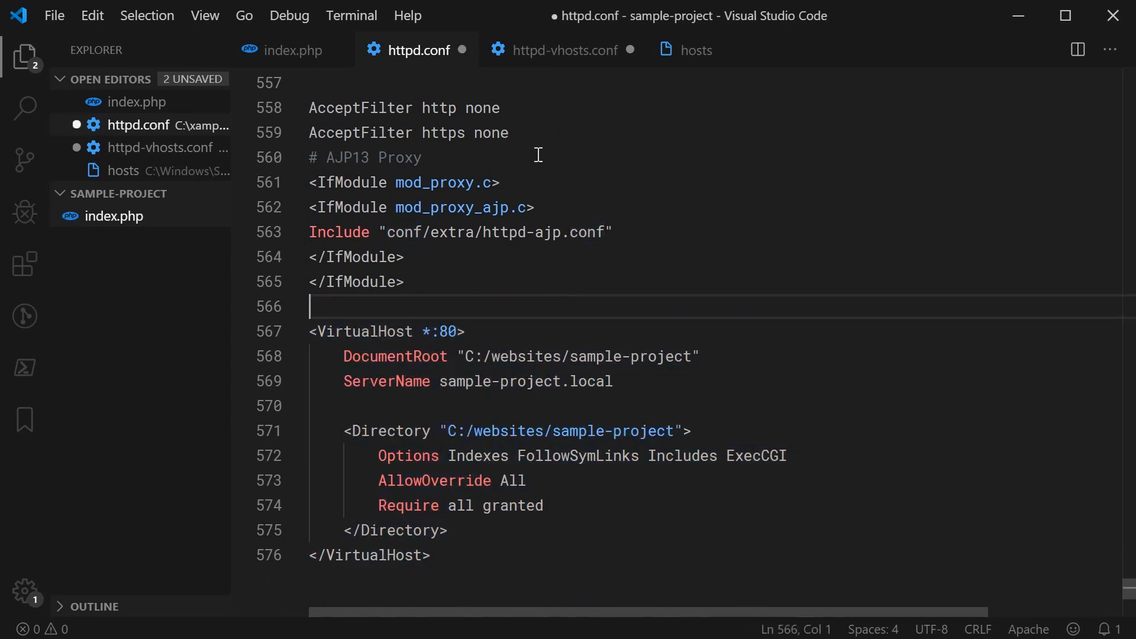
pyautogui.click(565, 49)
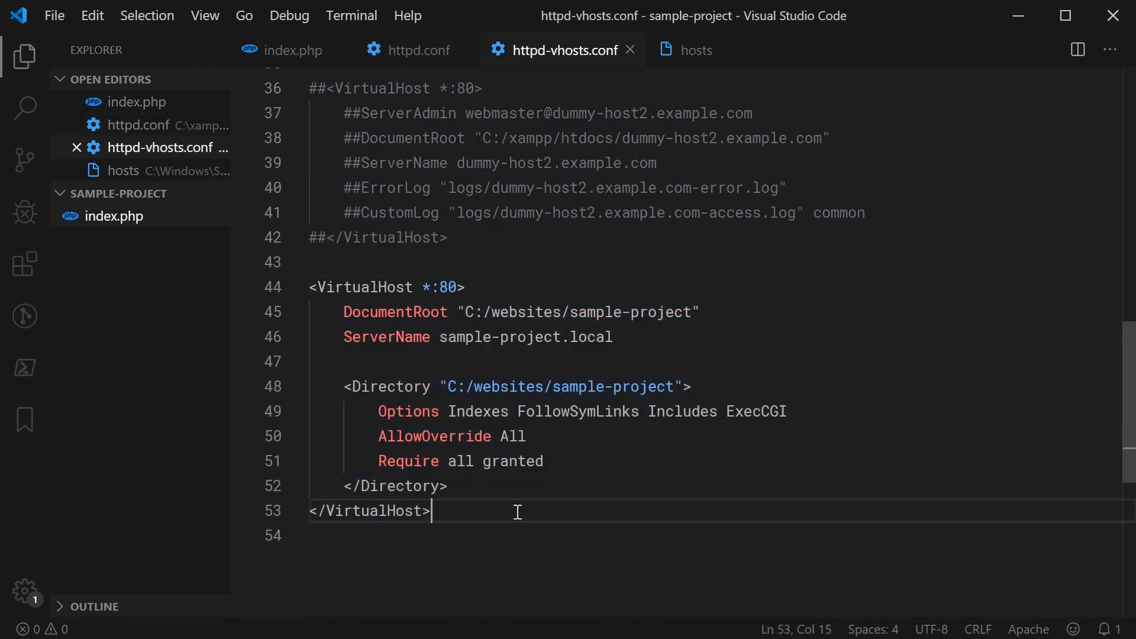
pyautogui.moveTo(519, 506)
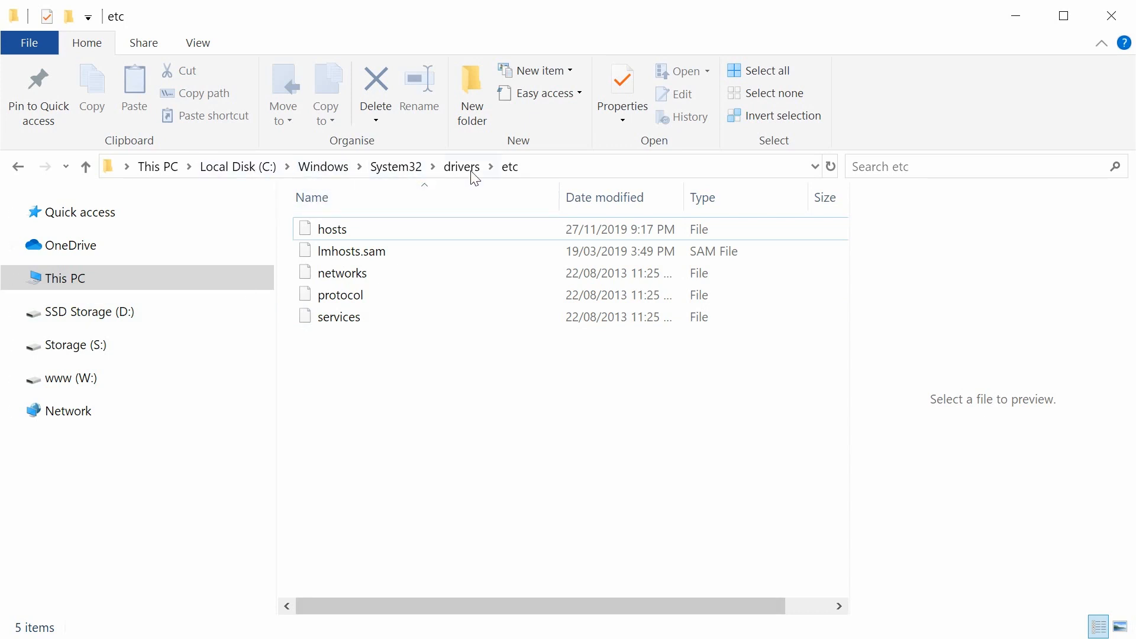
pyautogui.moveTo(569, 167)
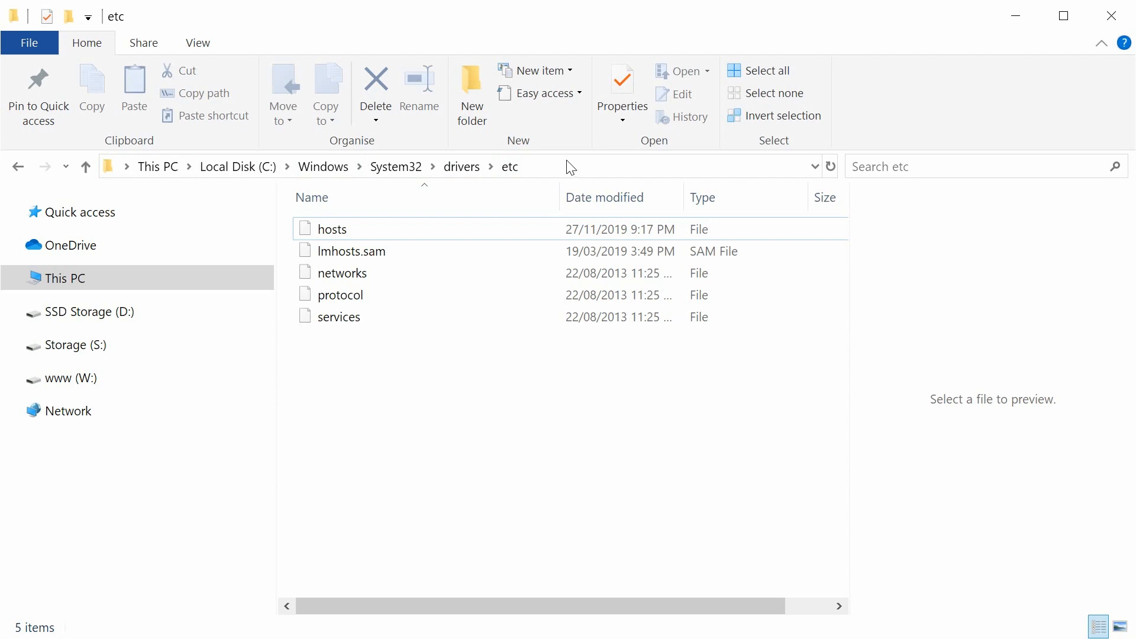
# Step: Open the Windows hosts file from drivers\etc in VS Code
pyautogui.click(331, 230)
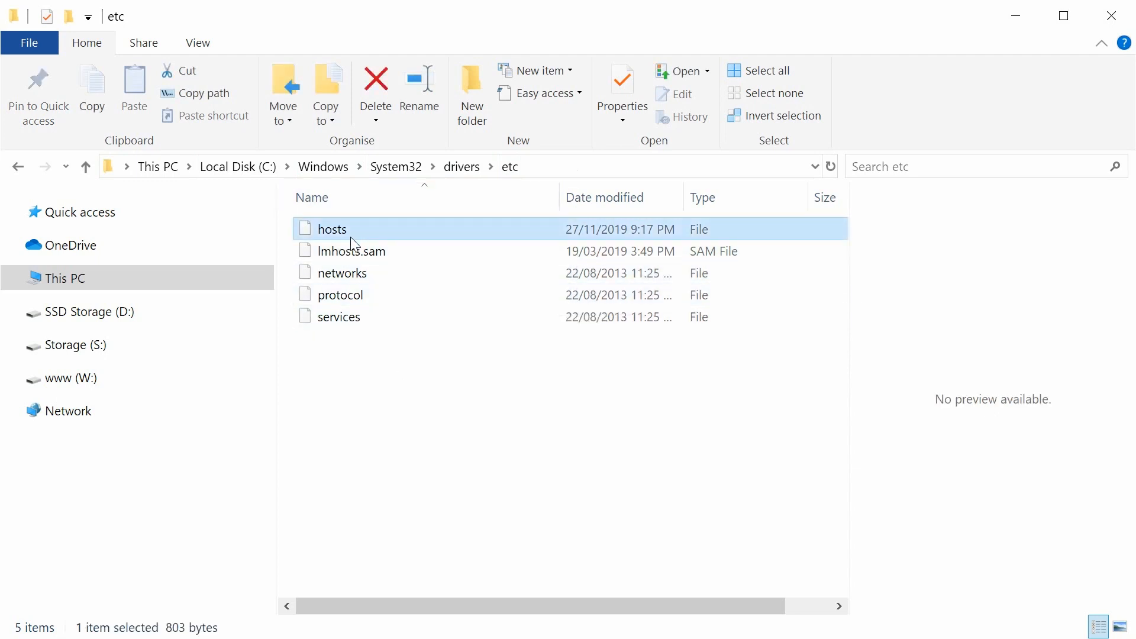
pyautogui.moveTo(353, 234)
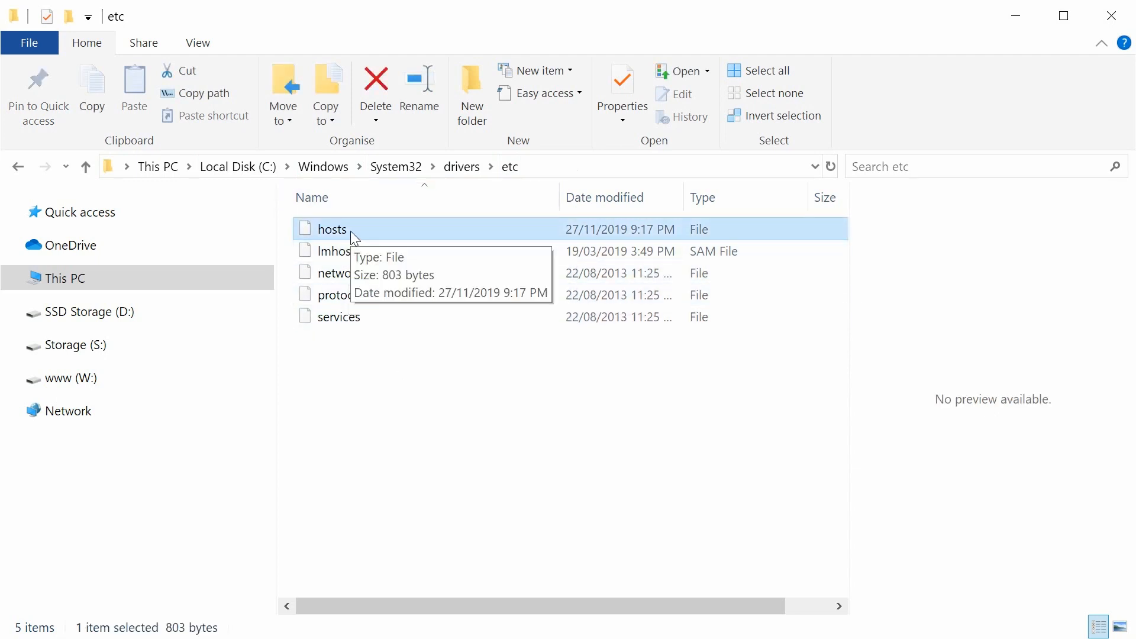
pyautogui.moveTo(348, 221)
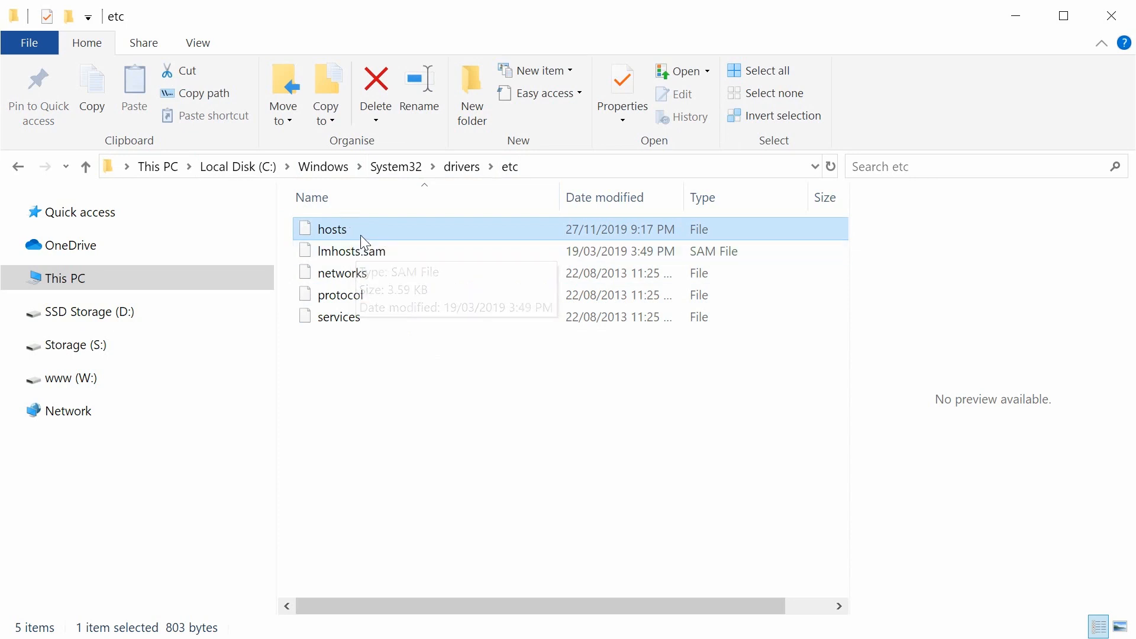
pyautogui.moveTo(330, 230)
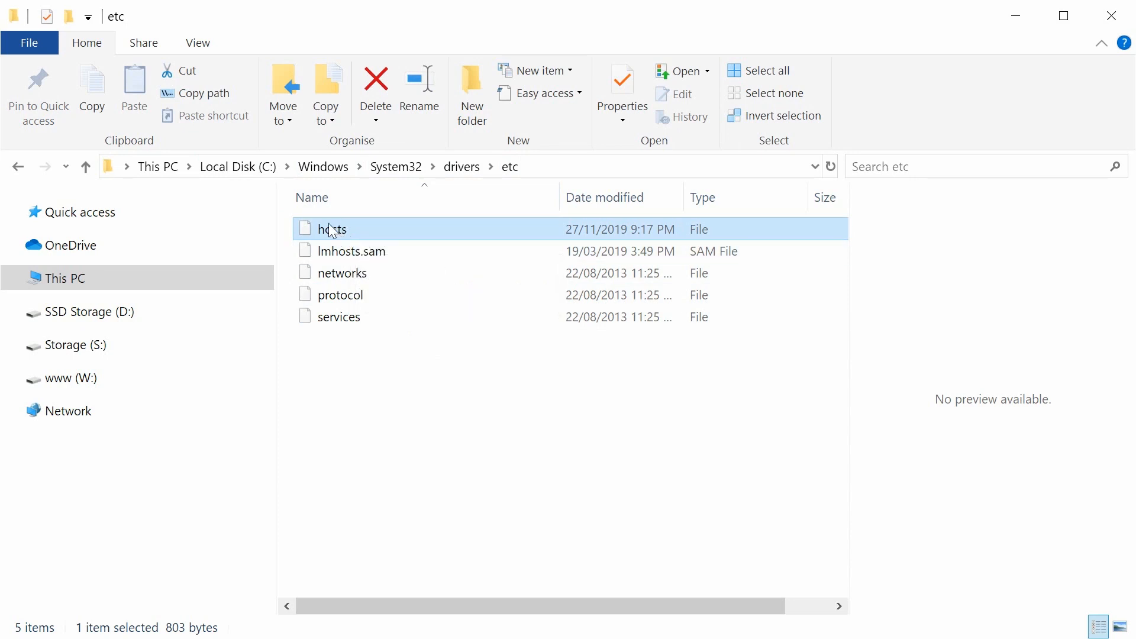
pyautogui.moveTo(329, 228)
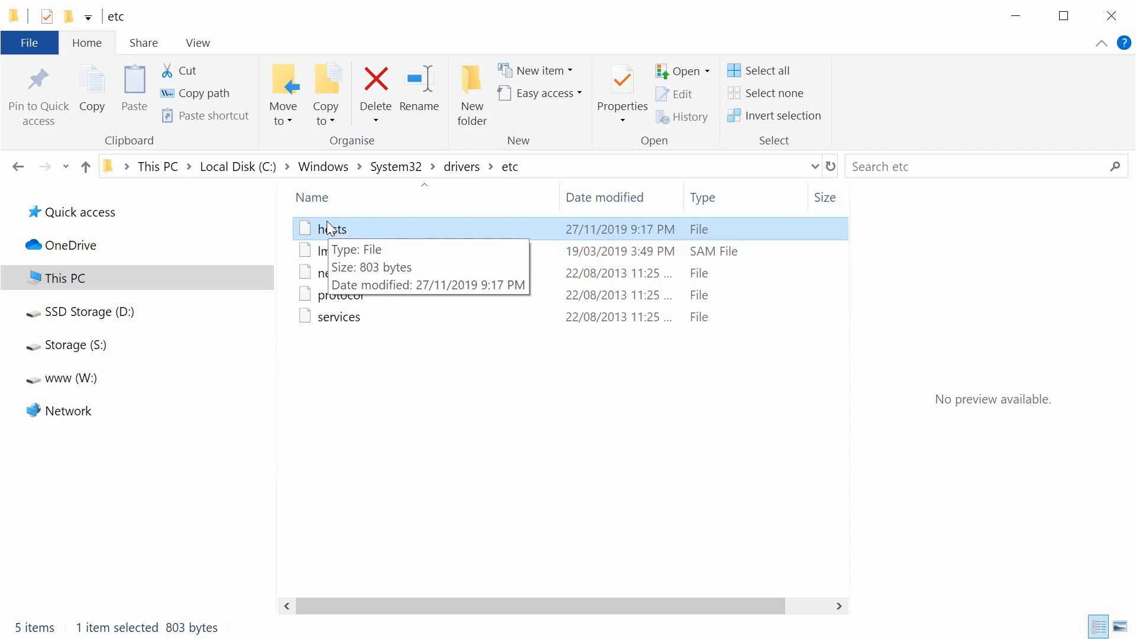
pyautogui.moveTo(355, 355)
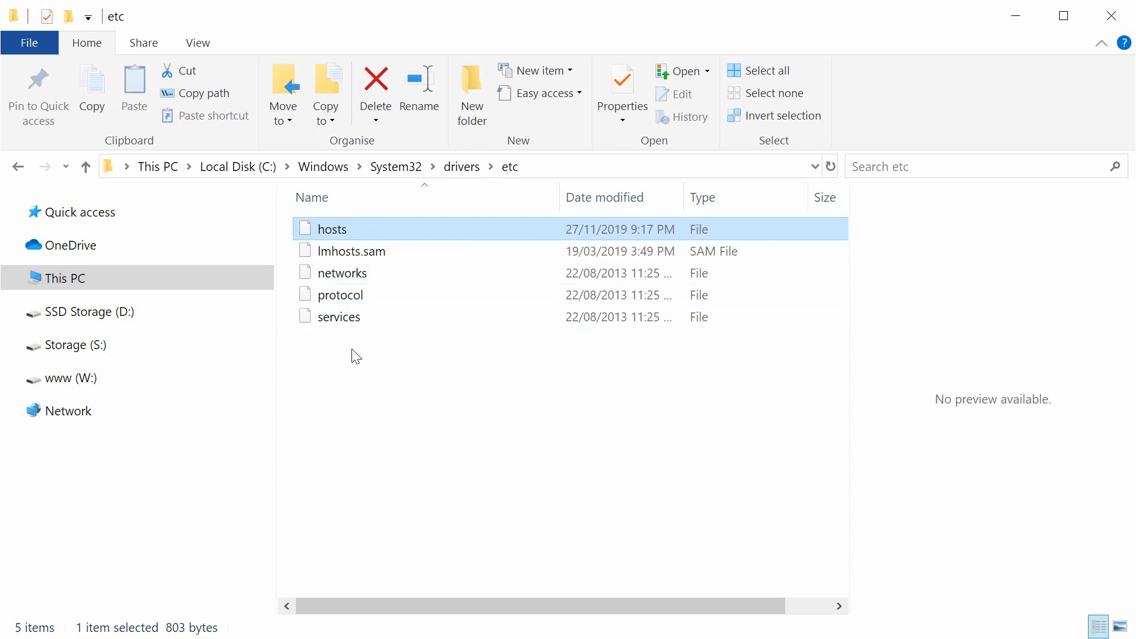
pyautogui.moveTo(385, 393)
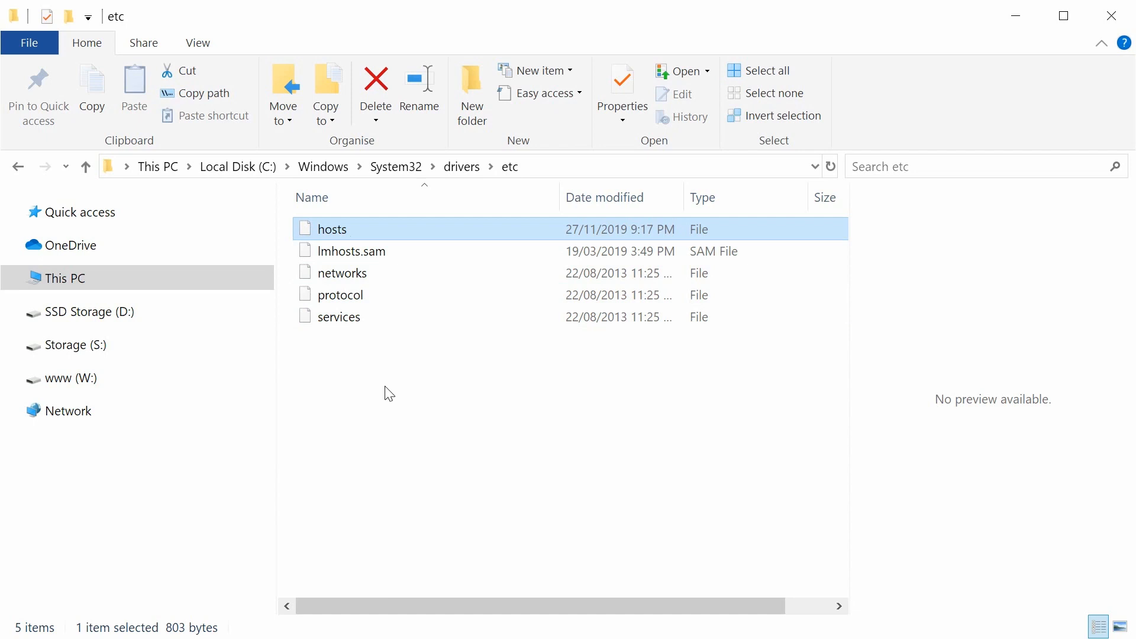
pyautogui.moveTo(341, 324)
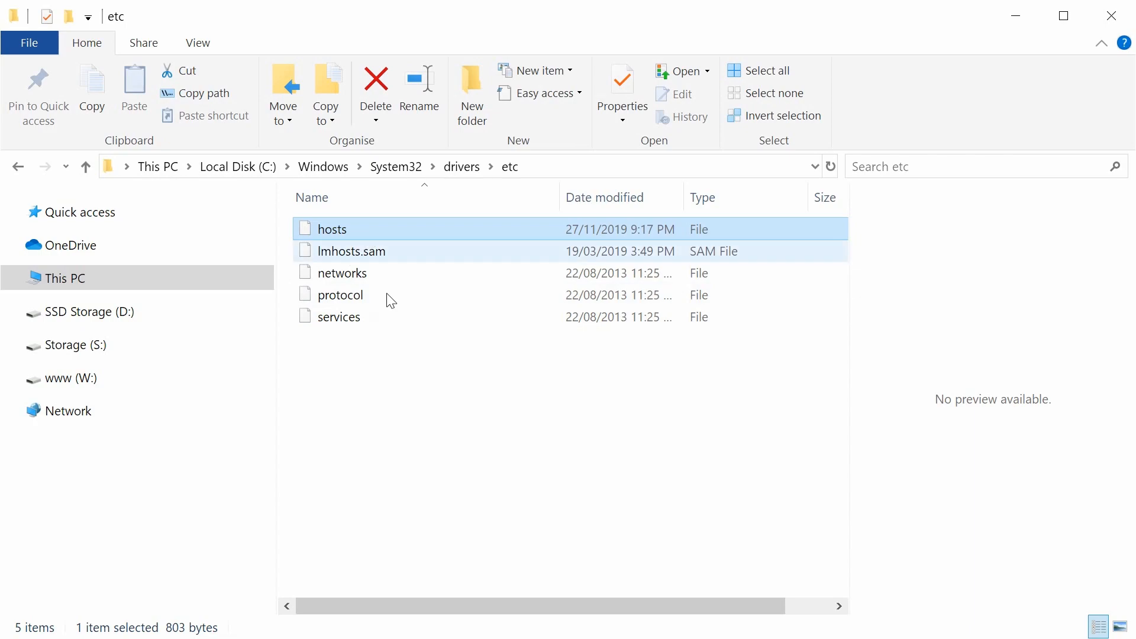
pyautogui.doubleClick(330, 229)
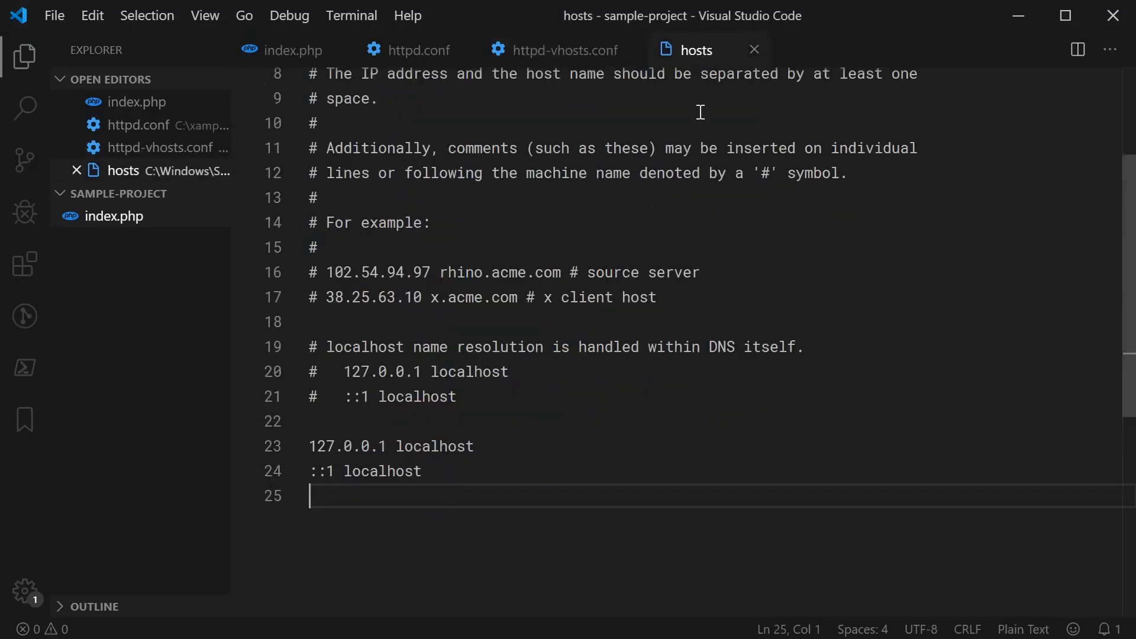
# Step: Add the line 127.0.0.1 sample-project.local at the bottom of the hosts file
pyautogui.scroll(3)
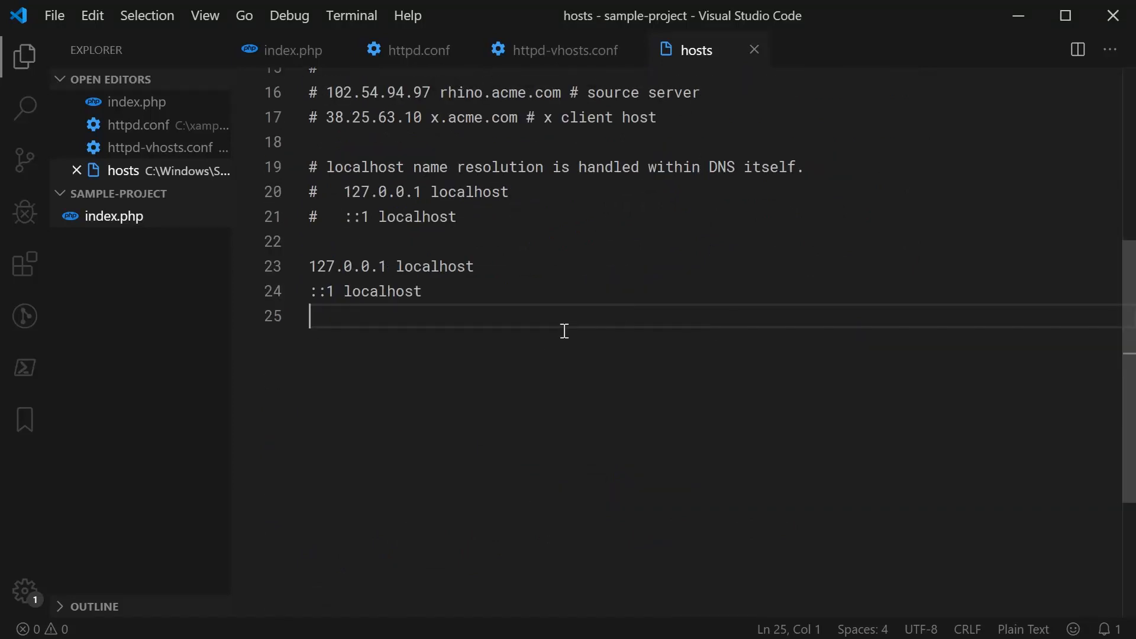
pyautogui.write('127,')
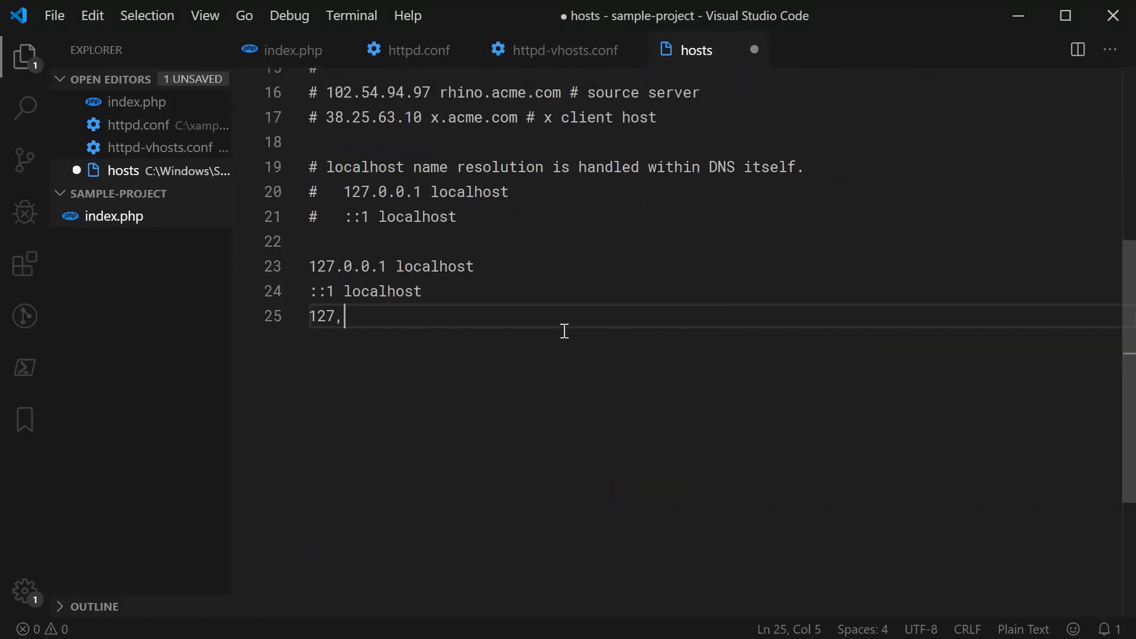
pyautogui.write('0.0.')
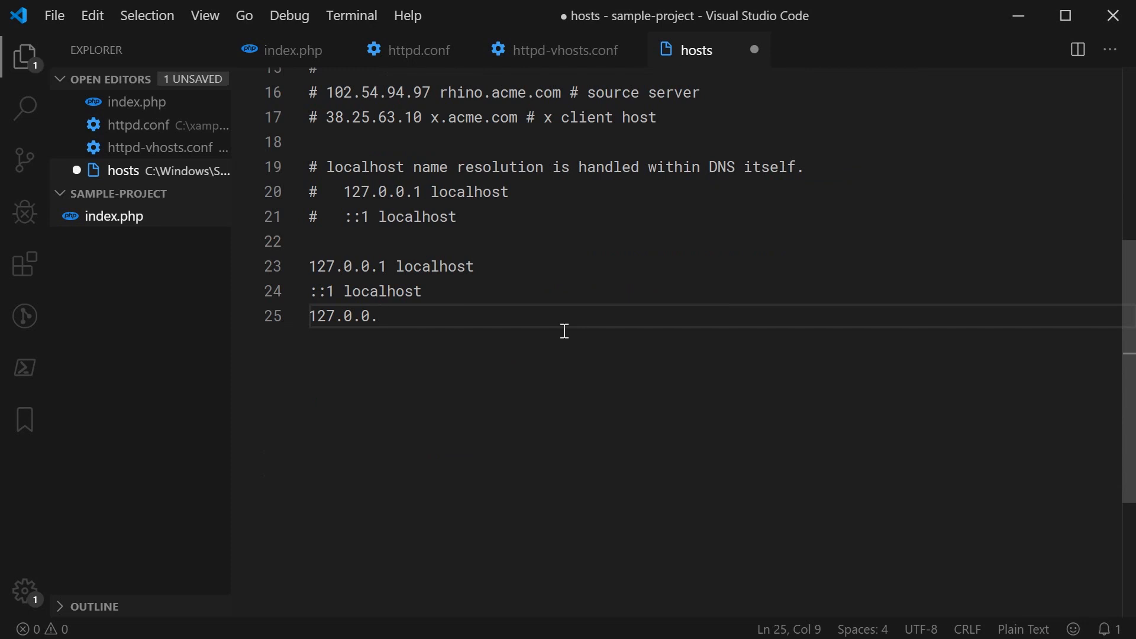
pyautogui.write('1')
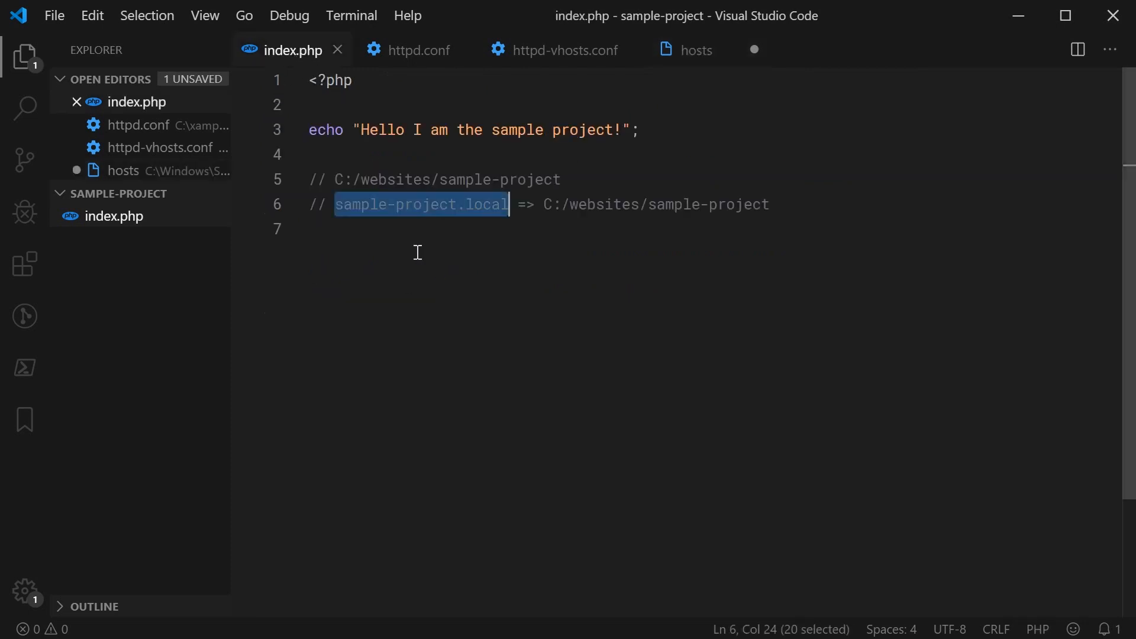
pyautogui.moveTo(409, 259)
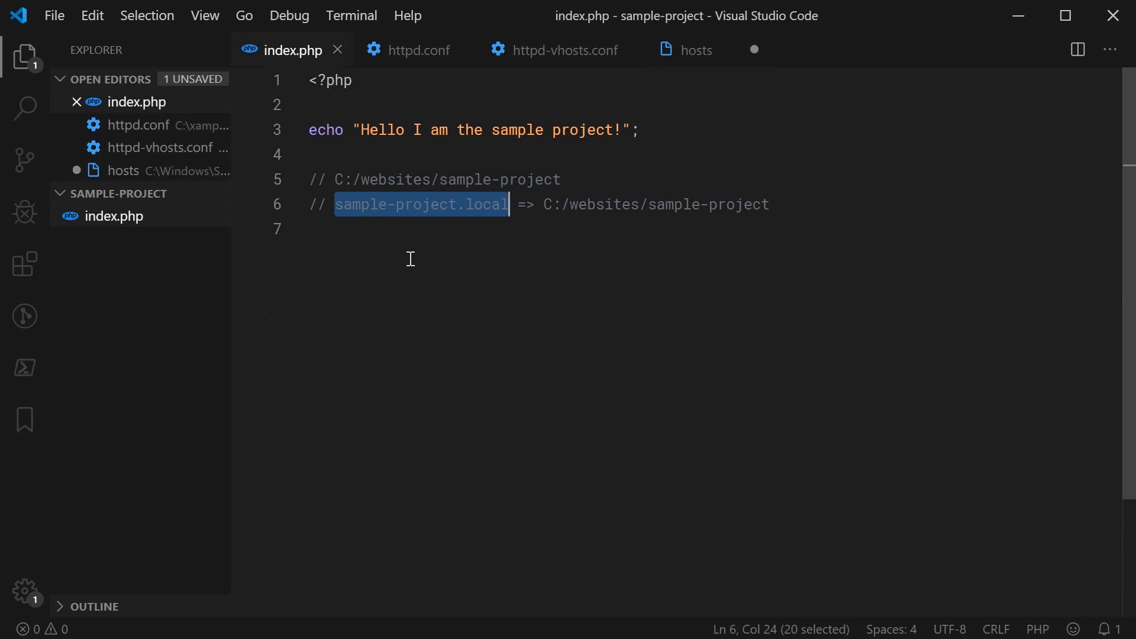
pyautogui.click(697, 50)
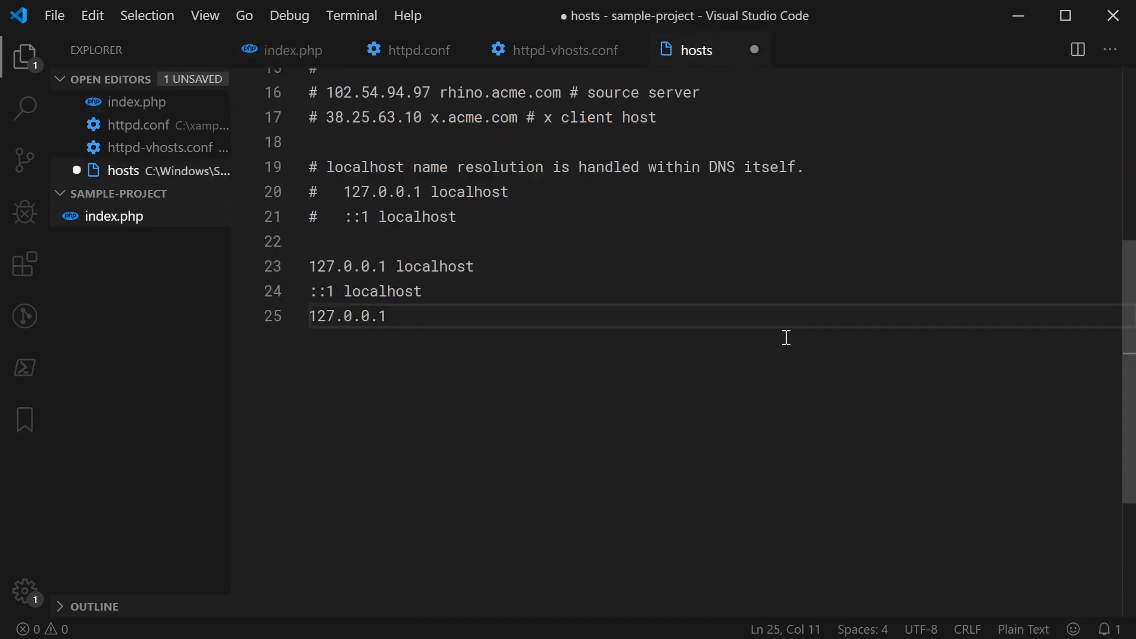
pyautogui.write('sample-project.l')
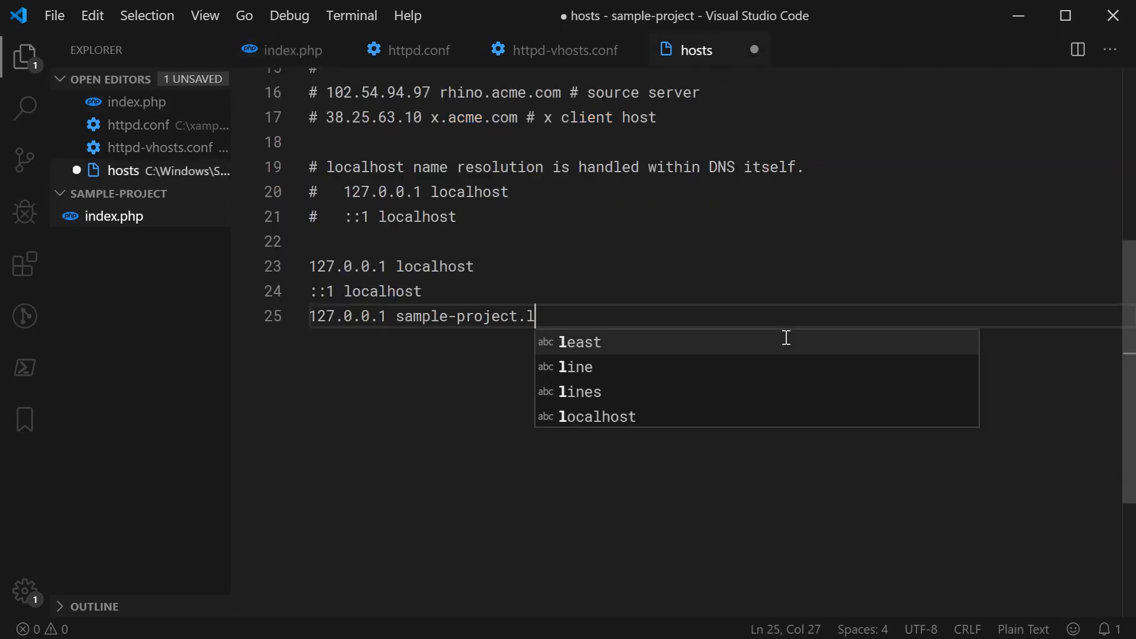
pyautogui.write('ocal')
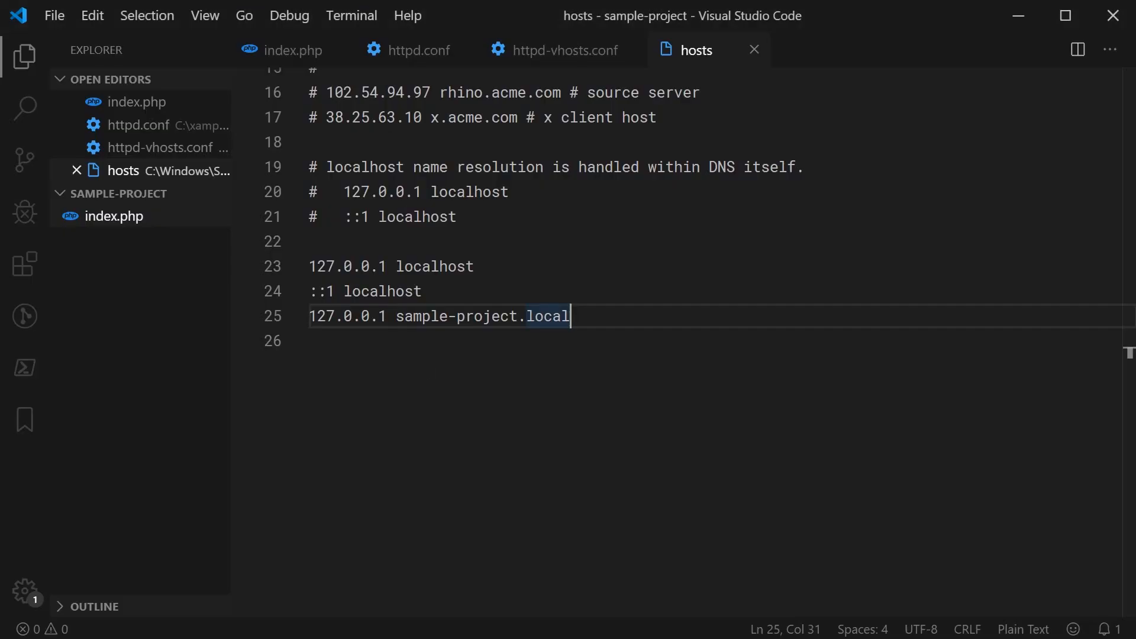
# Step: Review the sample-project.local VirtualHost block in httpd-vhosts.conf, then bring up the XAMPP Control Panel
pyautogui.doubleClick(347, 316)
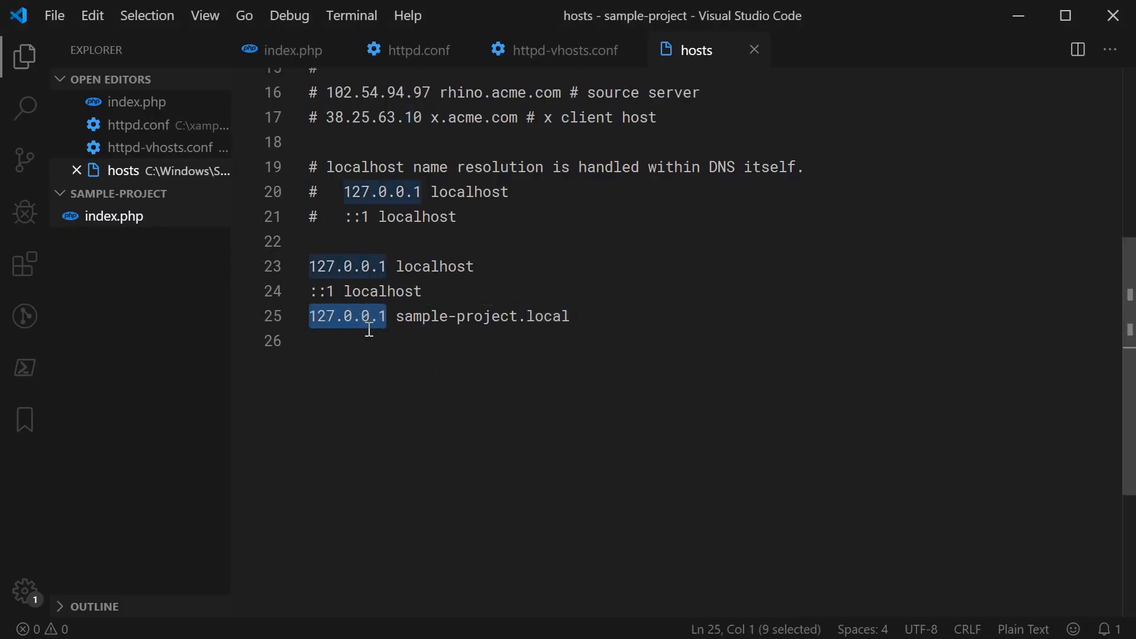
pyautogui.moveTo(391, 357)
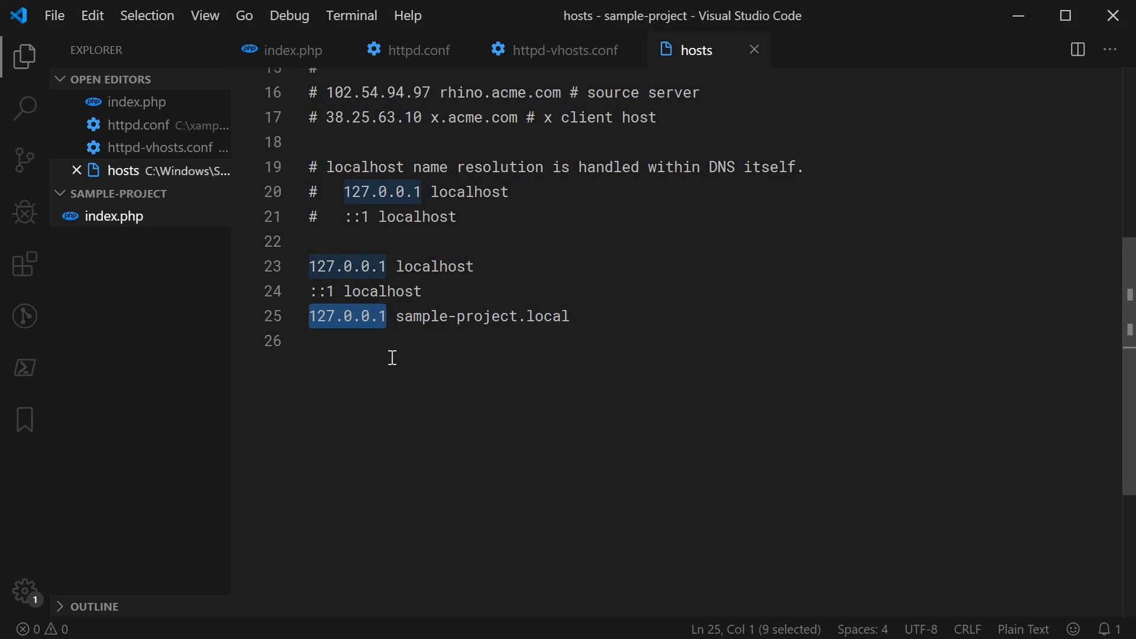
pyautogui.moveTo(536, 59)
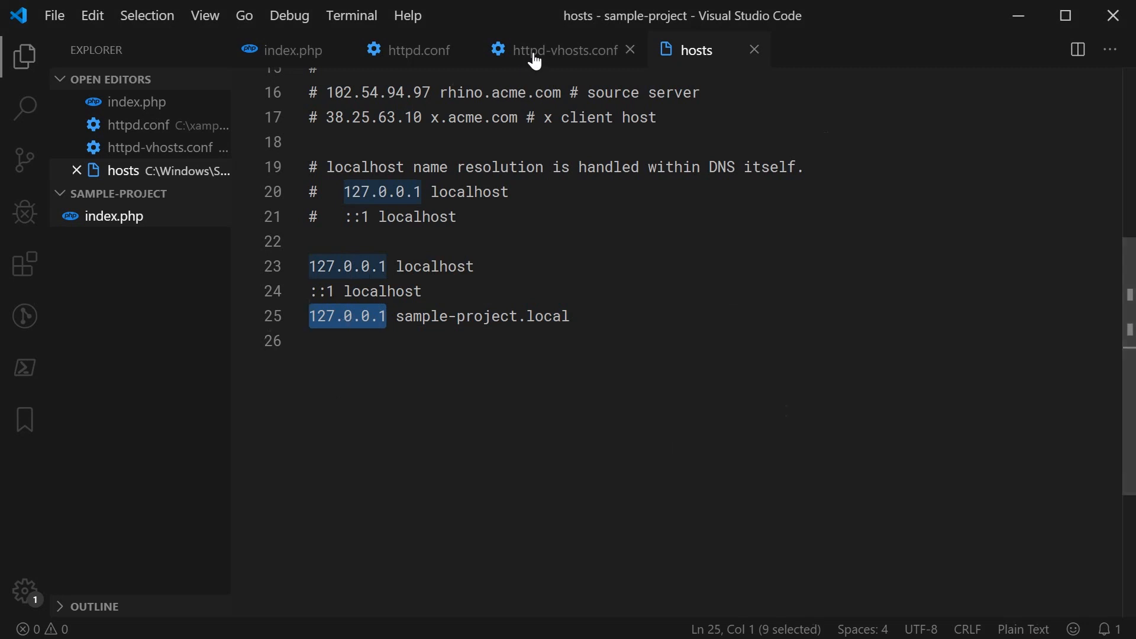
pyautogui.click(554, 50)
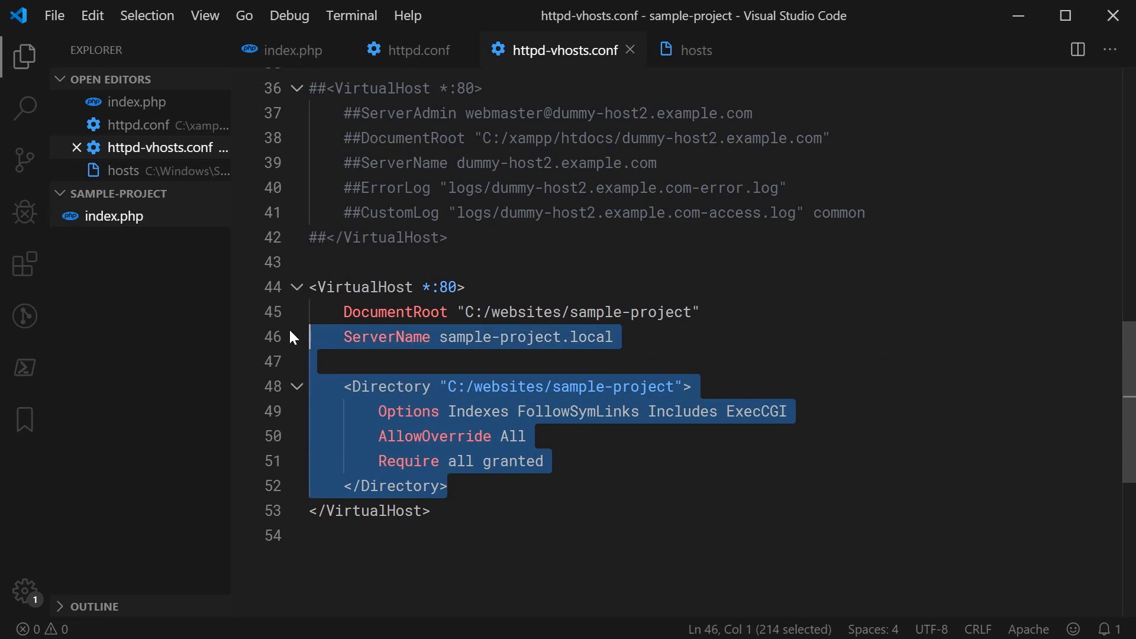
pyautogui.click(578, 485)
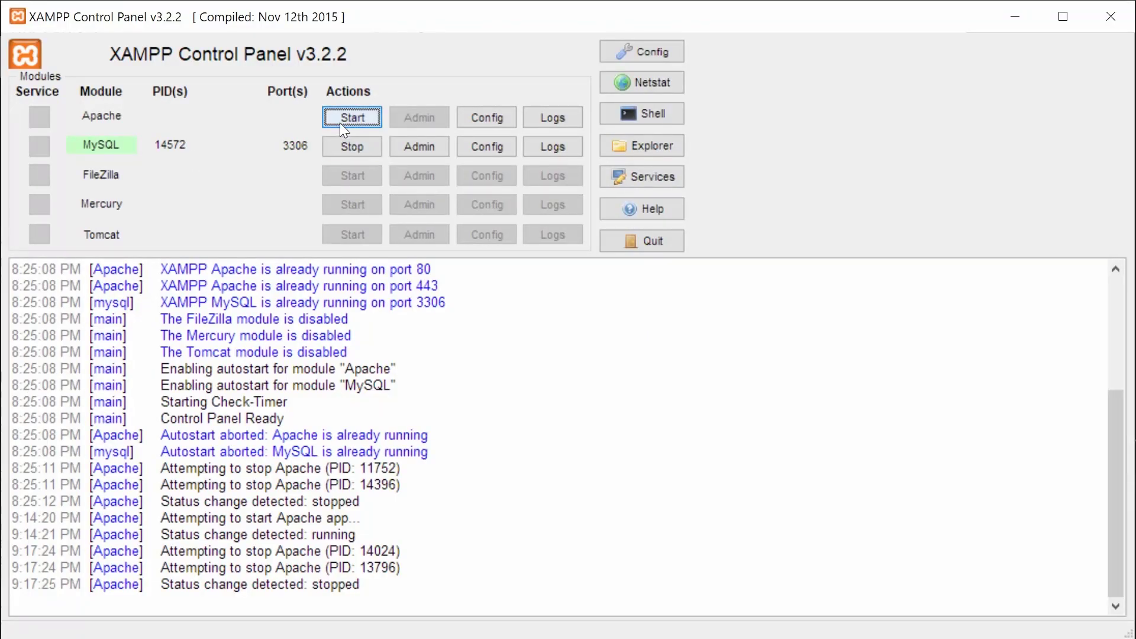
# Step: Start the Apache server from the XAMPP Control Panel
pyautogui.click(352, 117)
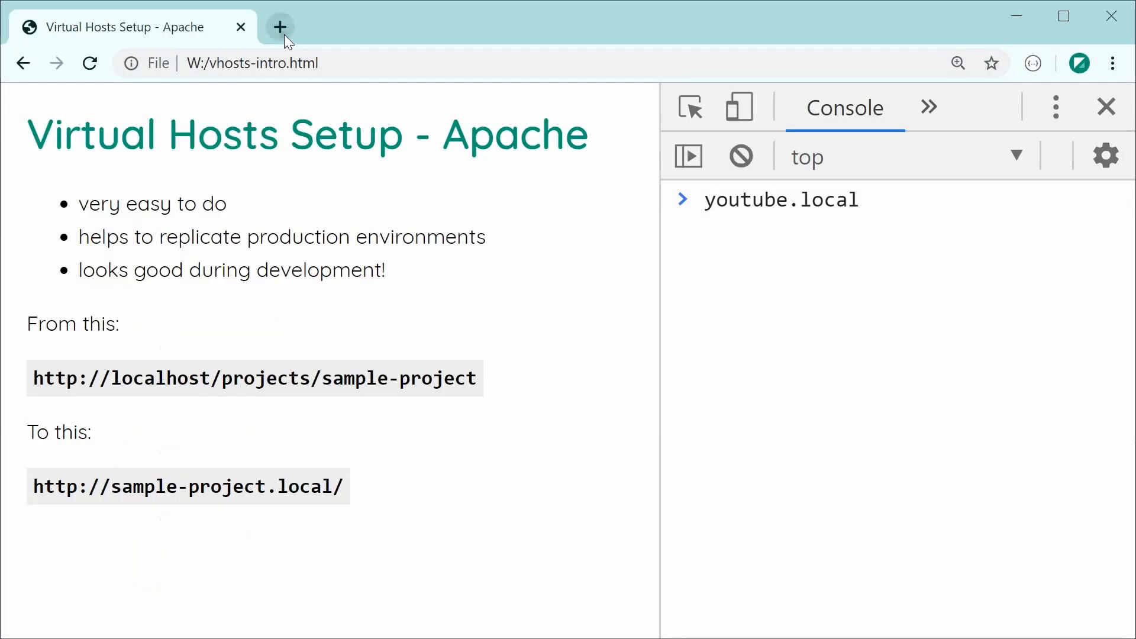
# Step: Load sample-project.local in a new Chrome tab, showing 'Hello I am the sample project!'
pyautogui.click(279, 26)
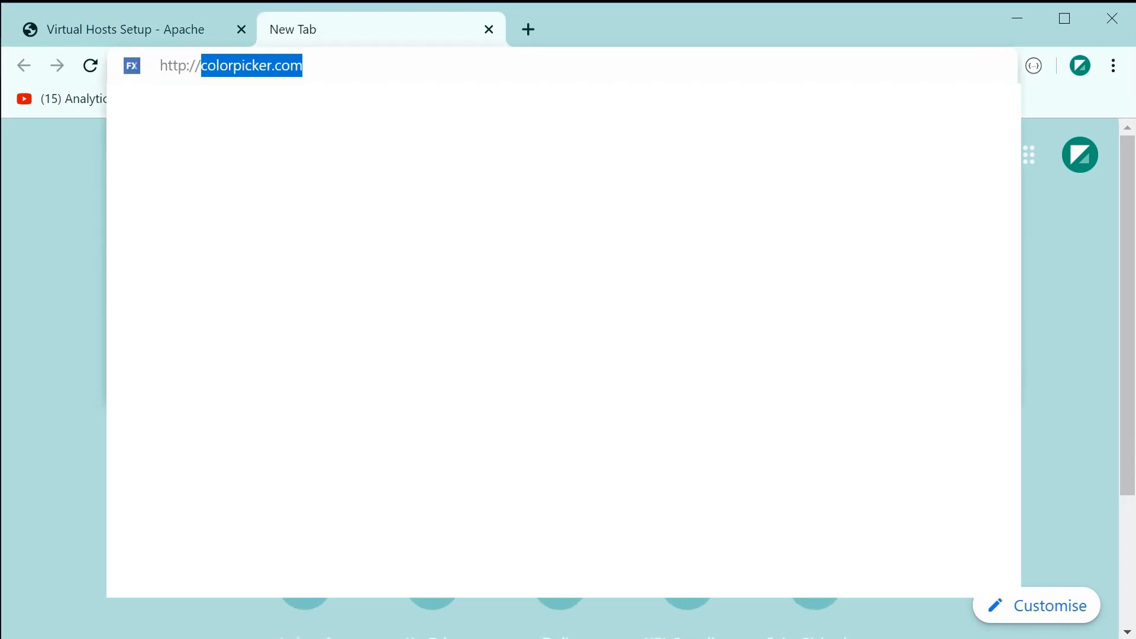
pyautogui.write('sample-project.local')
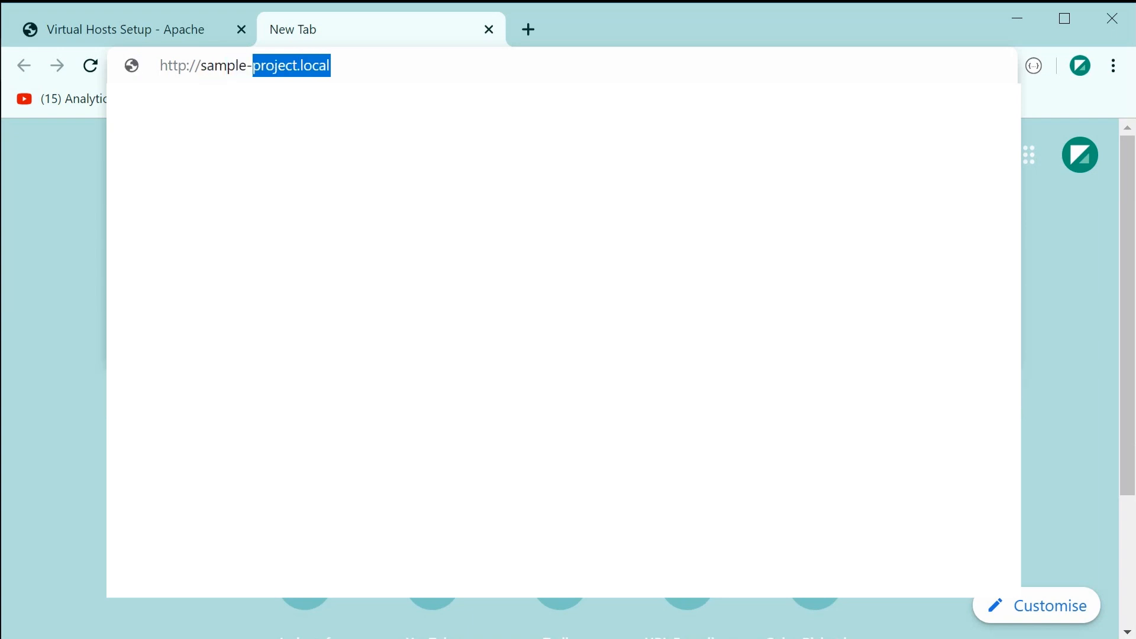
pyautogui.press('Enter')
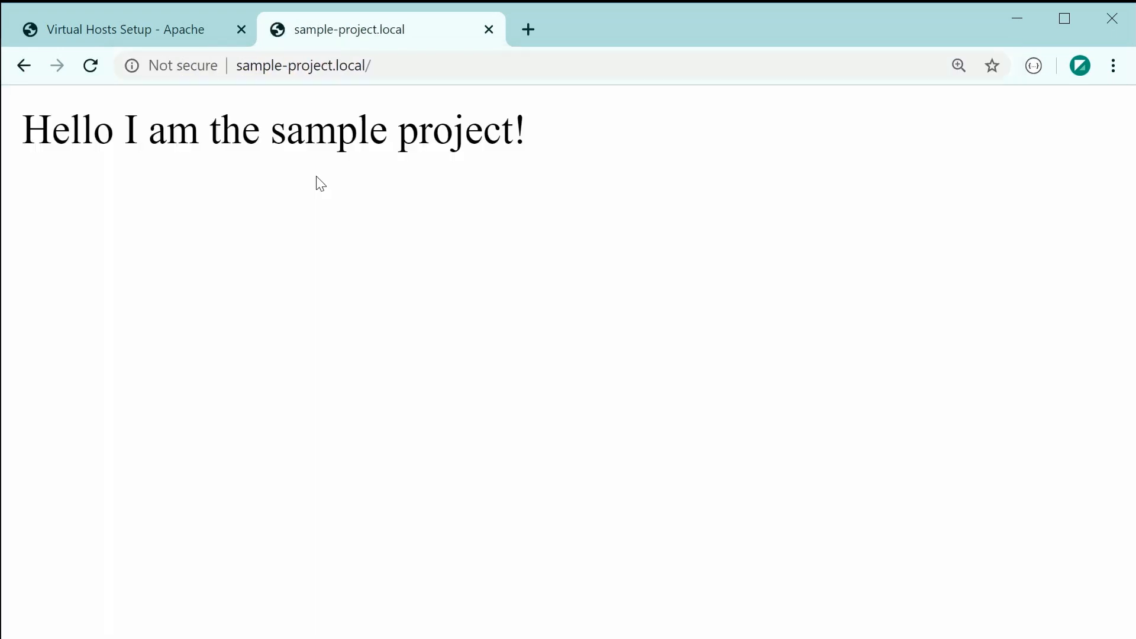